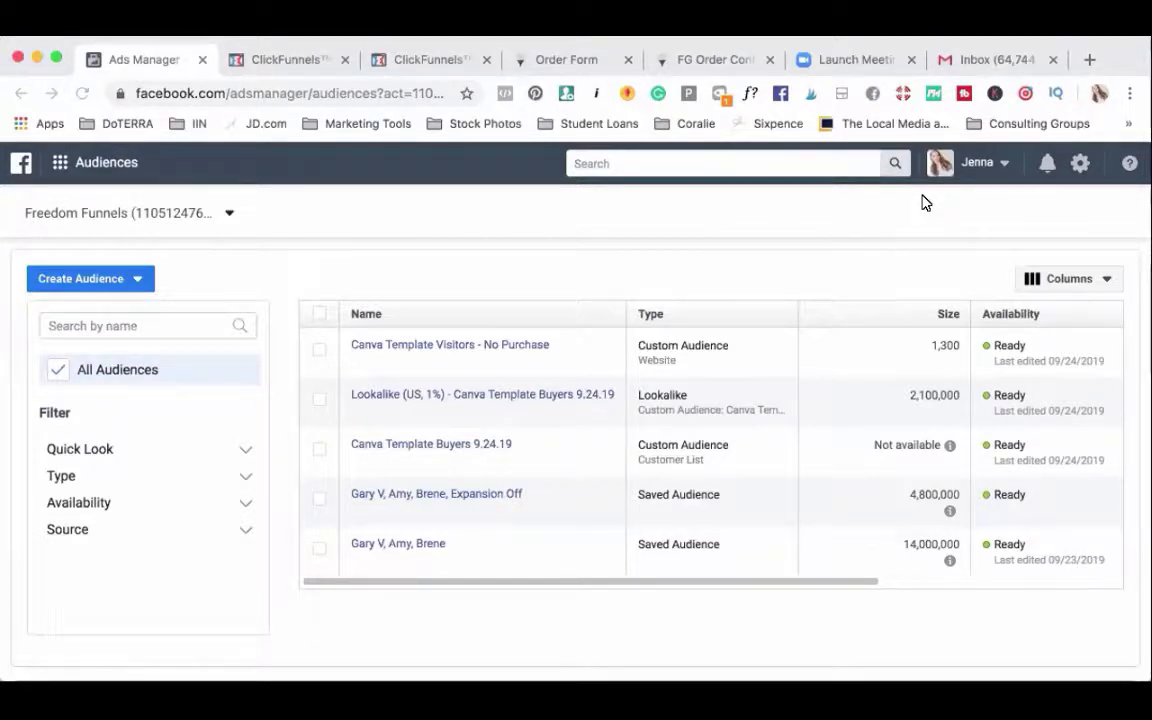
mouse_move(836, 168)
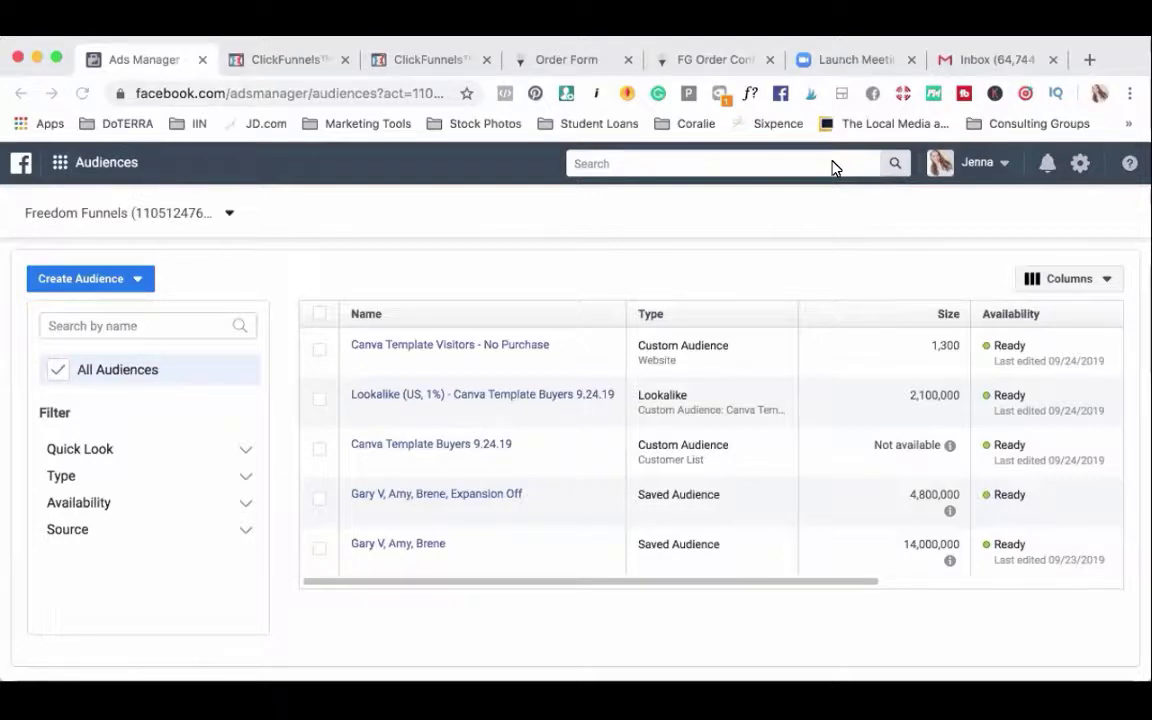
mouse_move(716, 132)
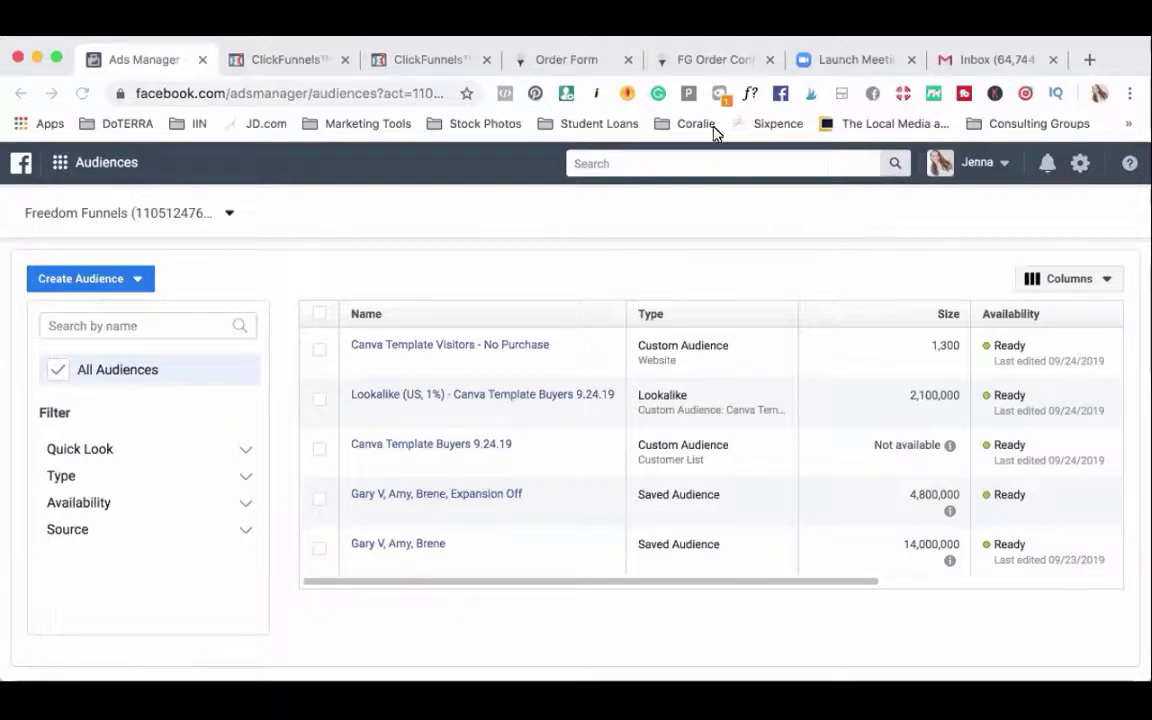
mouse_move(80, 180)
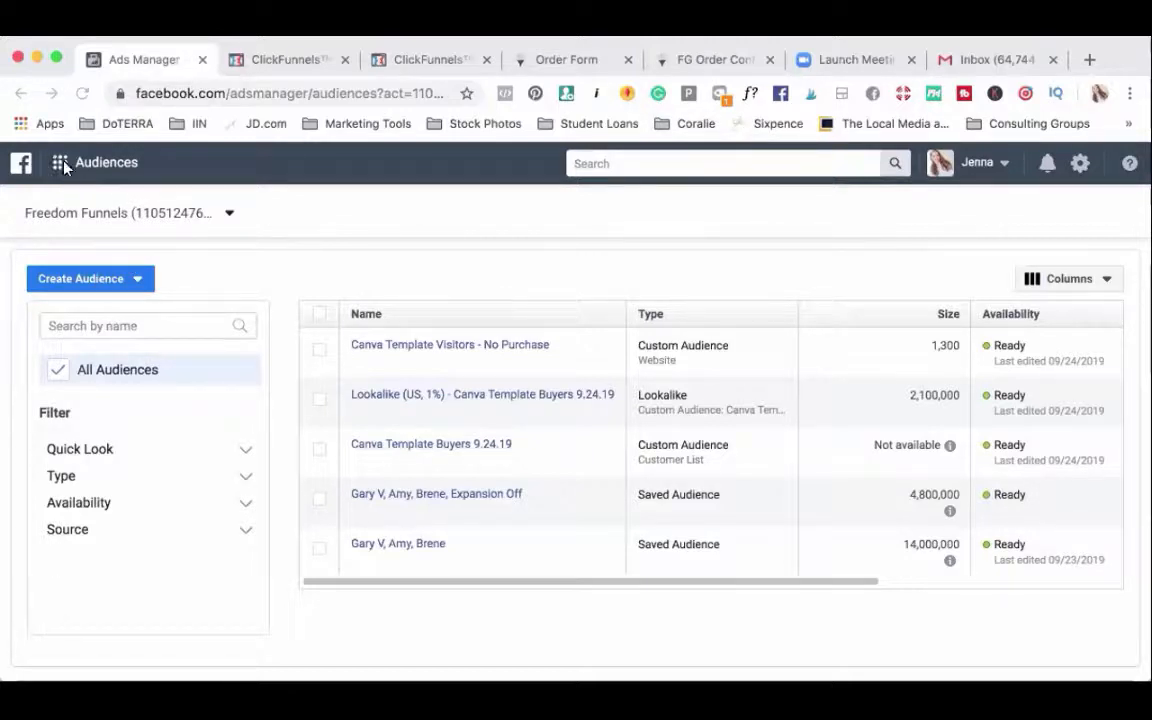
Step: Glance at the Ads tool shortcuts overview and dismiss it
left_click(60, 162)
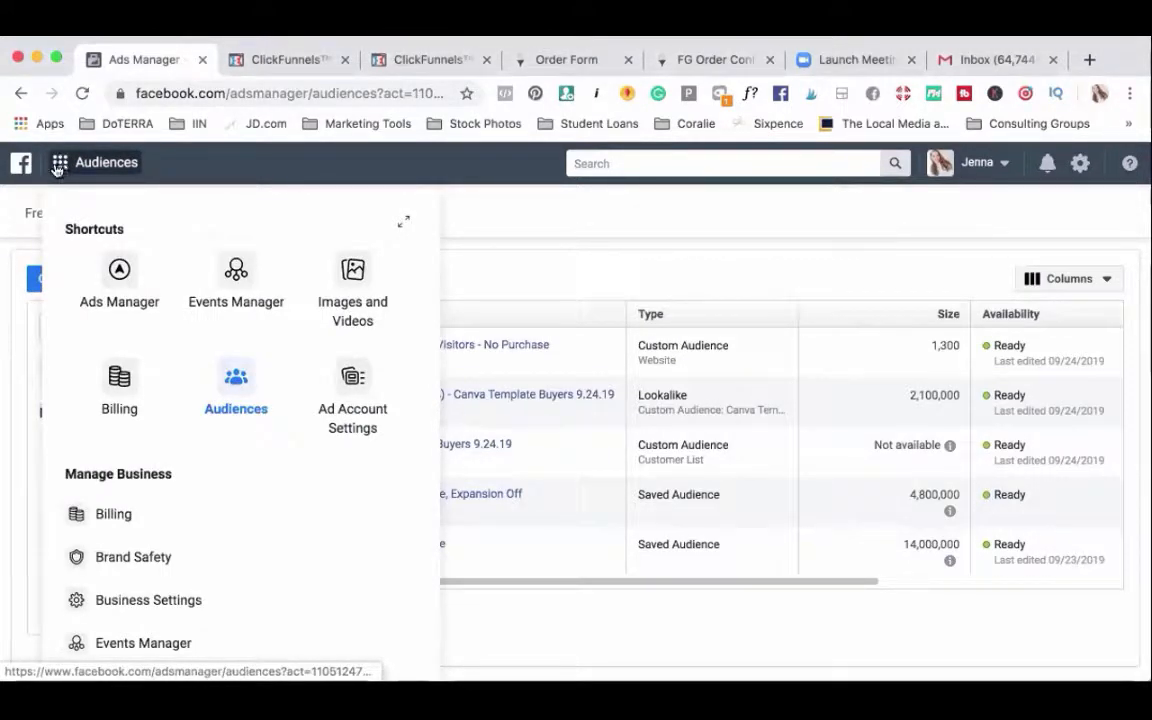
mouse_move(120, 388)
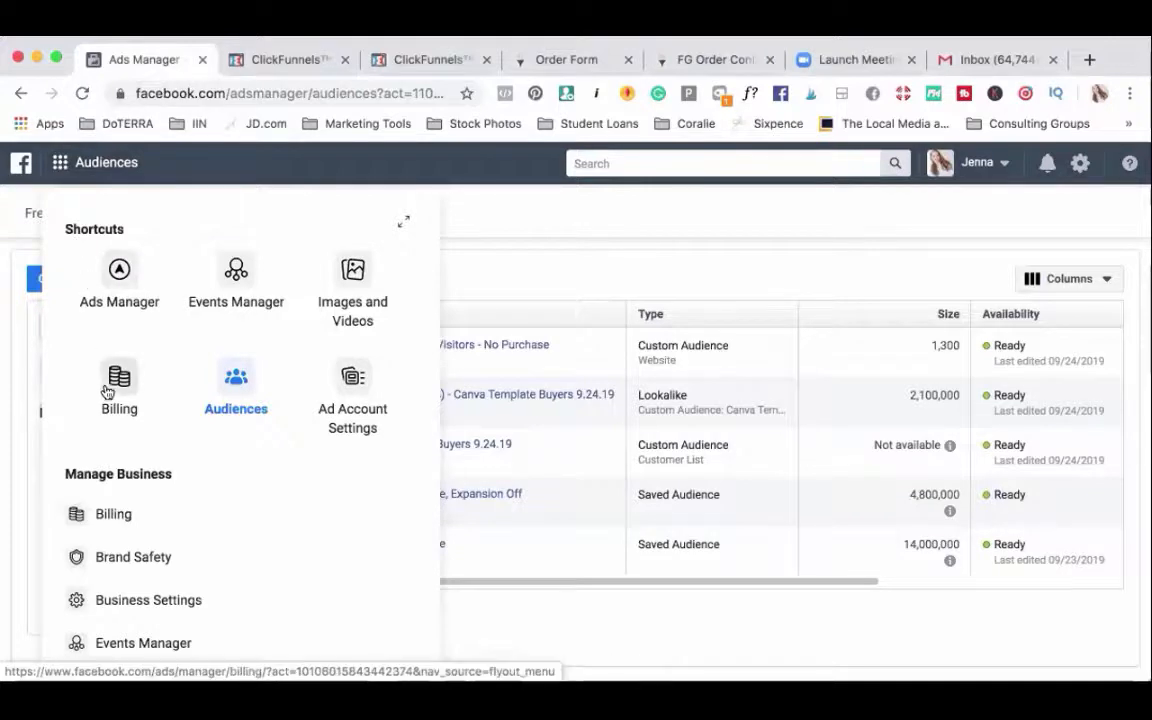
left_click(236, 388)
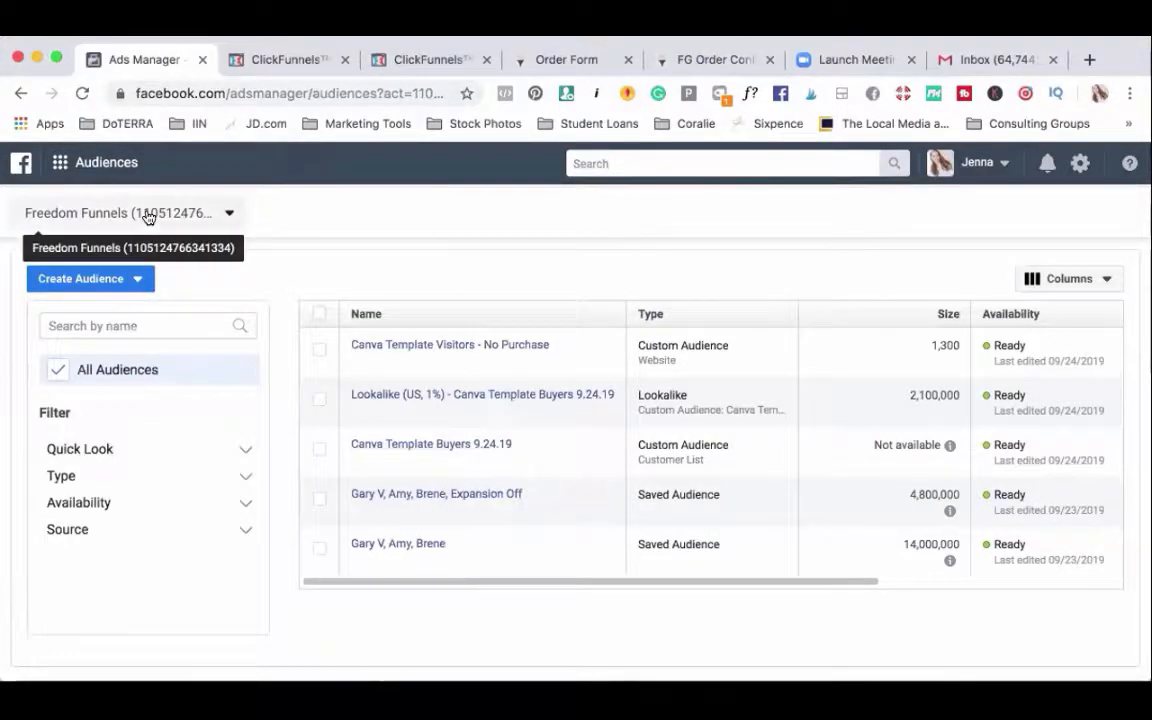
mouse_move(120, 284)
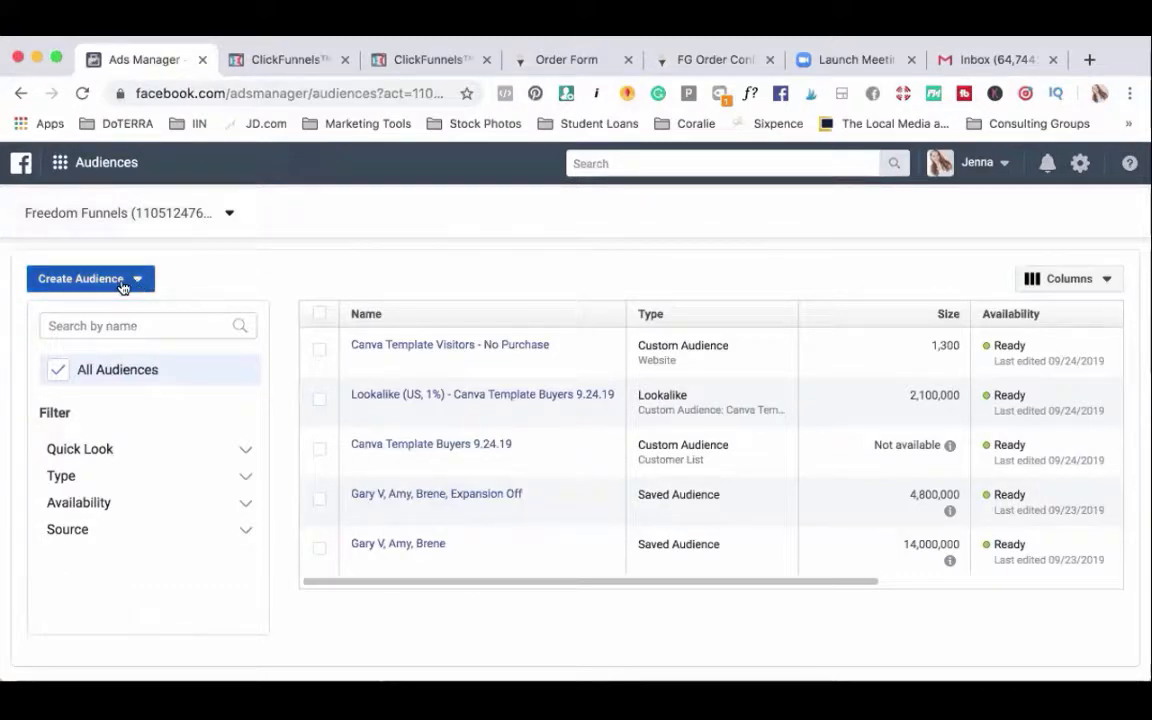
Step: Start a new custom audience based on website traffic
left_click(90, 278)
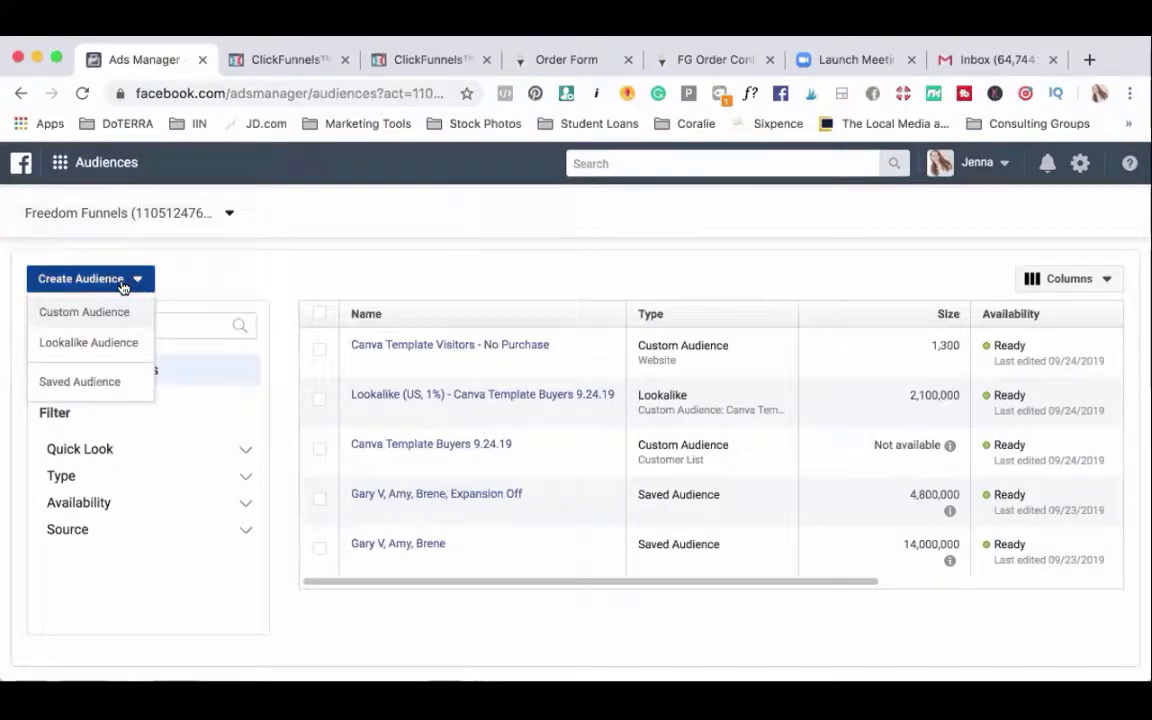
mouse_move(112, 318)
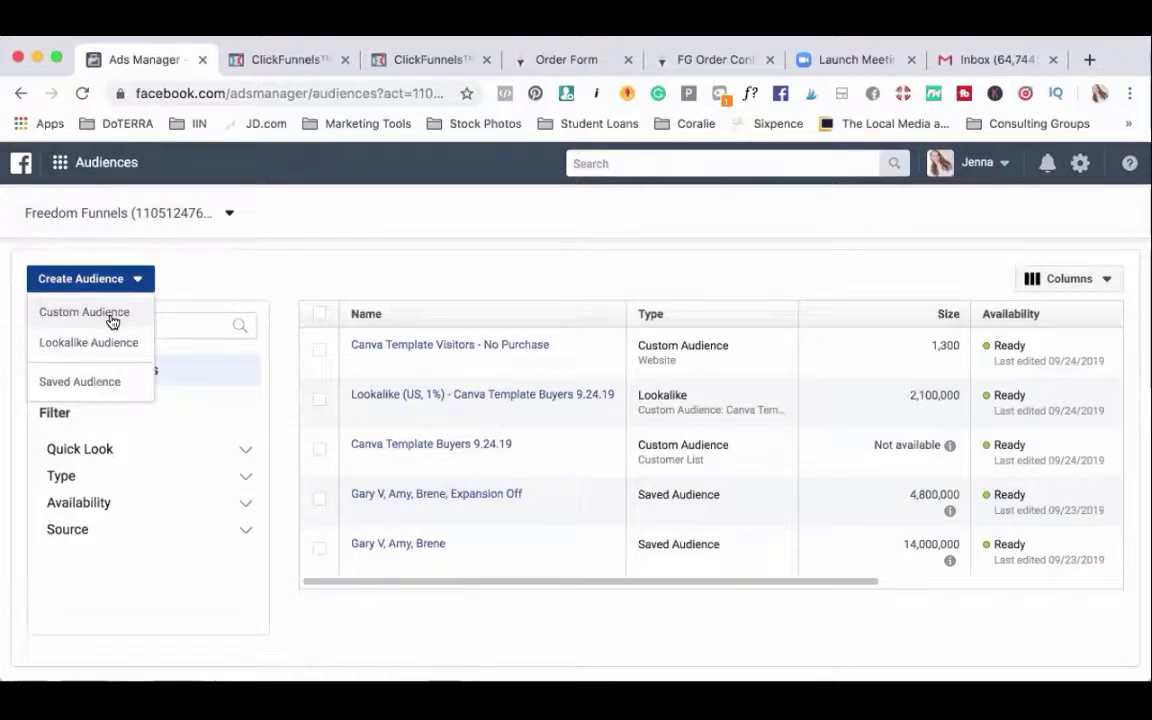
left_click(84, 312)
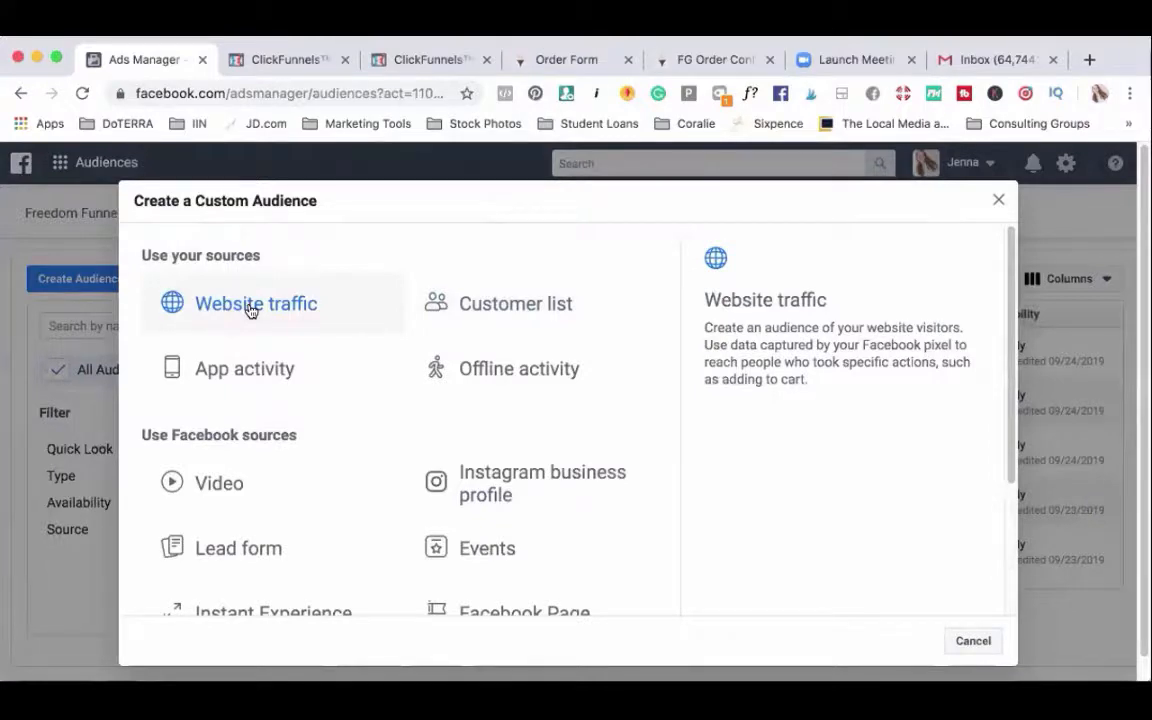
left_click(256, 304)
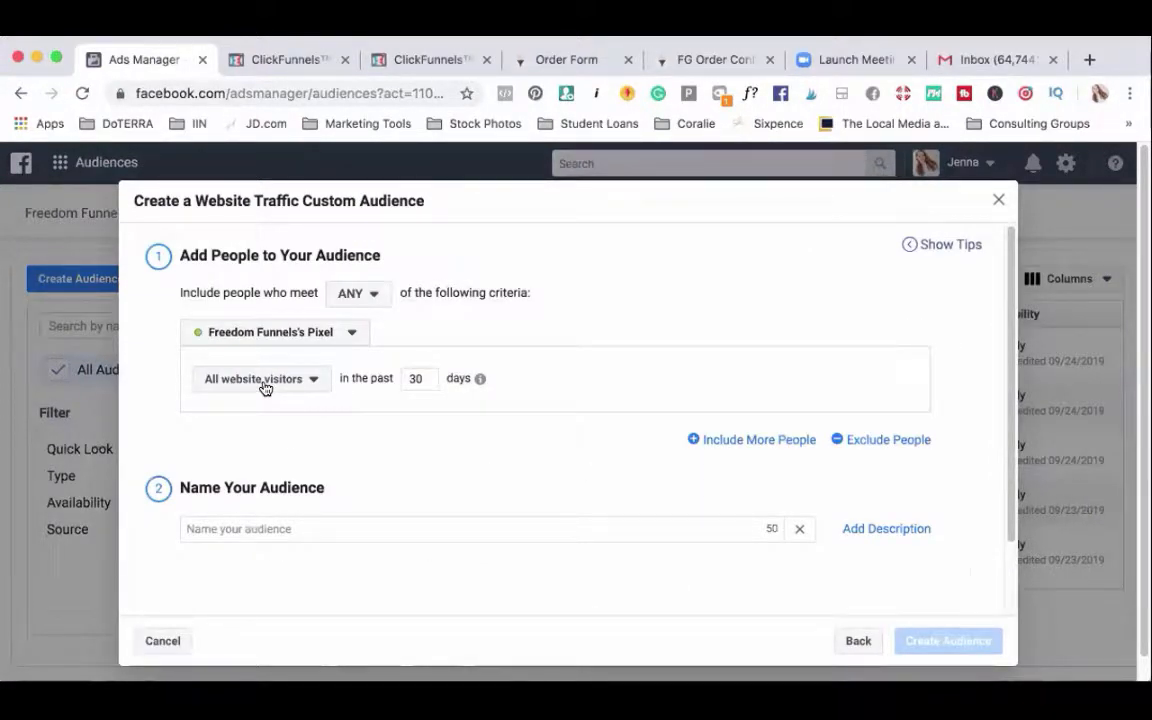
Step: Include only people who visited pages whose URL contains ebooktemplate.net in the past 180 days
left_click(258, 378)
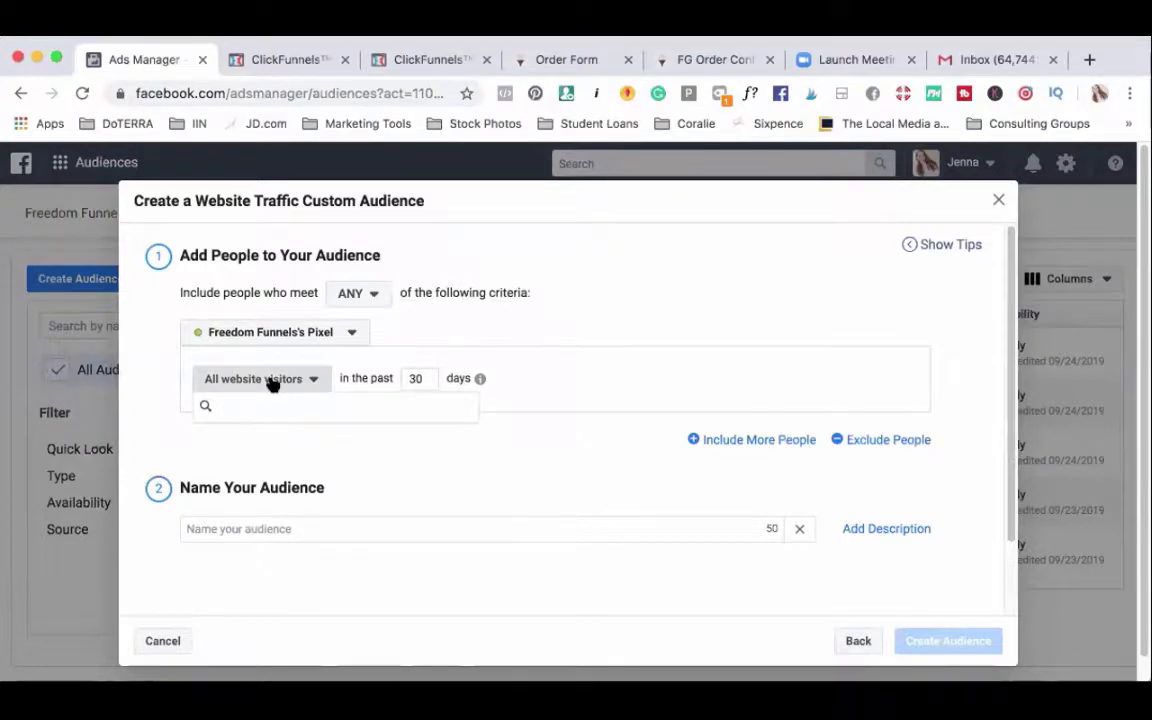
left_click(260, 378)
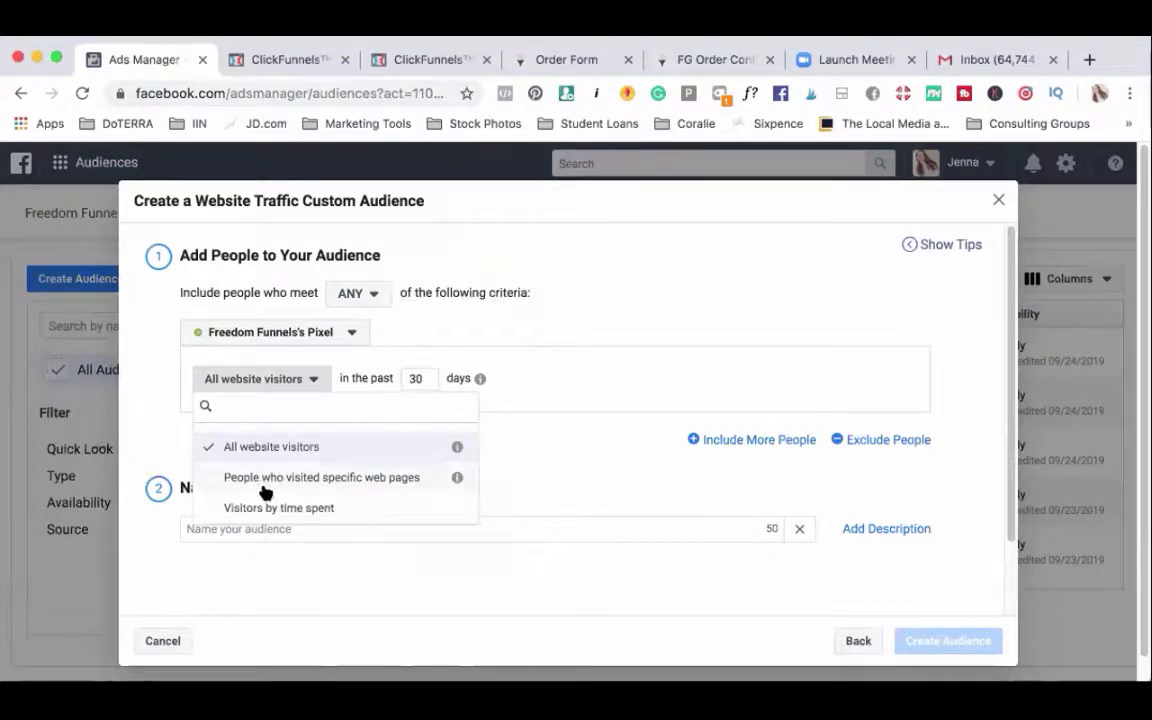
mouse_move(332, 486)
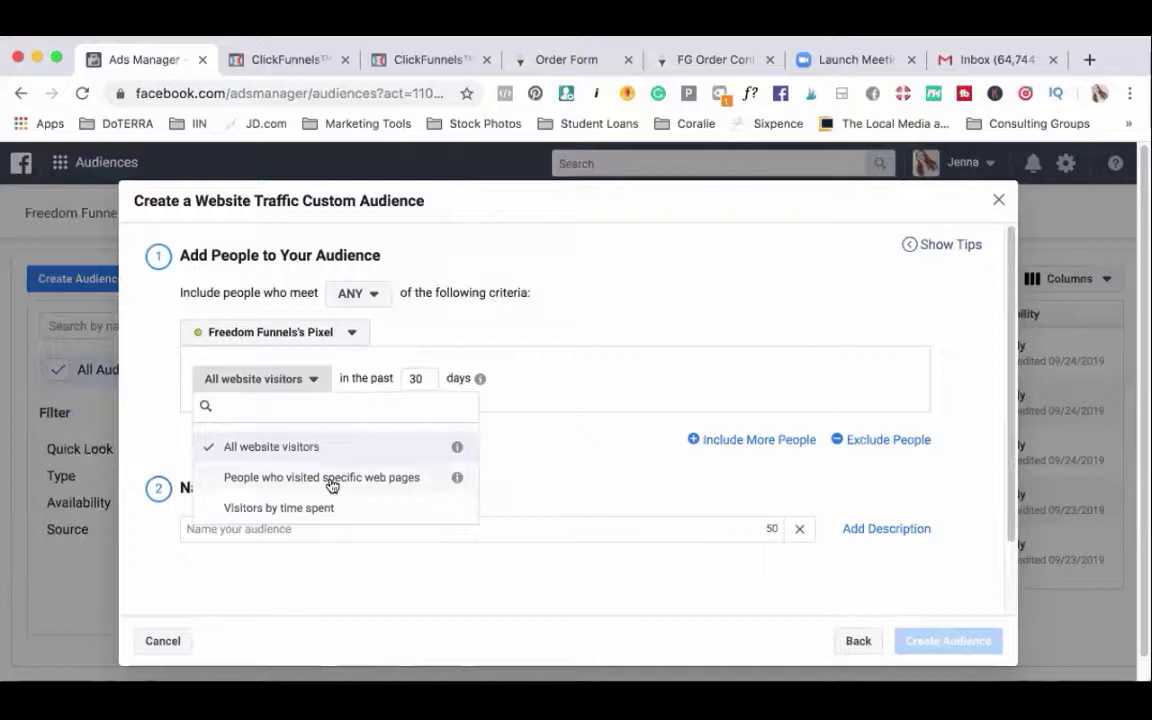
left_click(320, 476)
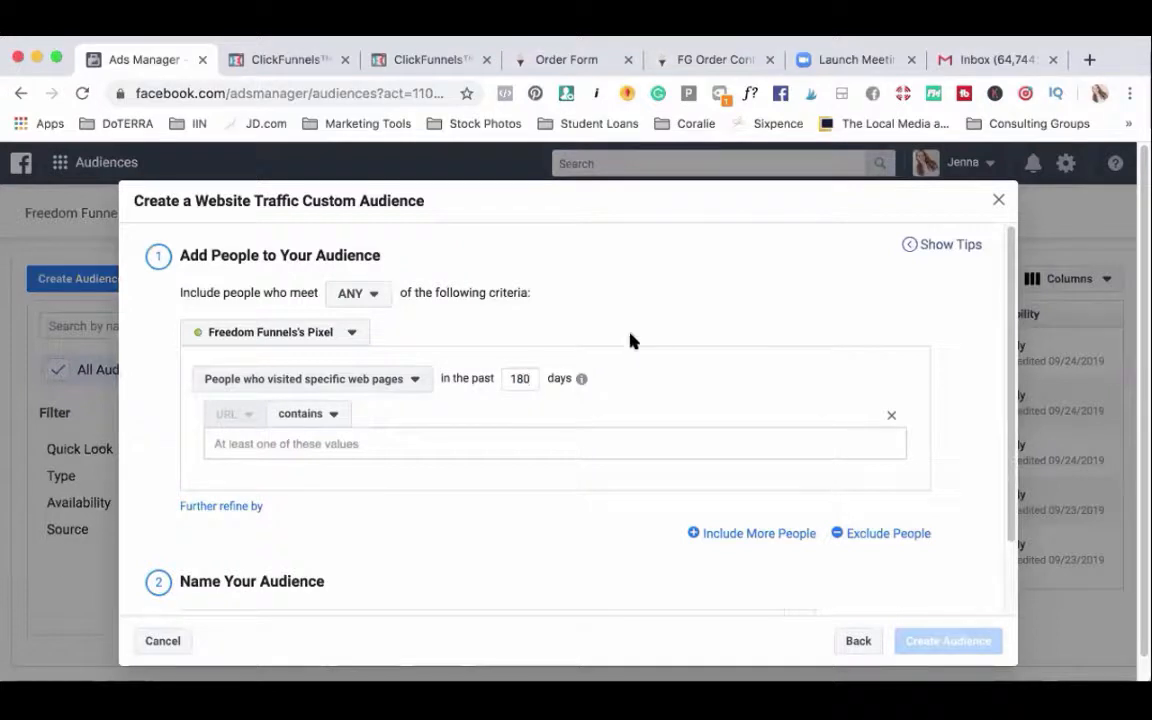
mouse_move(428, 380)
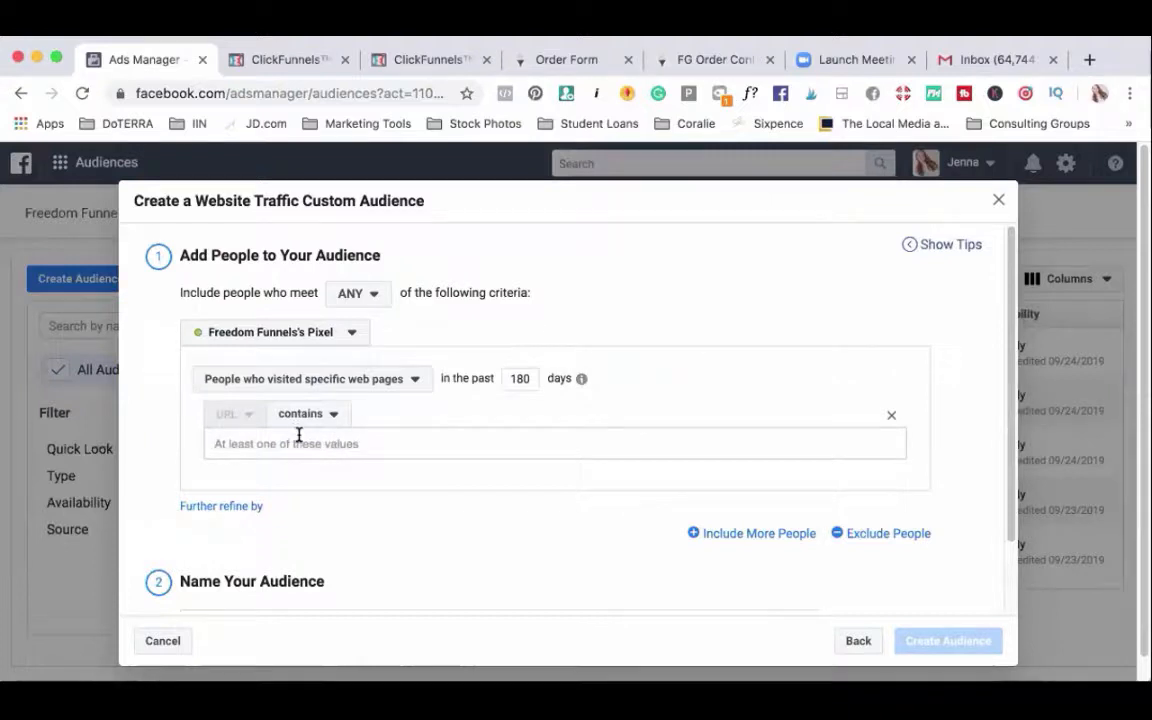
type("e")
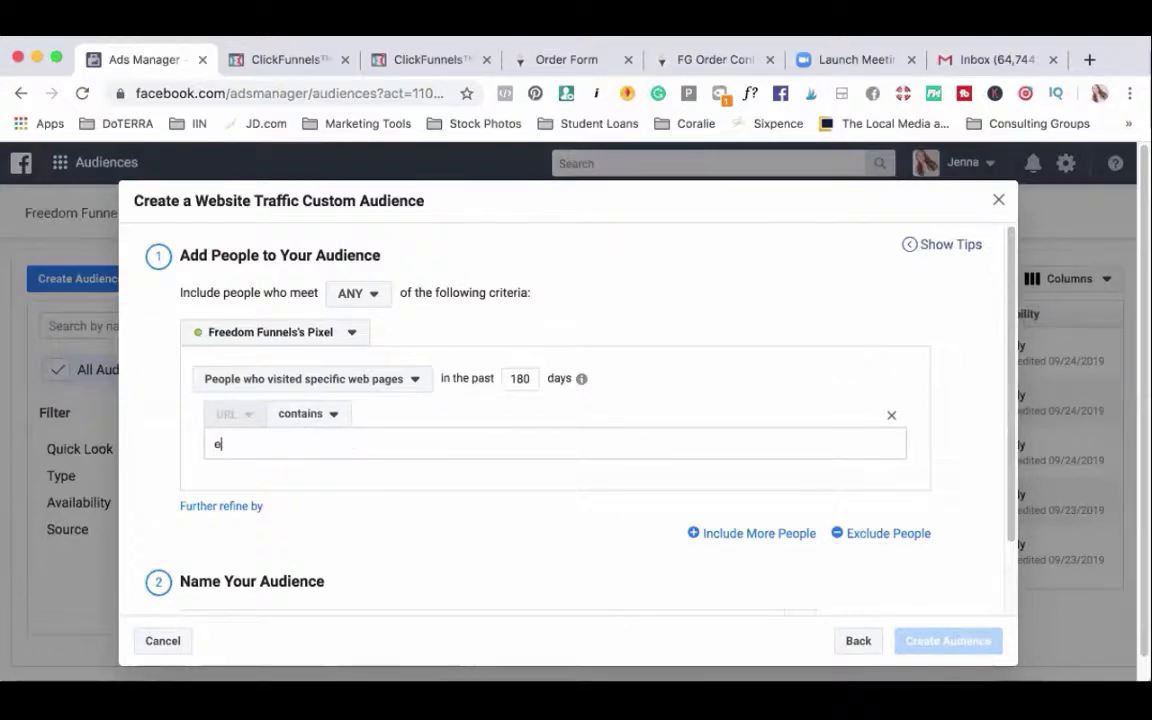
type("booktemplat")
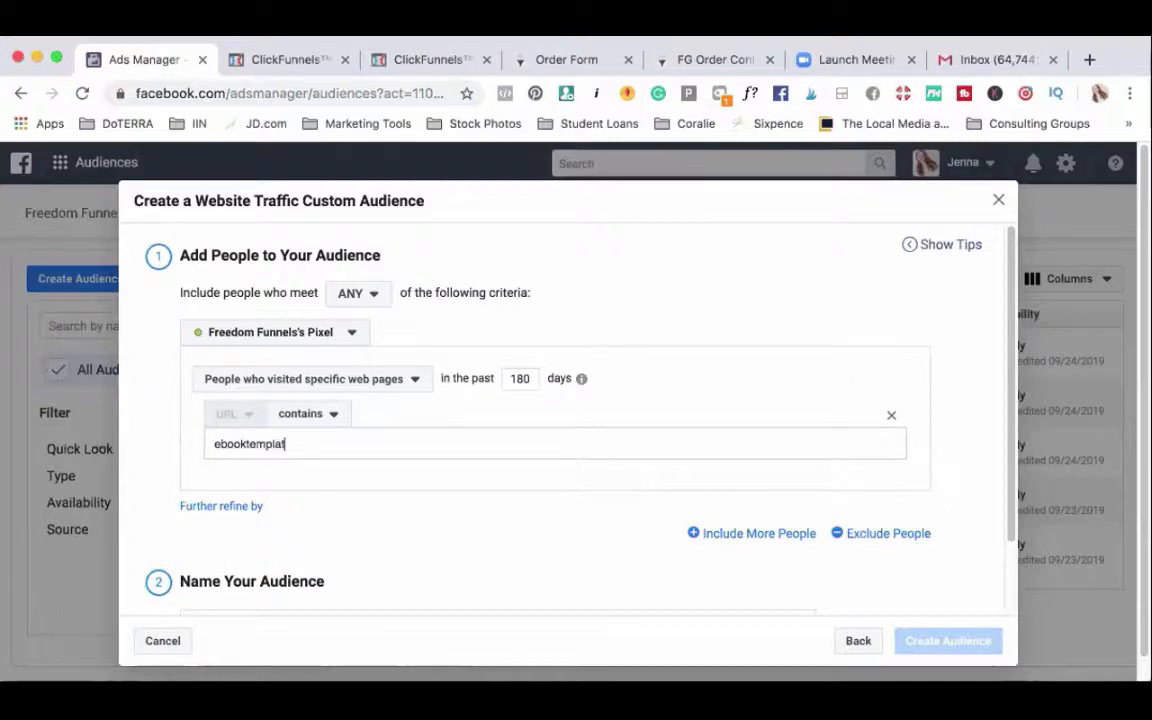
type("e.net")
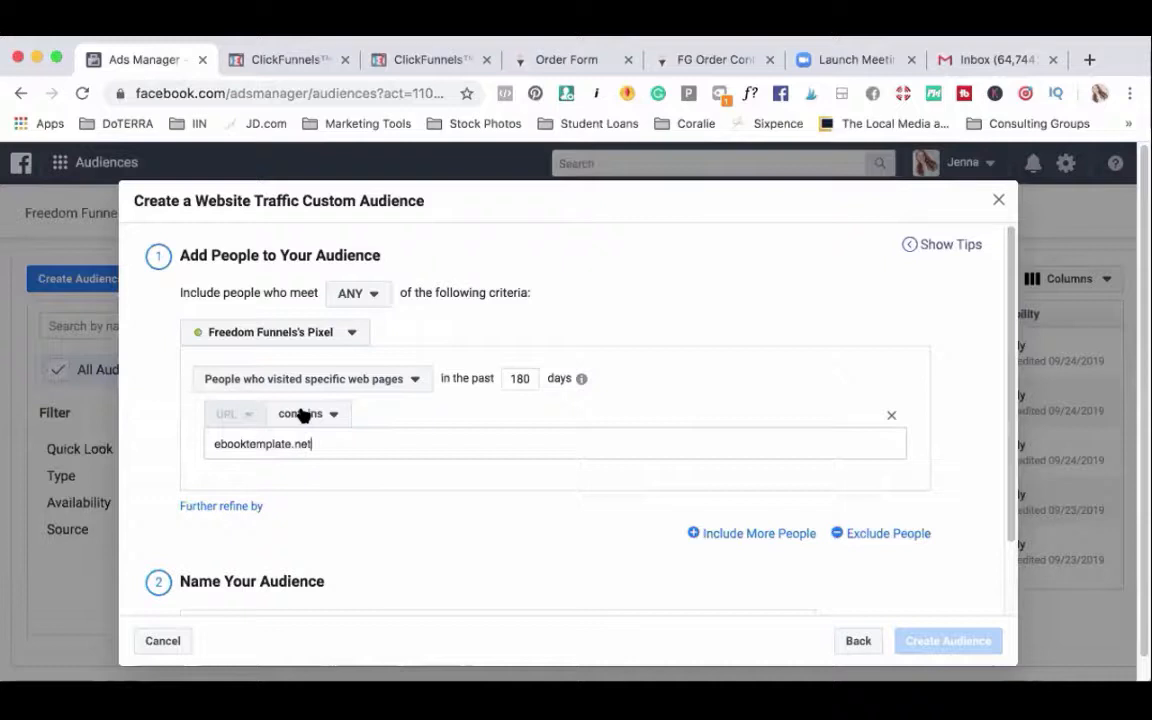
mouse_move(336, 484)
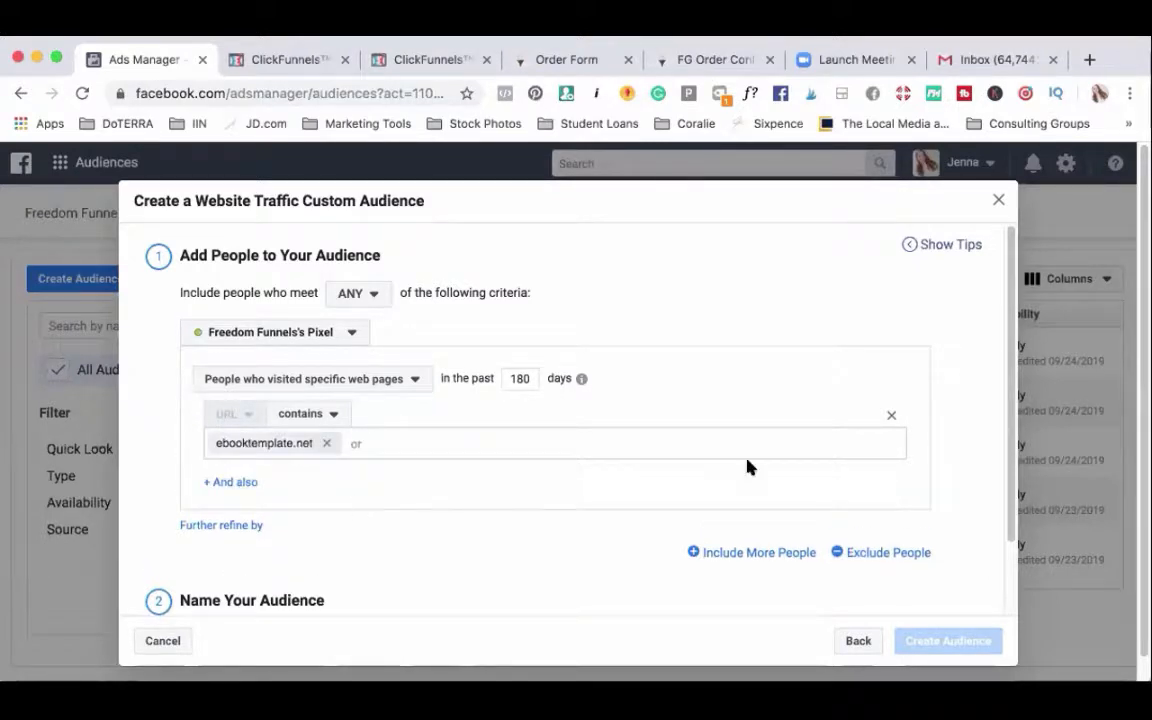
Step: Name the audience 'EbookTemplate.net Visitors Last 180 days' and create it
scroll("down", 3)
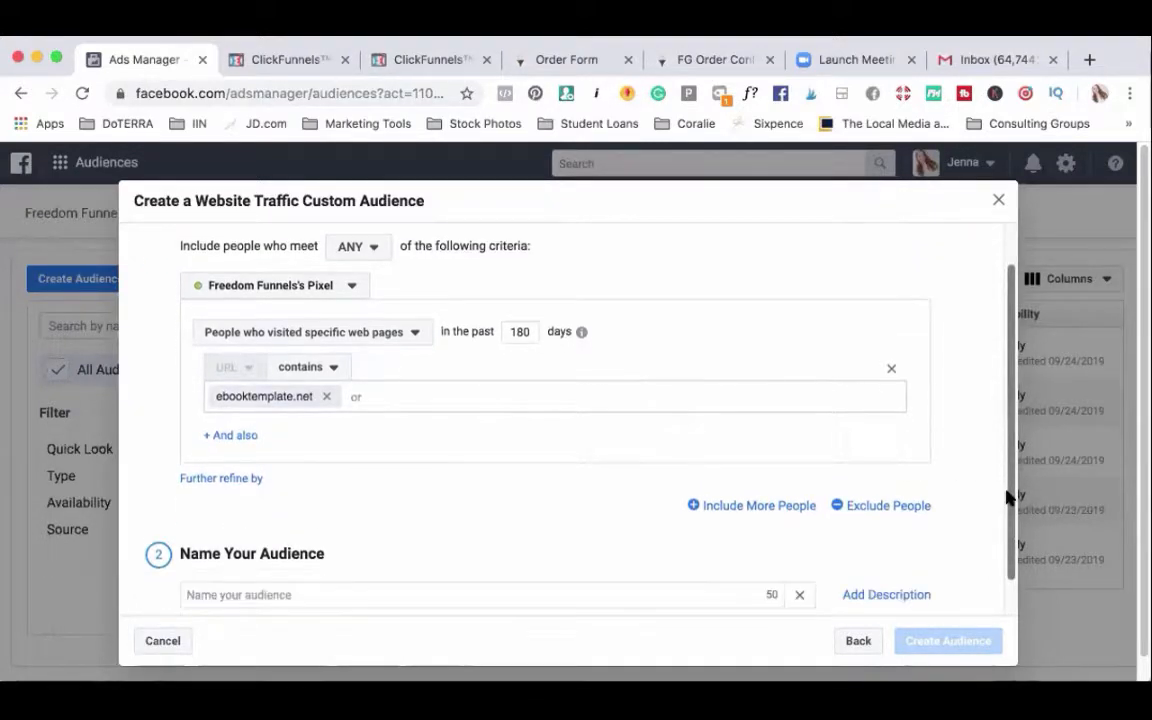
scroll("up", 3)
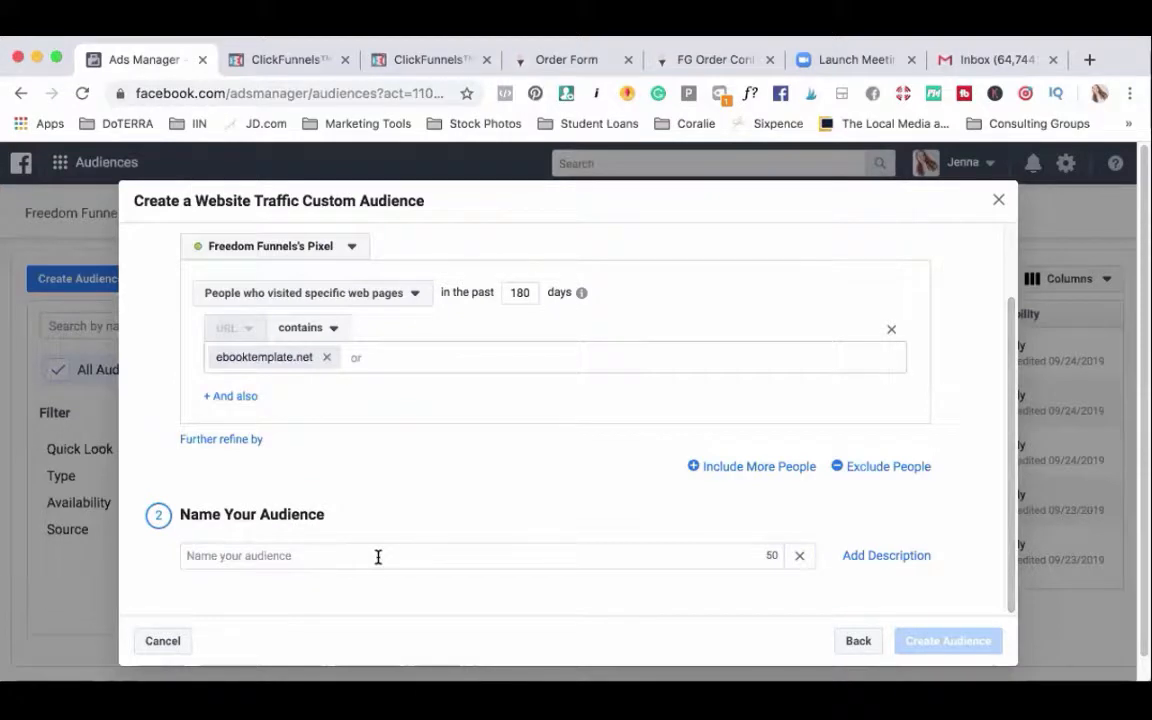
type("EbookTemplate.net")
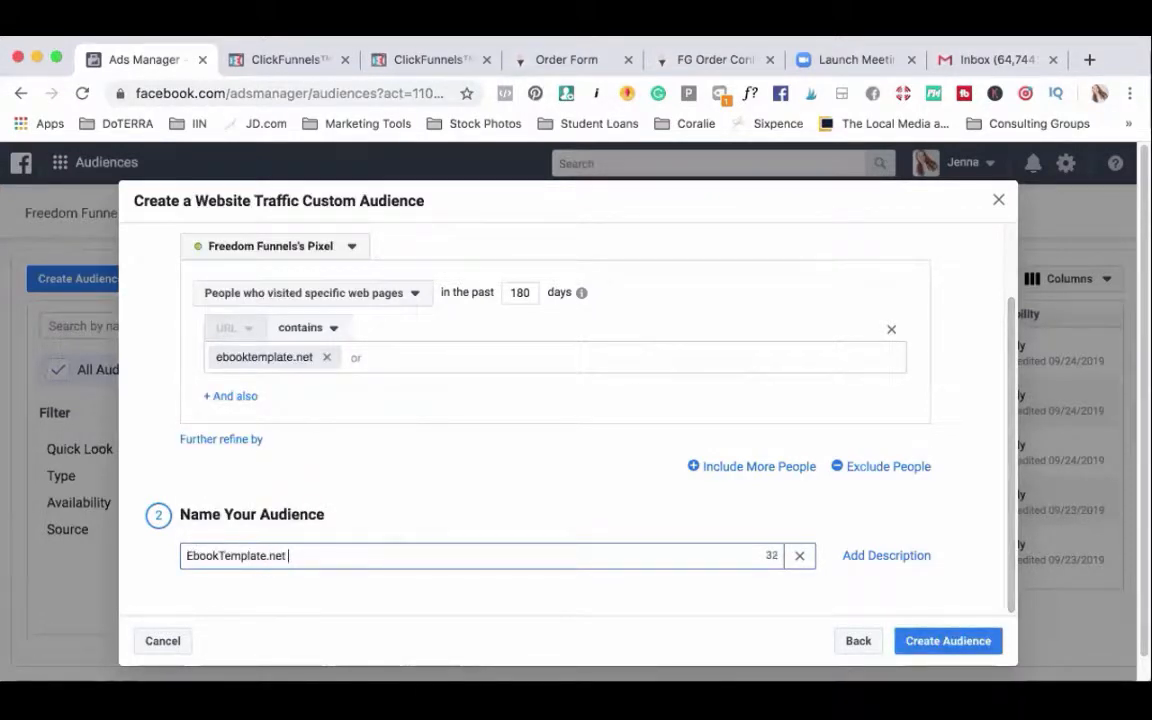
type("Visist")
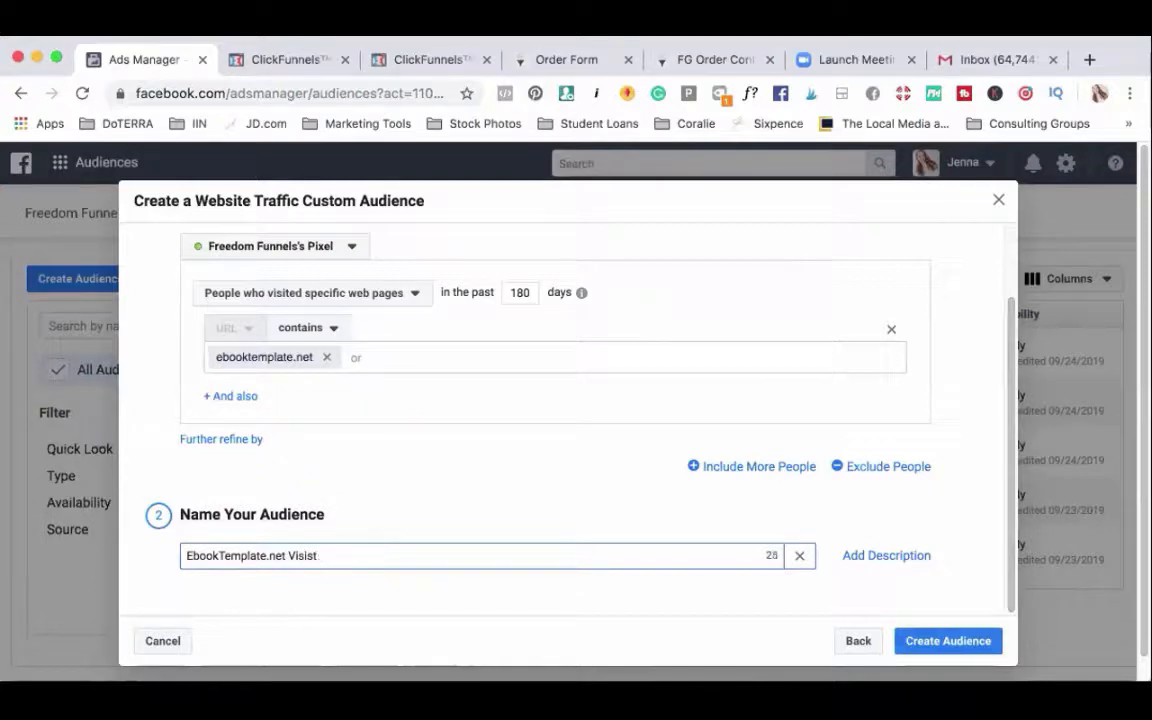
type("Visitor")
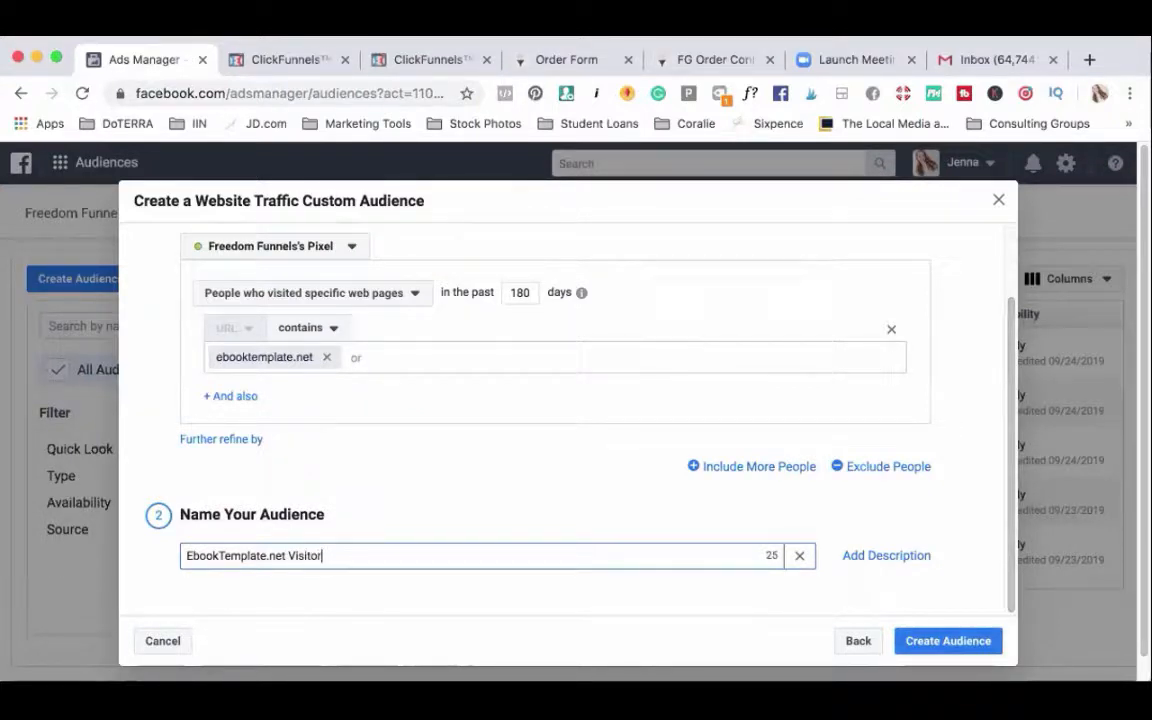
type("s Last 1")
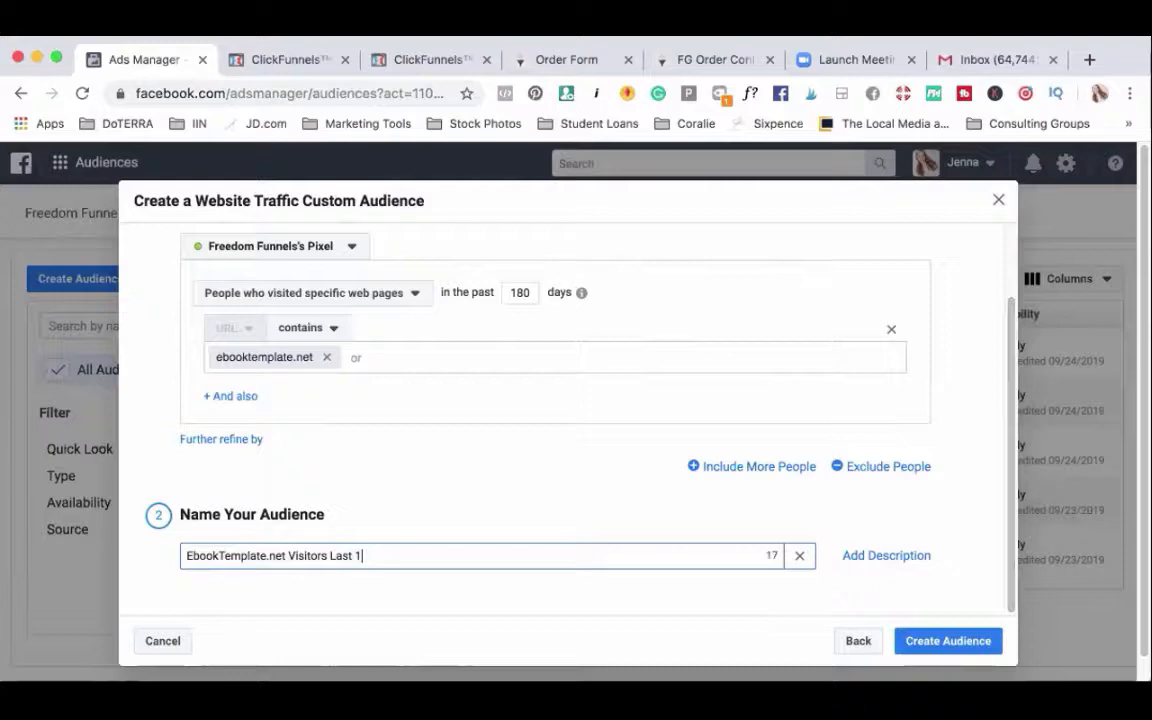
type("80 days")
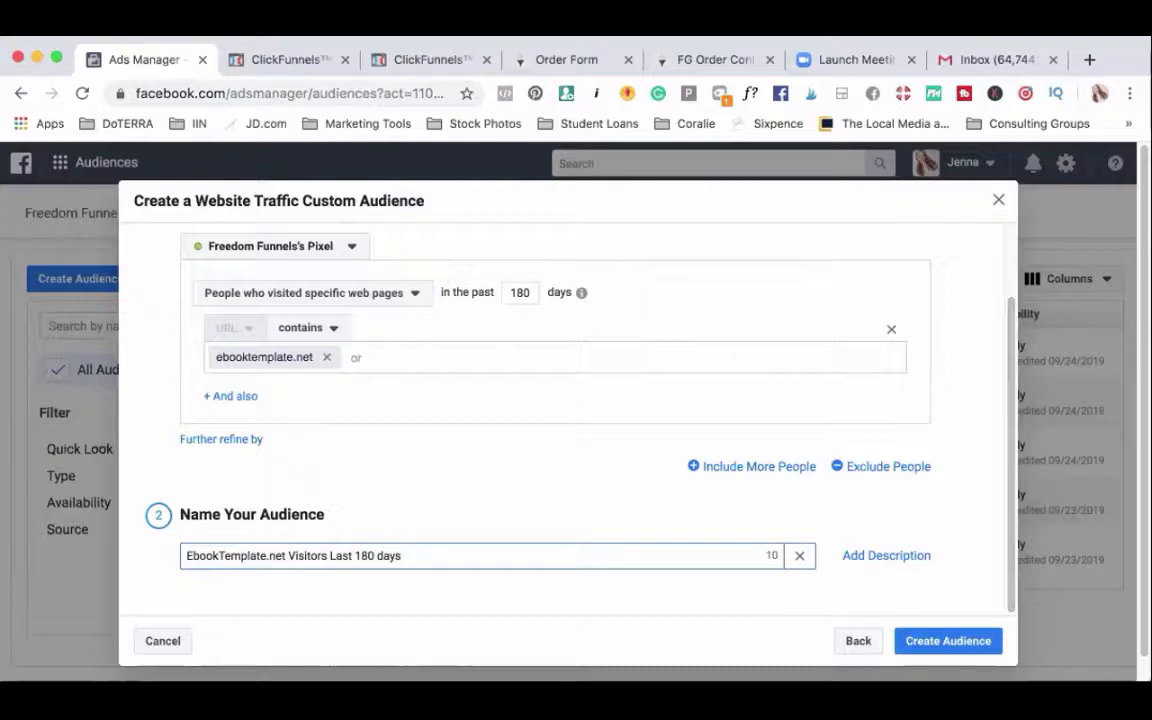
left_click(946, 640)
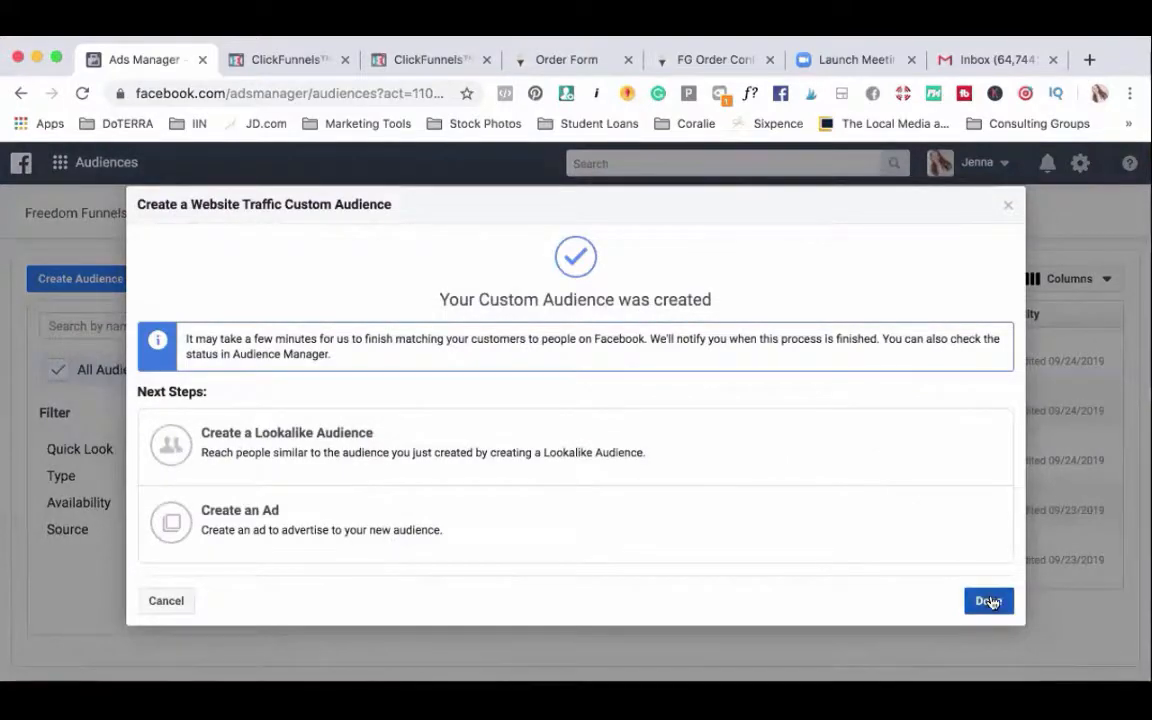
Step: Dismiss the creation confirmation to return to the Audiences list
left_click(988, 600)
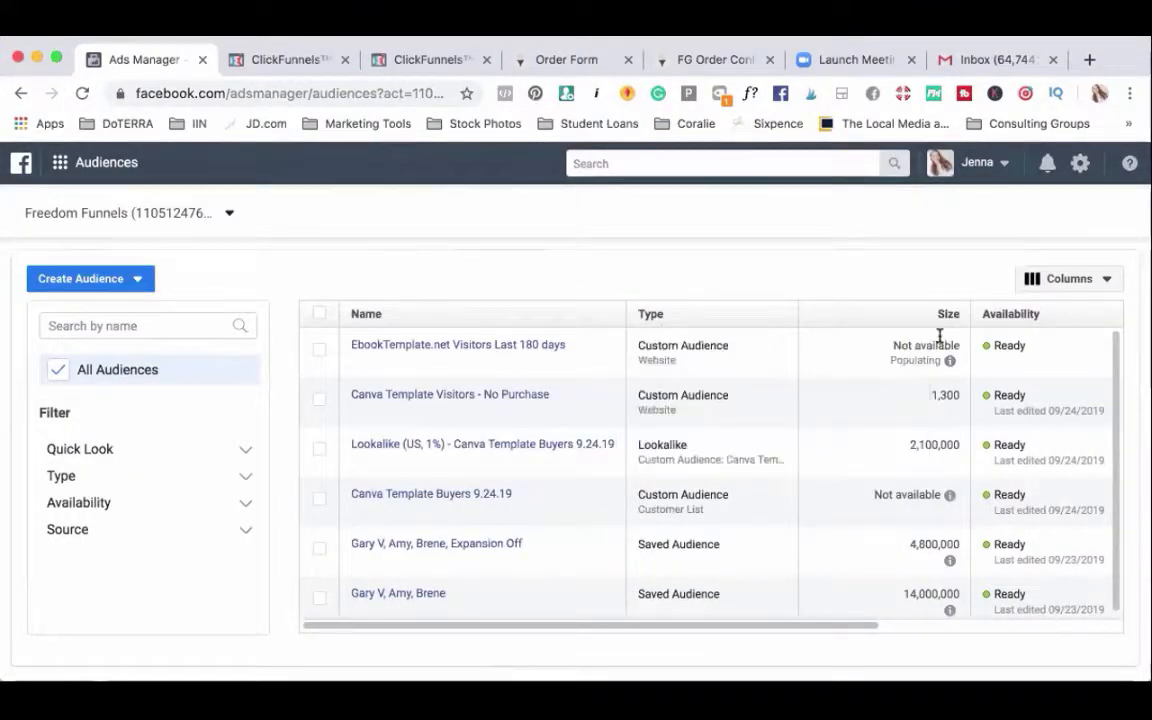
mouse_move(768, 280)
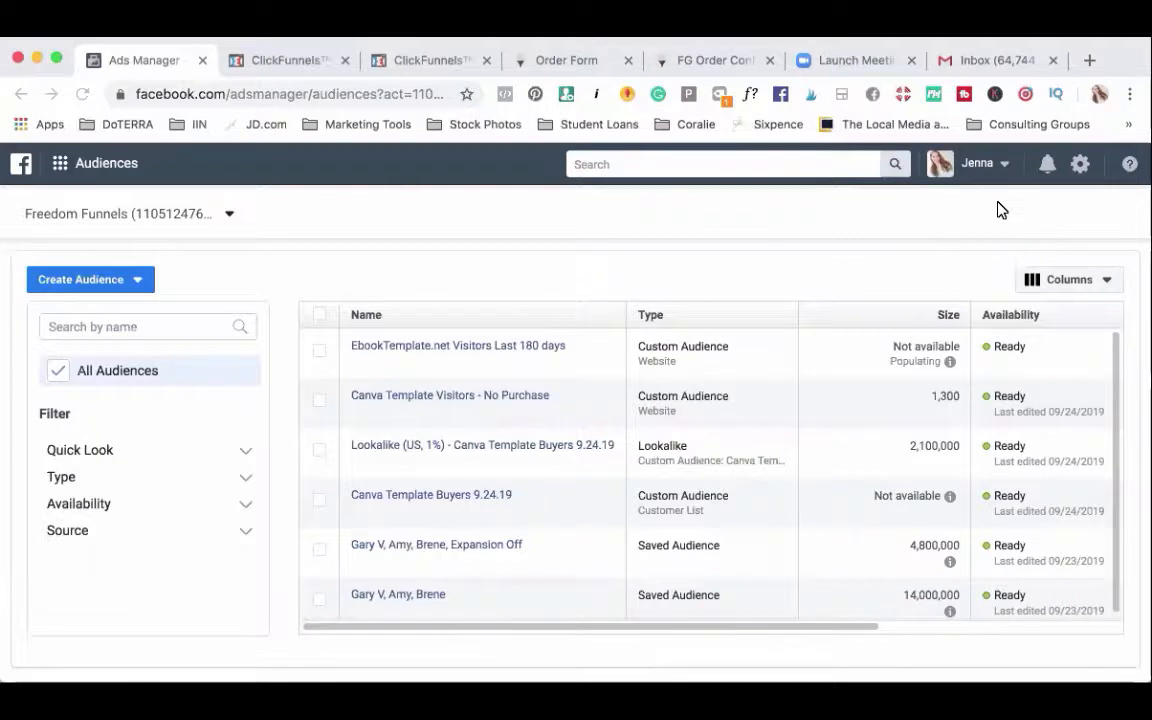
mouse_move(850, 104)
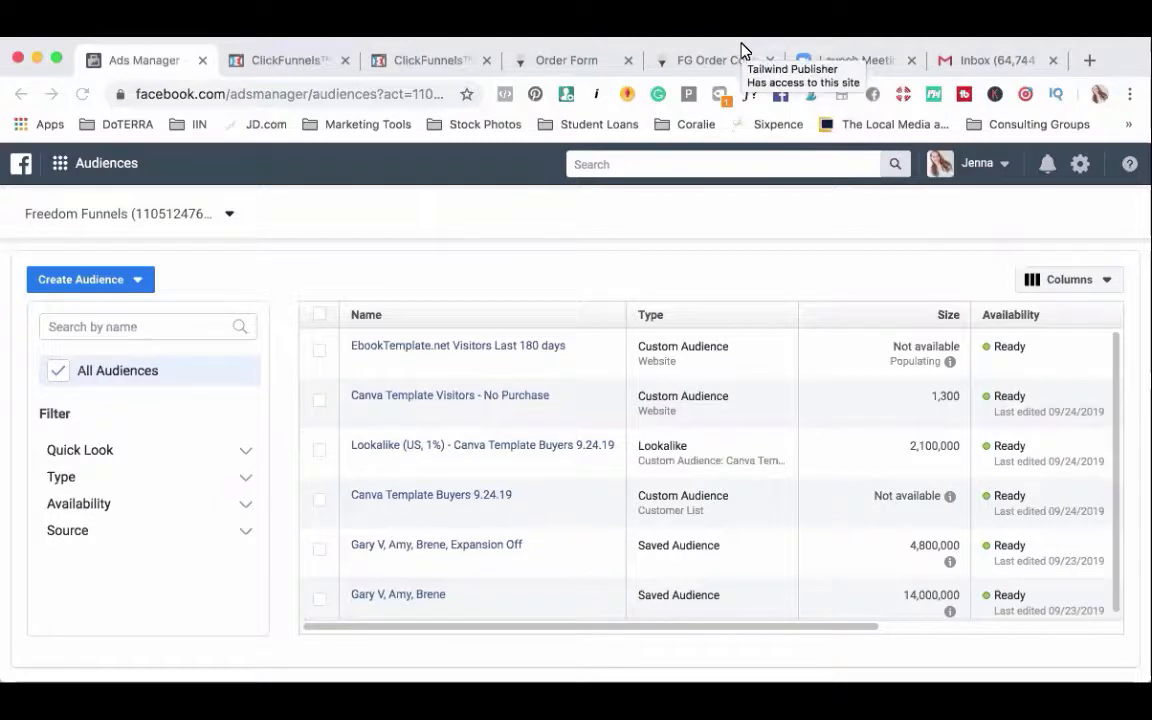
mouse_move(260, 50)
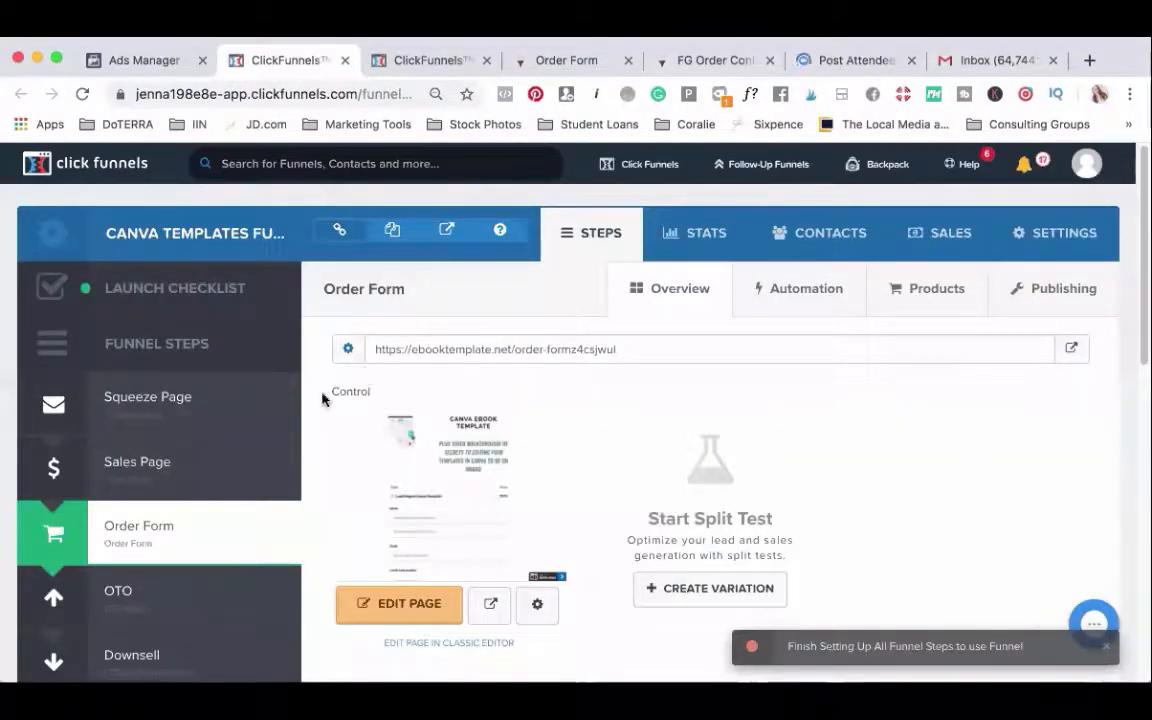
Step: Scroll through the Canva templates funnel steps down to the Order Form
scroll("down", 3)
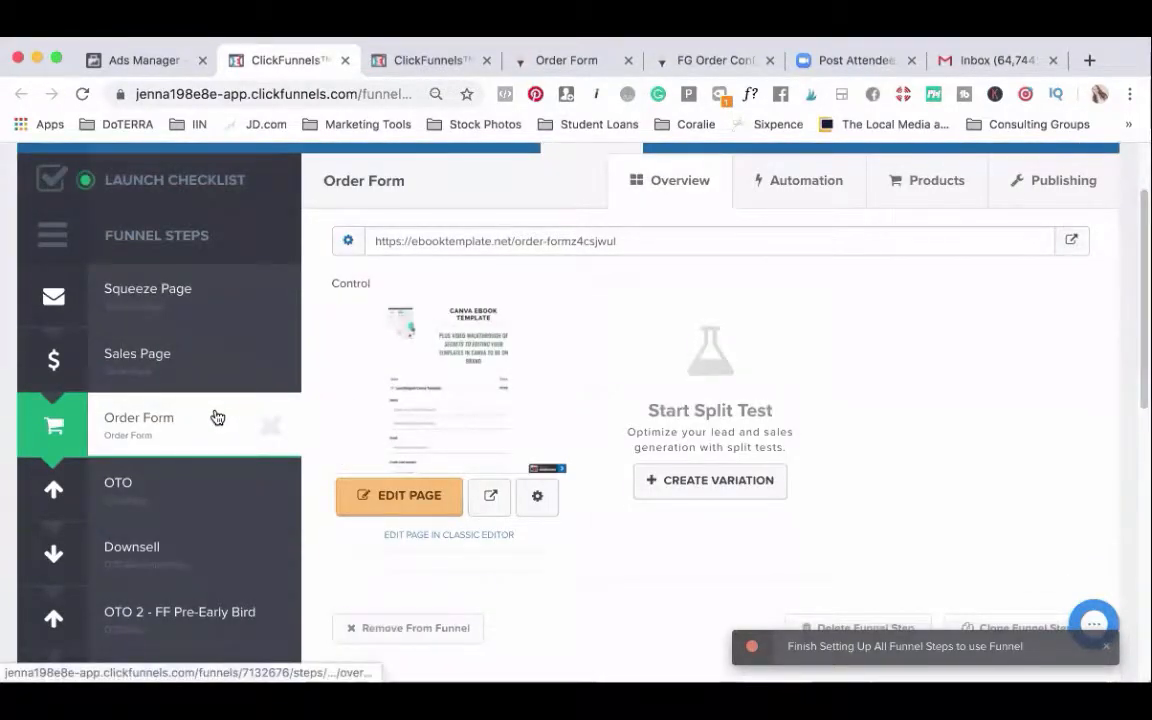
scroll("down", 3)
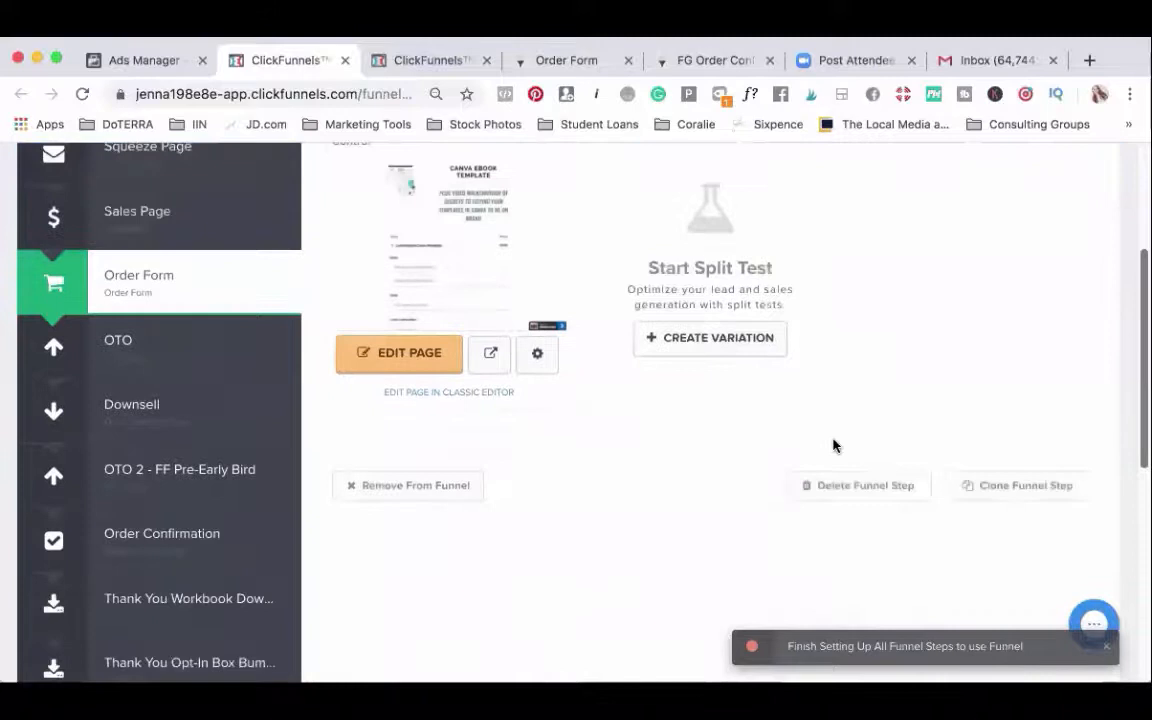
mouse_move(196, 272)
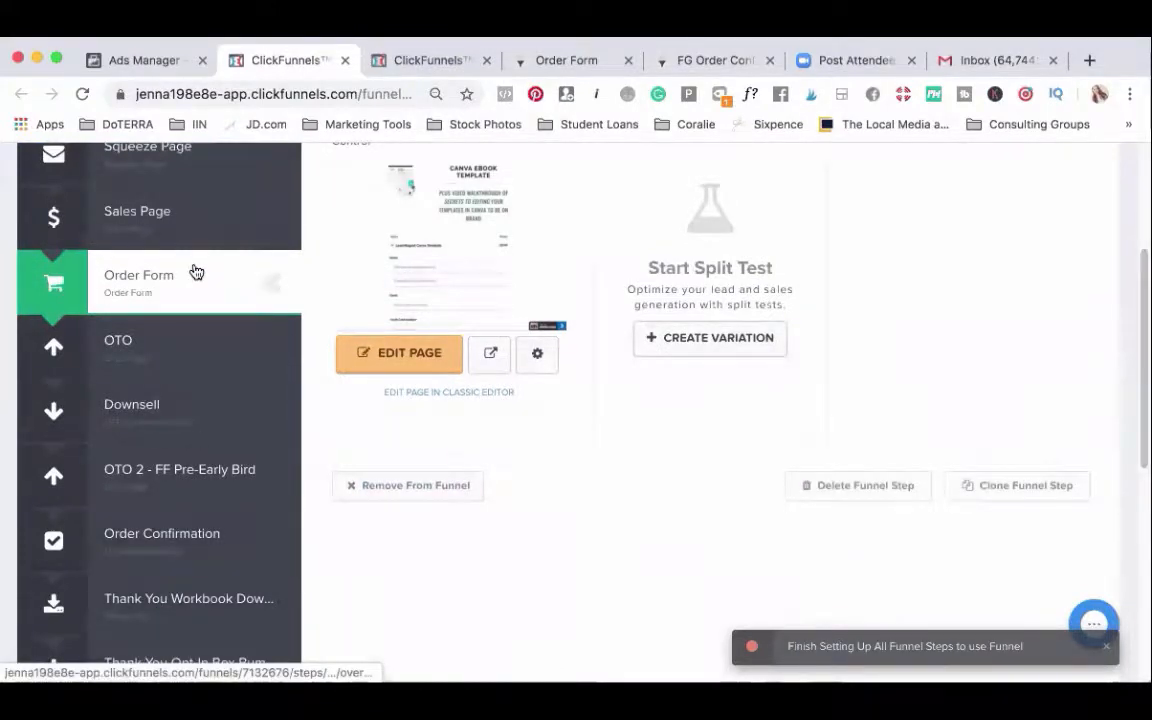
mouse_move(292, 284)
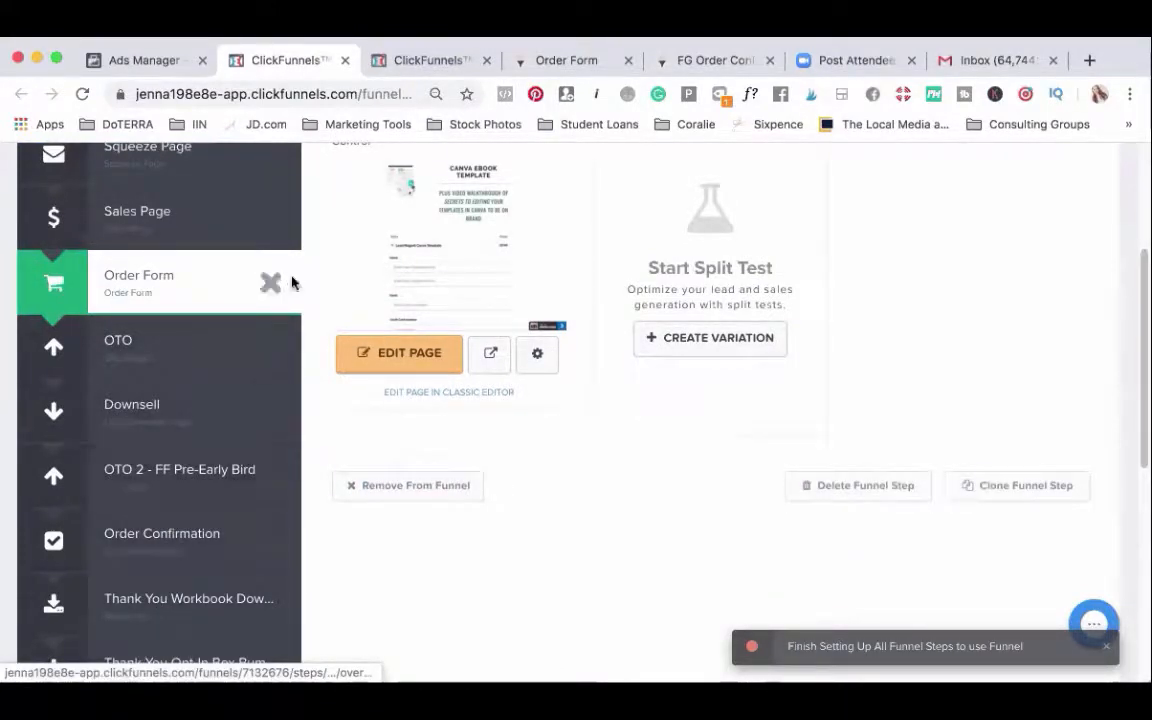
mouse_move(484, 224)
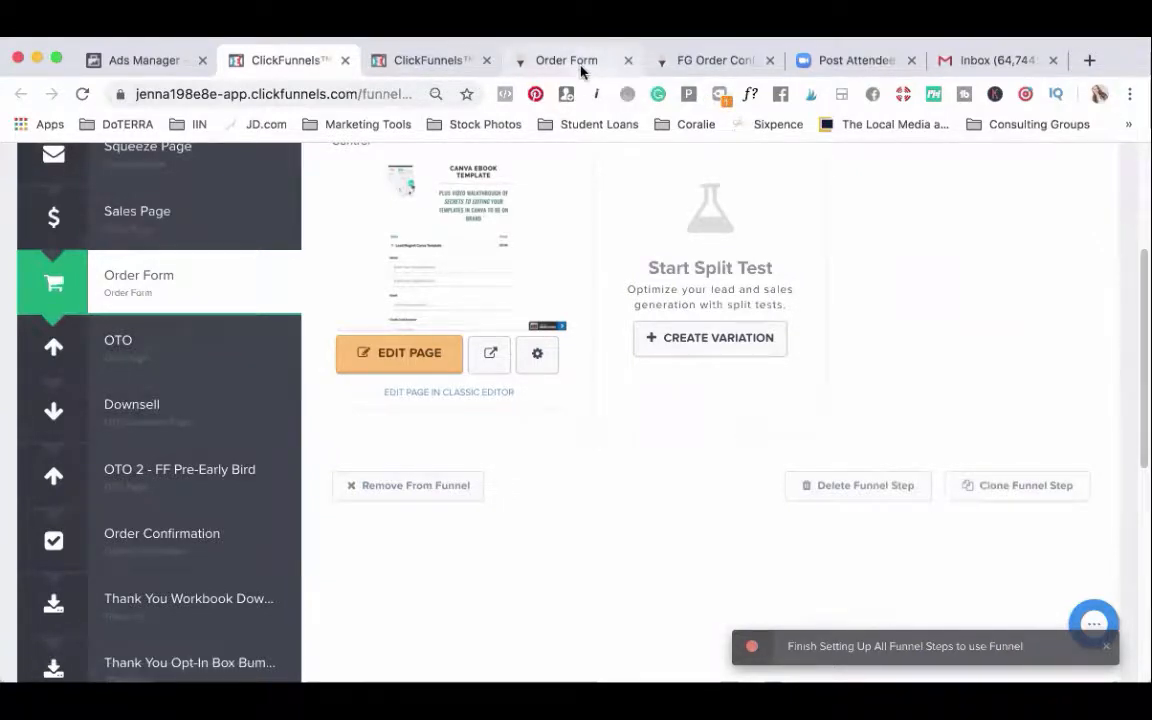
Step: View the live ebooktemplate.net order form page and its order confirmation page
left_click(488, 352)
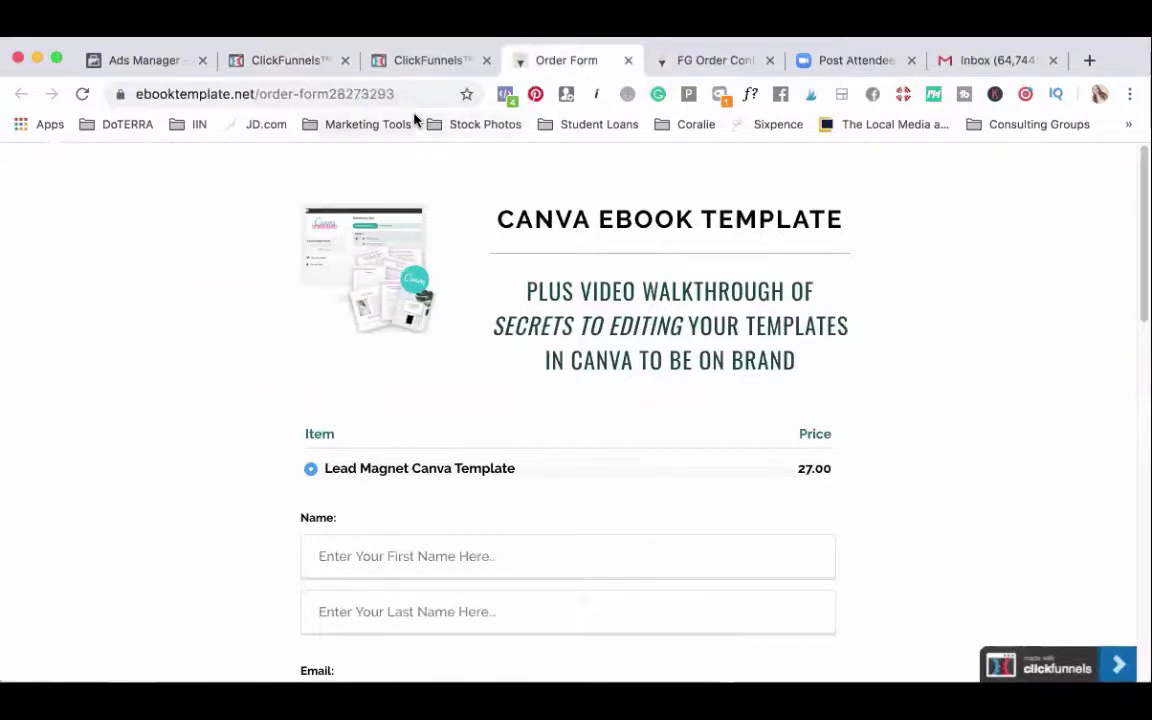
mouse_move(640, 168)
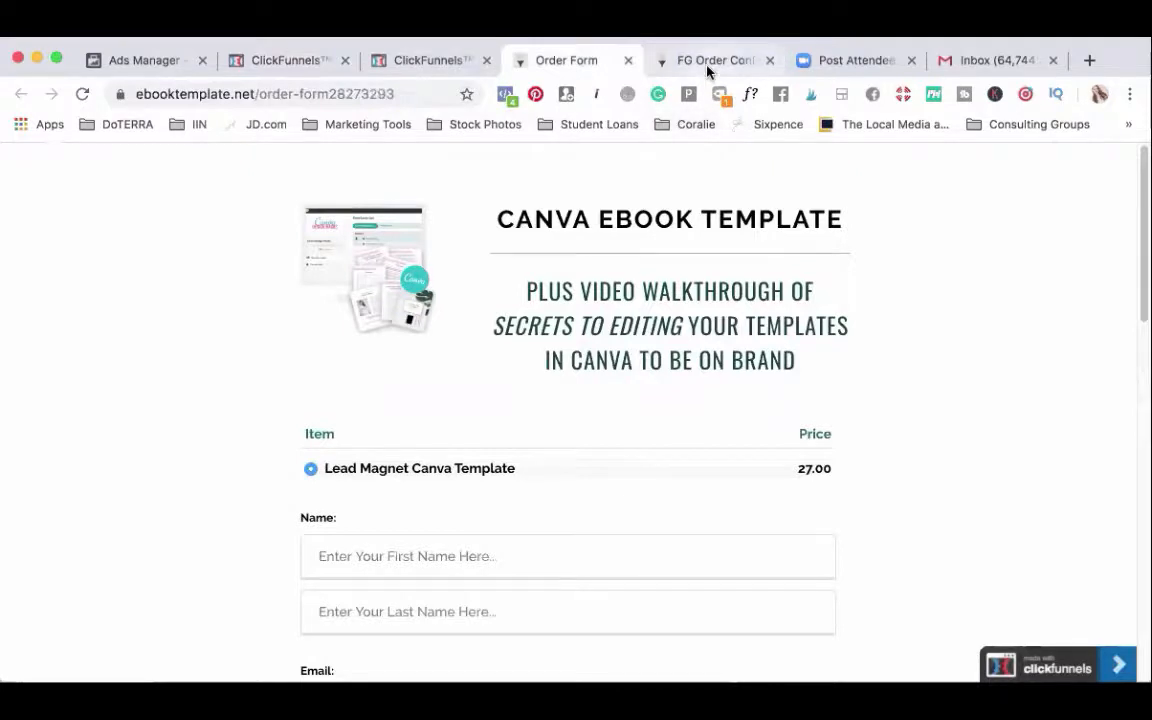
left_click(712, 60)
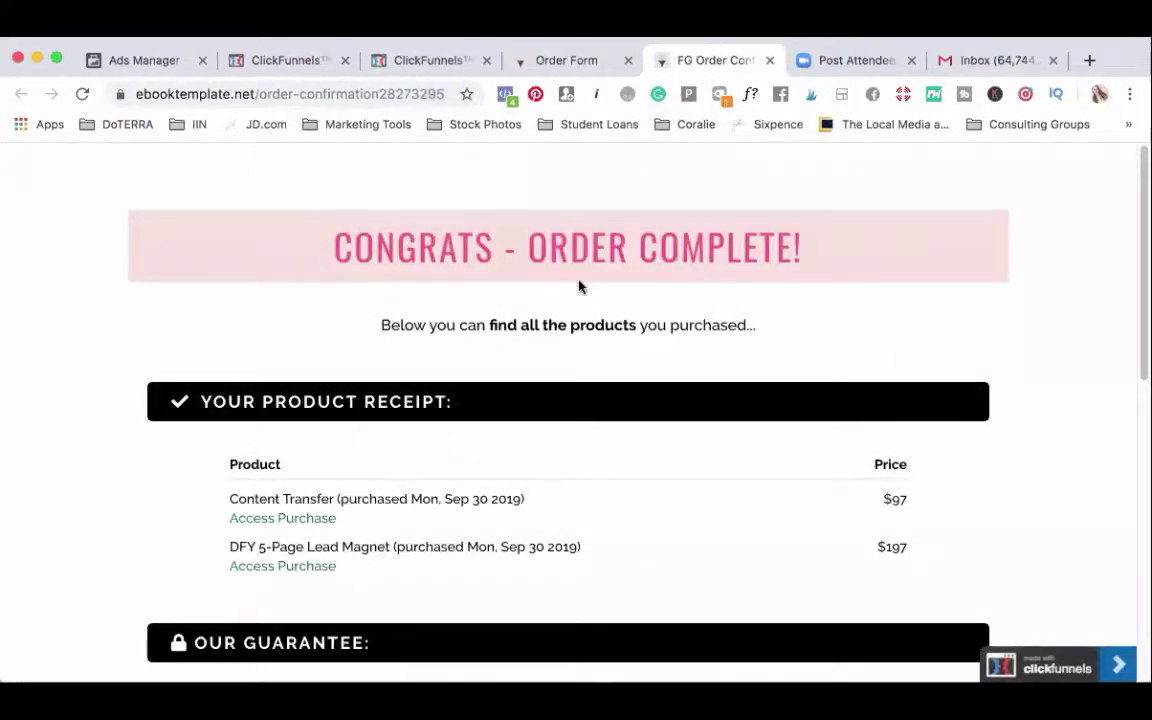
mouse_move(584, 270)
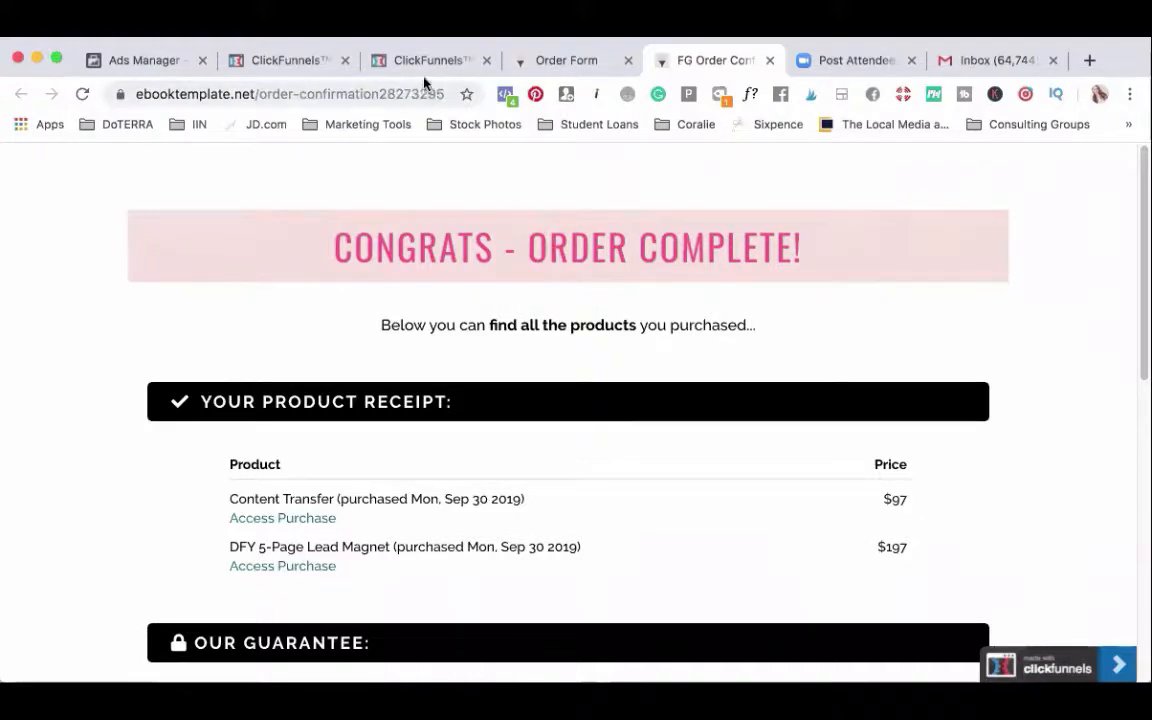
Step: Start a second website-traffic custom audience of people who visited specific web pages
left_click(144, 60)
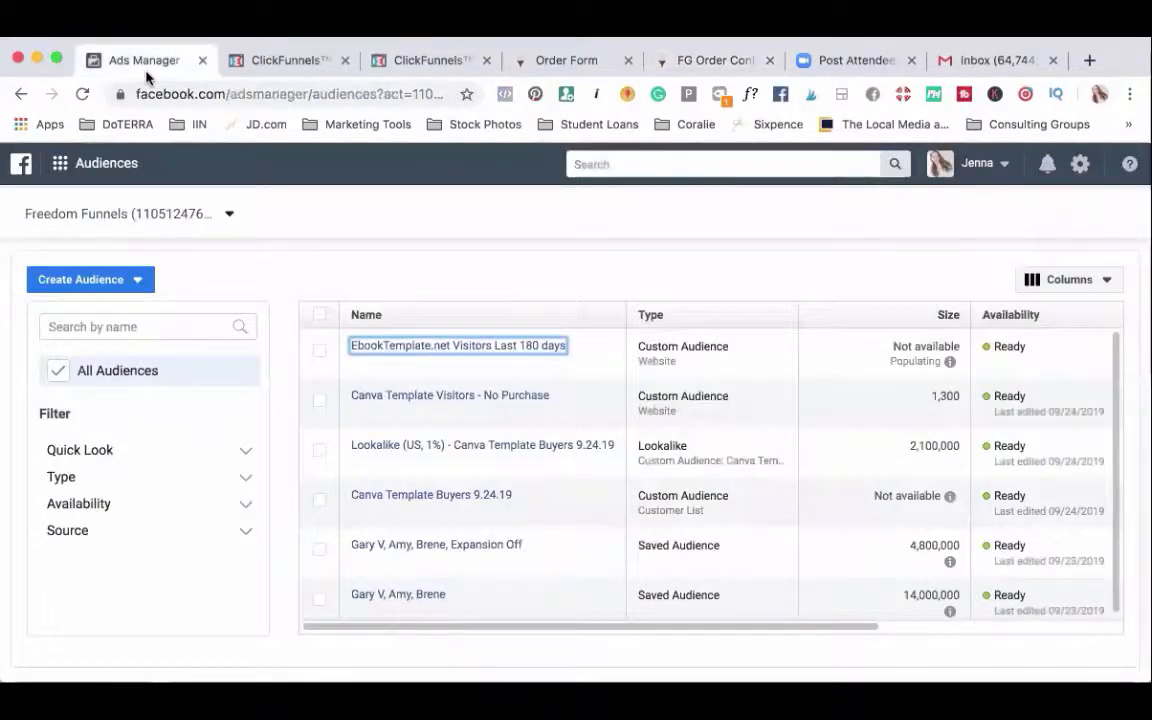
left_click(90, 280)
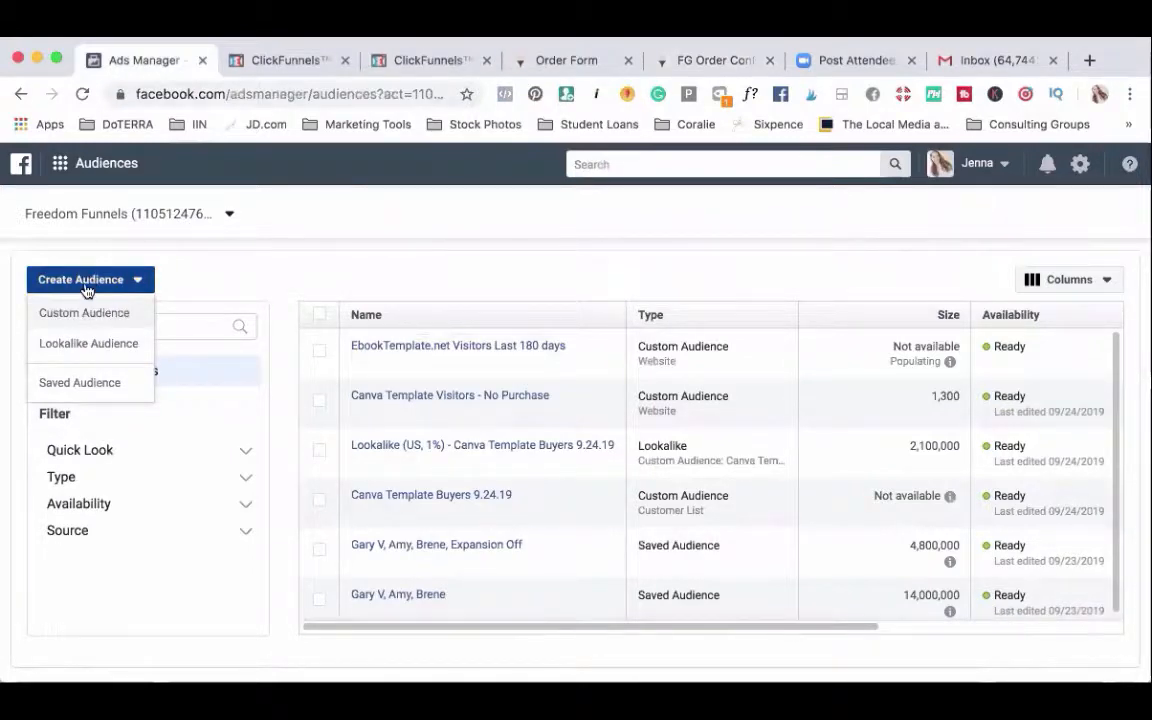
mouse_move(88, 316)
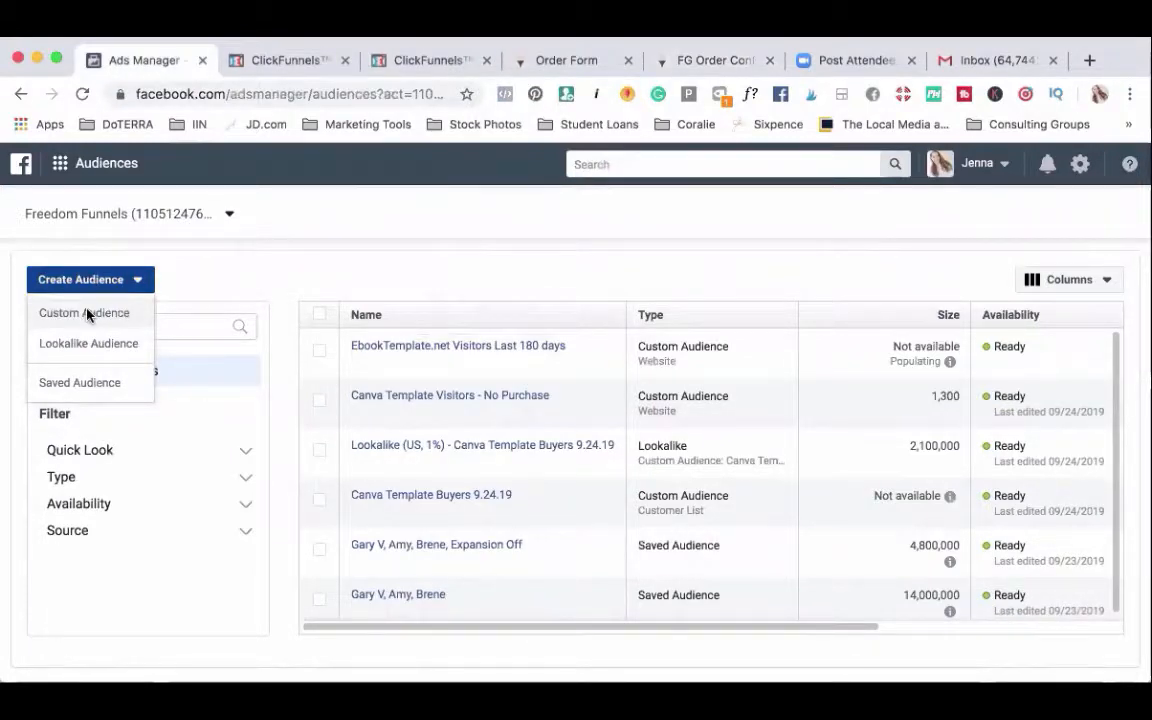
left_click(84, 312)
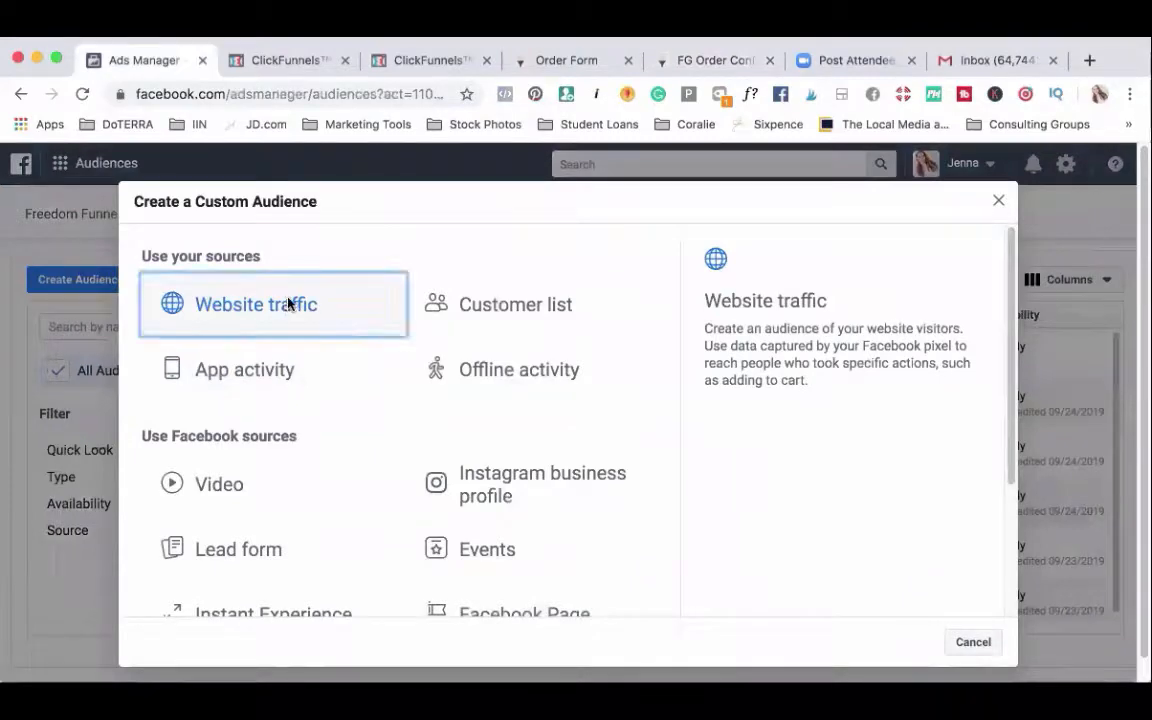
left_click(256, 304)
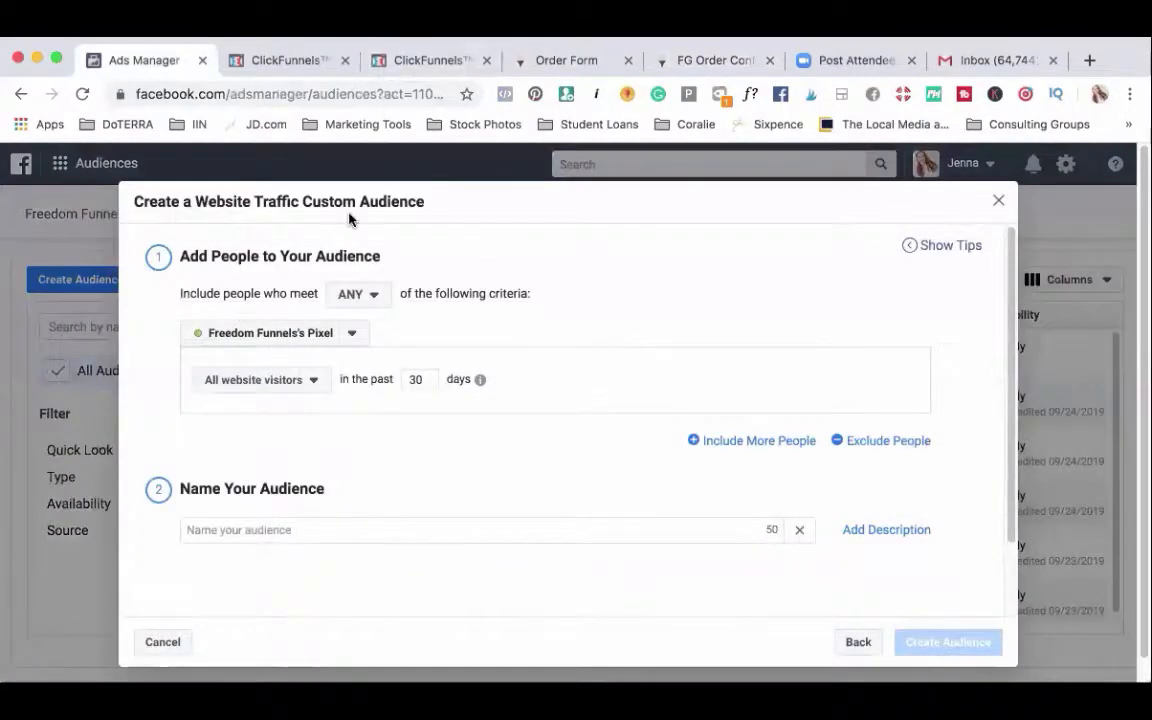
left_click(258, 380)
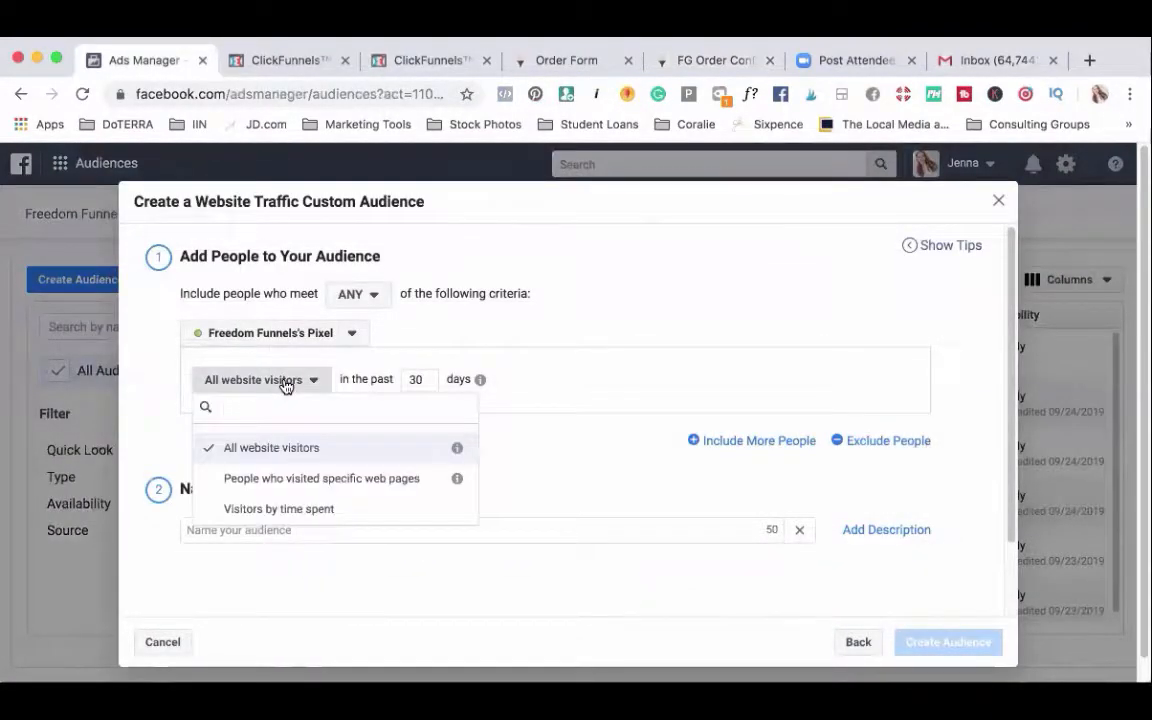
mouse_move(286, 482)
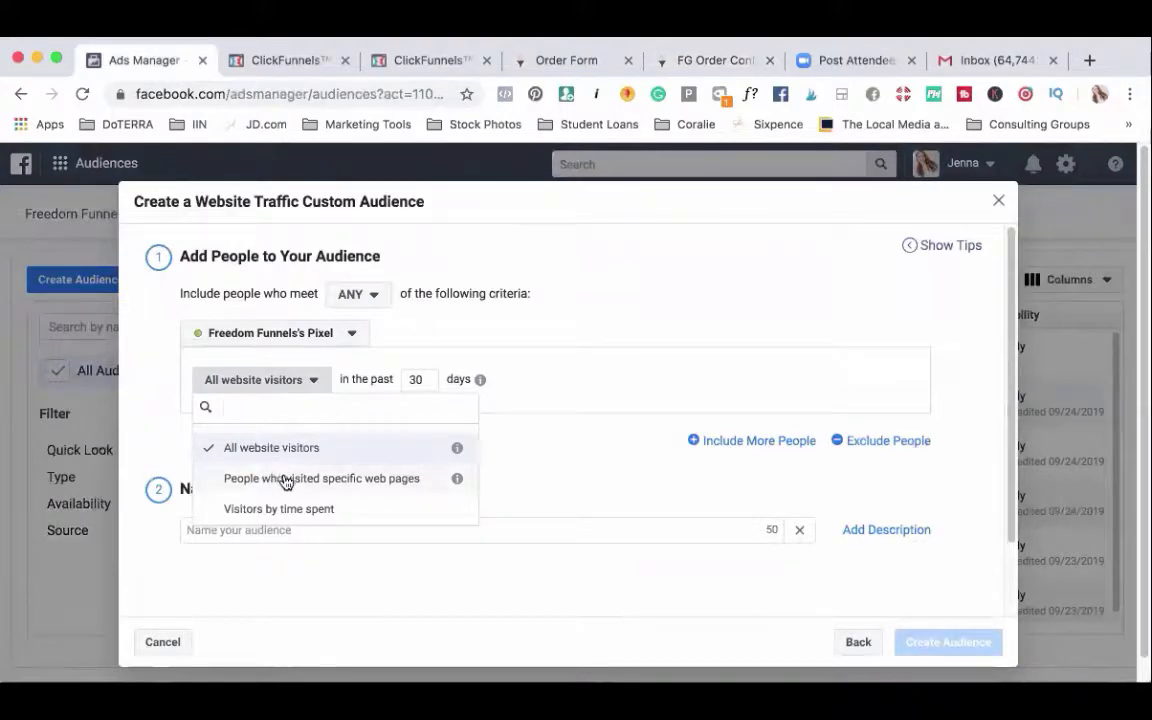
left_click(320, 478)
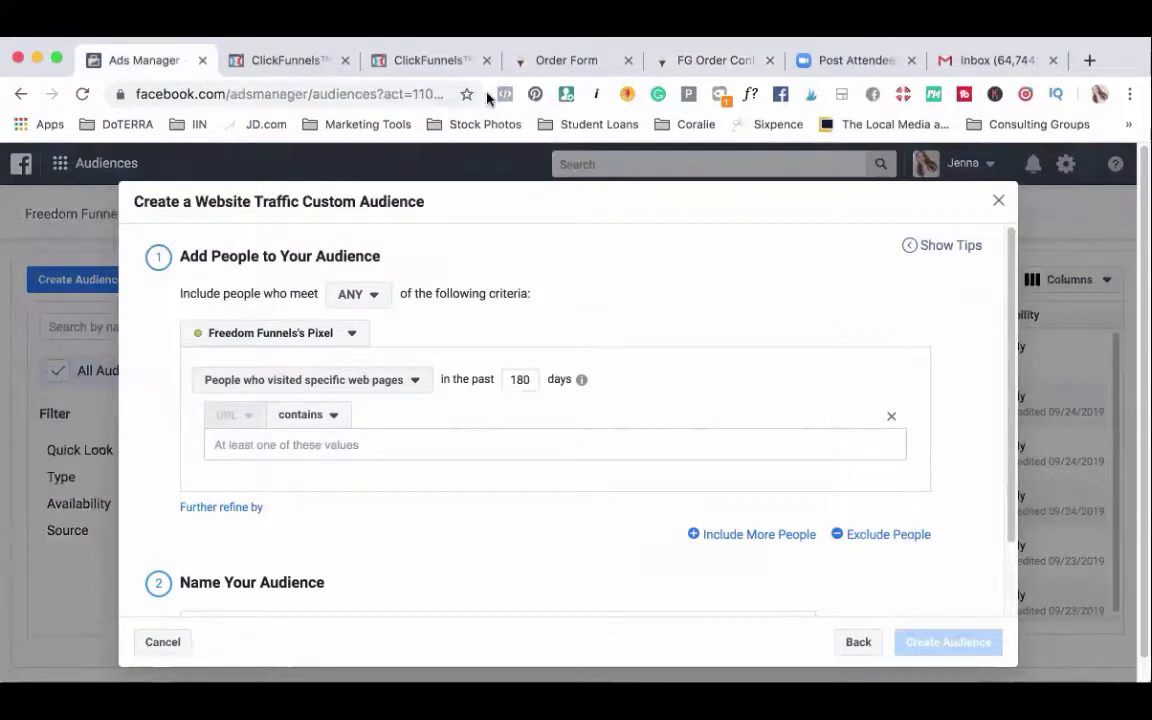
mouse_move(566, 60)
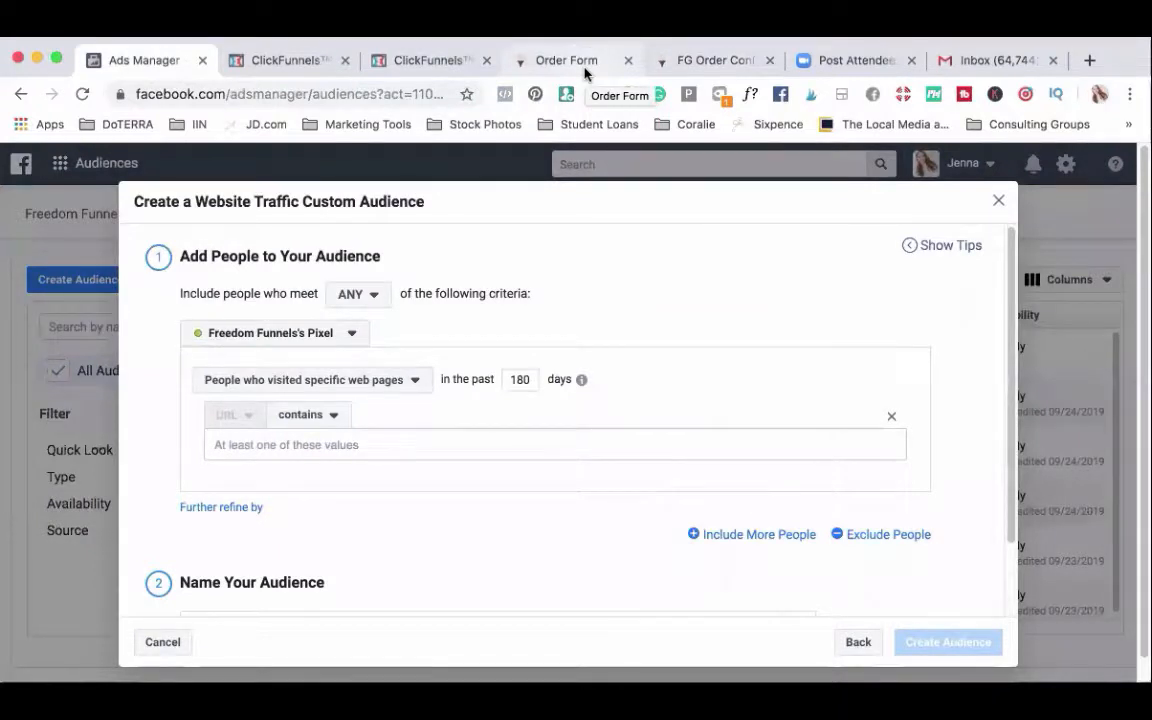
mouse_move(362, 256)
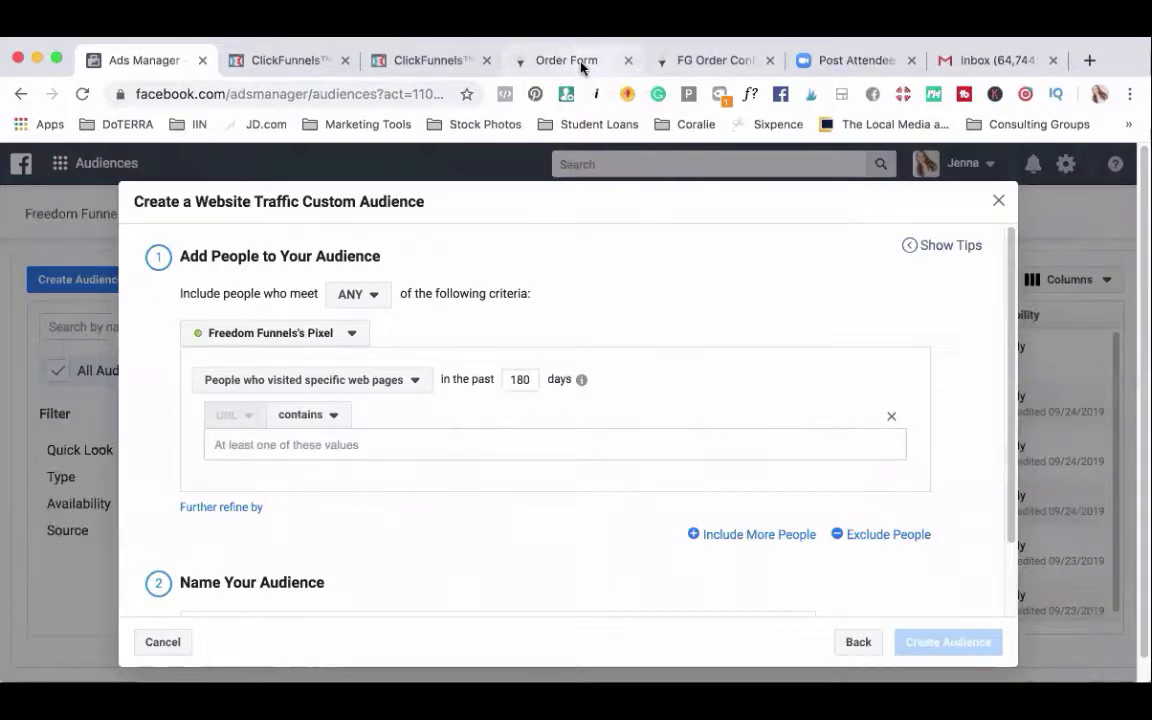
left_click(566, 60)
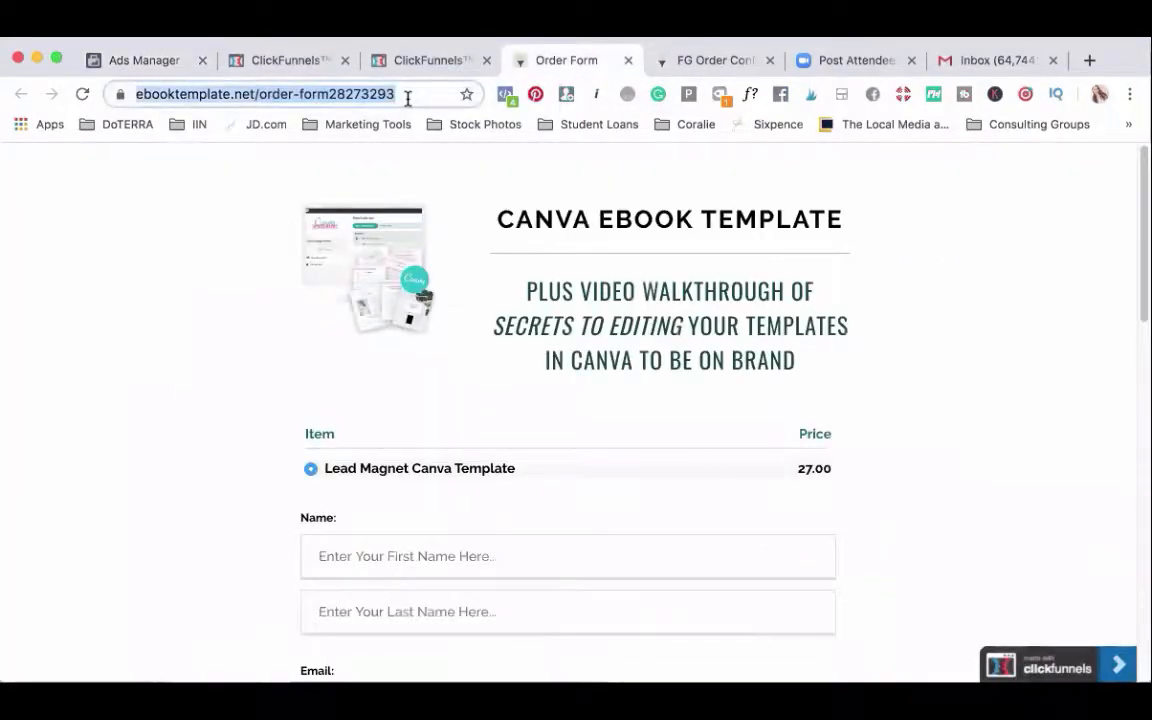
left_click(144, 60)
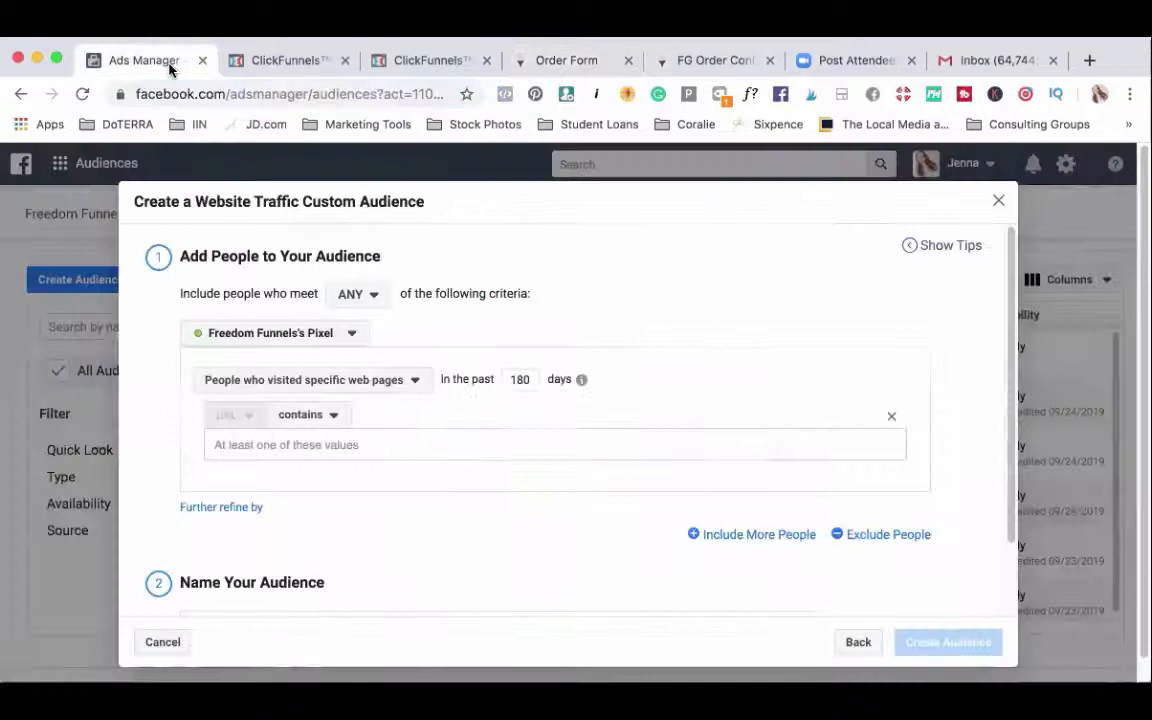
type("https://ebooktemplate.net/order-form28273293")
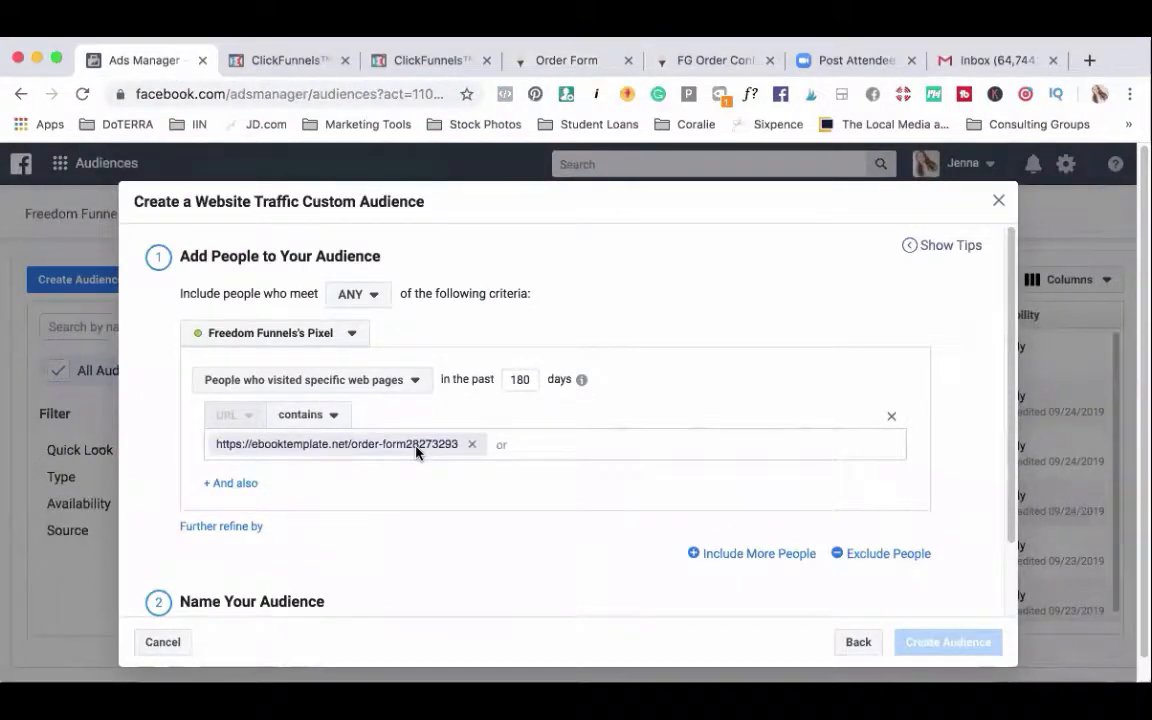
left_click(288, 60)
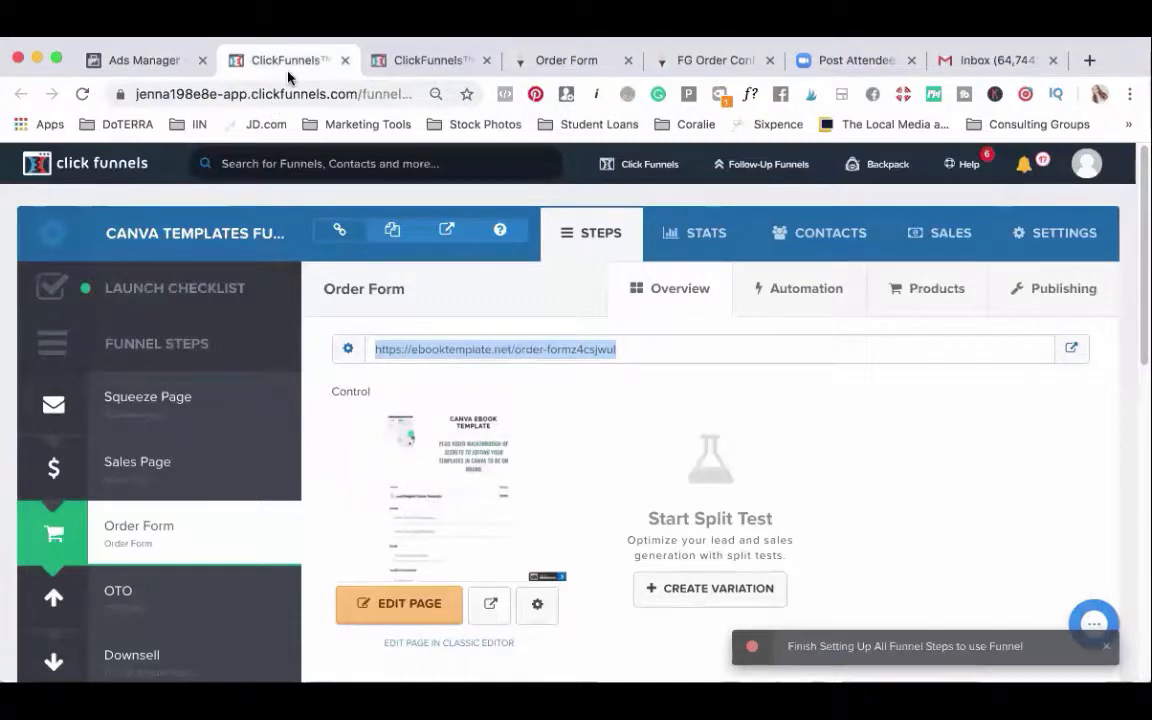
mouse_move(528, 364)
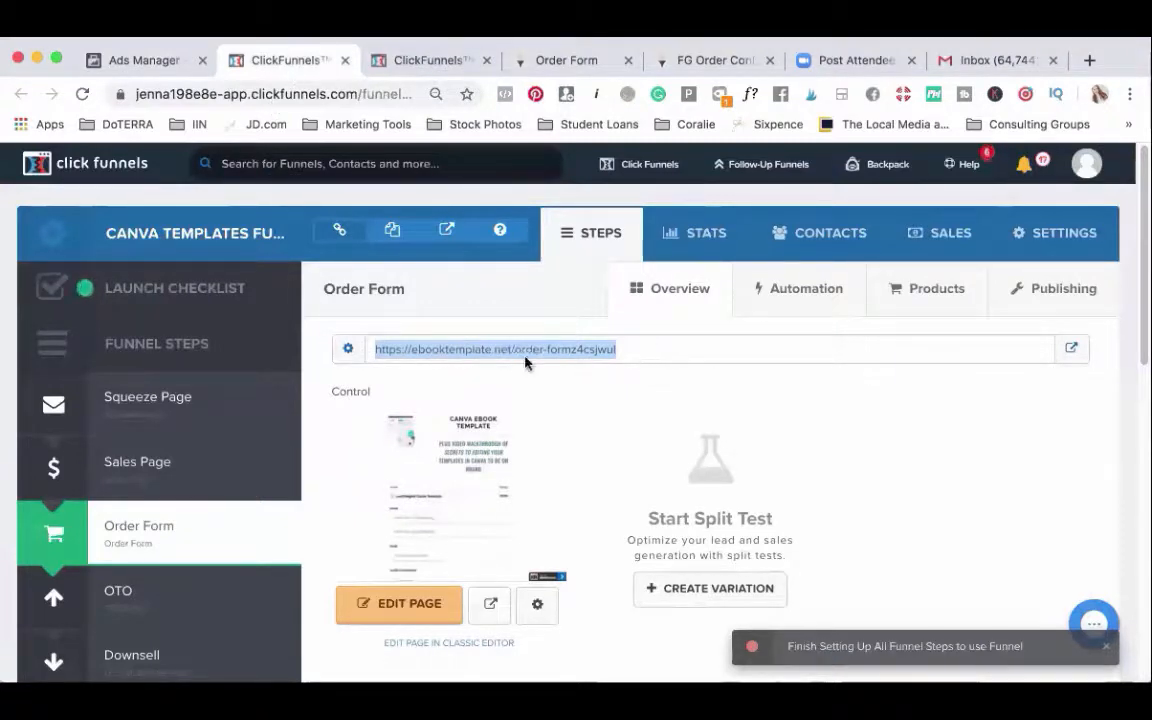
mouse_move(644, 360)
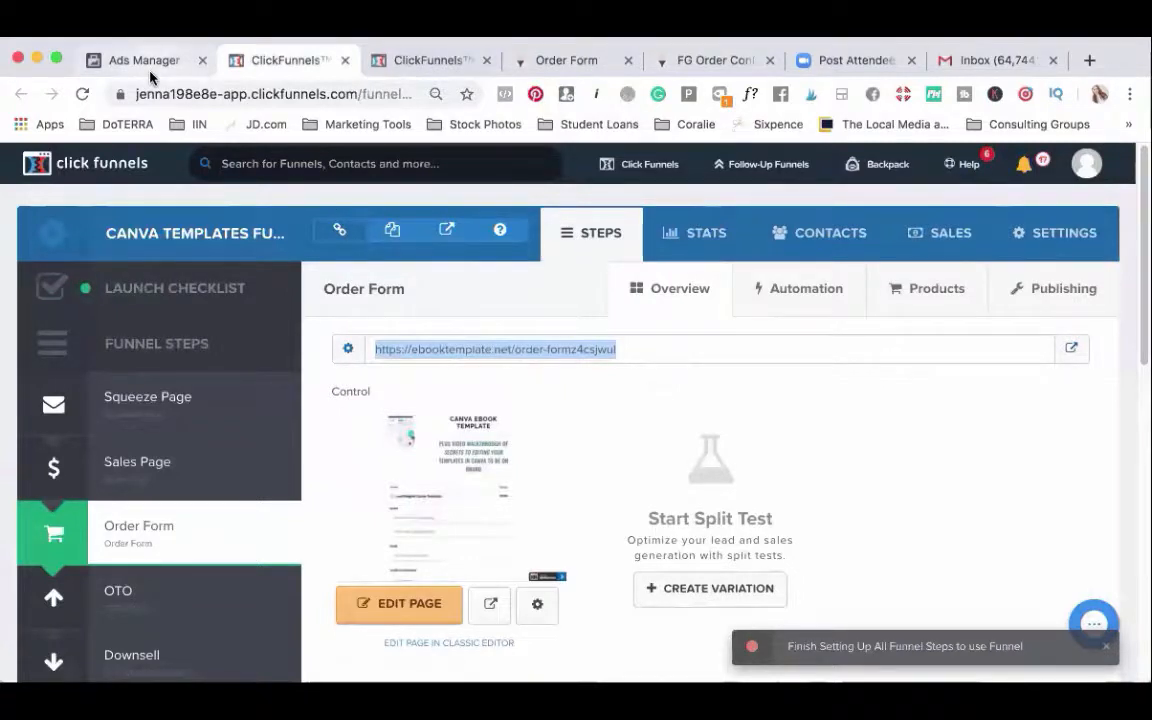
left_click(144, 60)
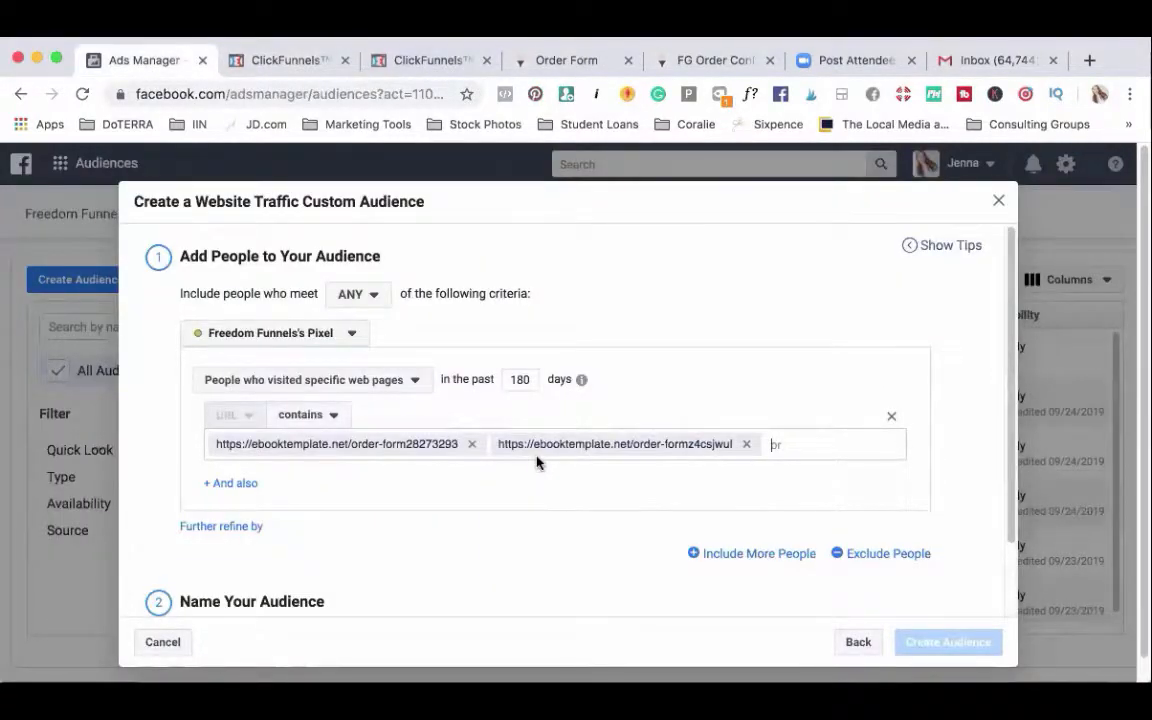
mouse_move(436, 452)
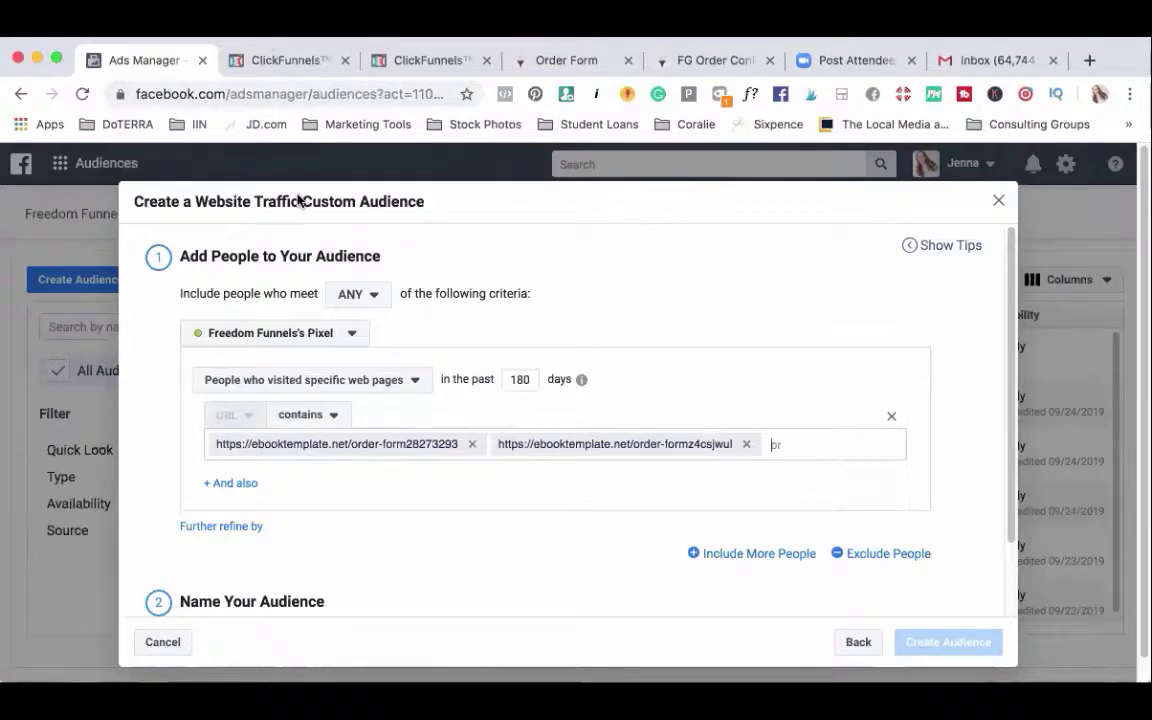
mouse_move(422, 332)
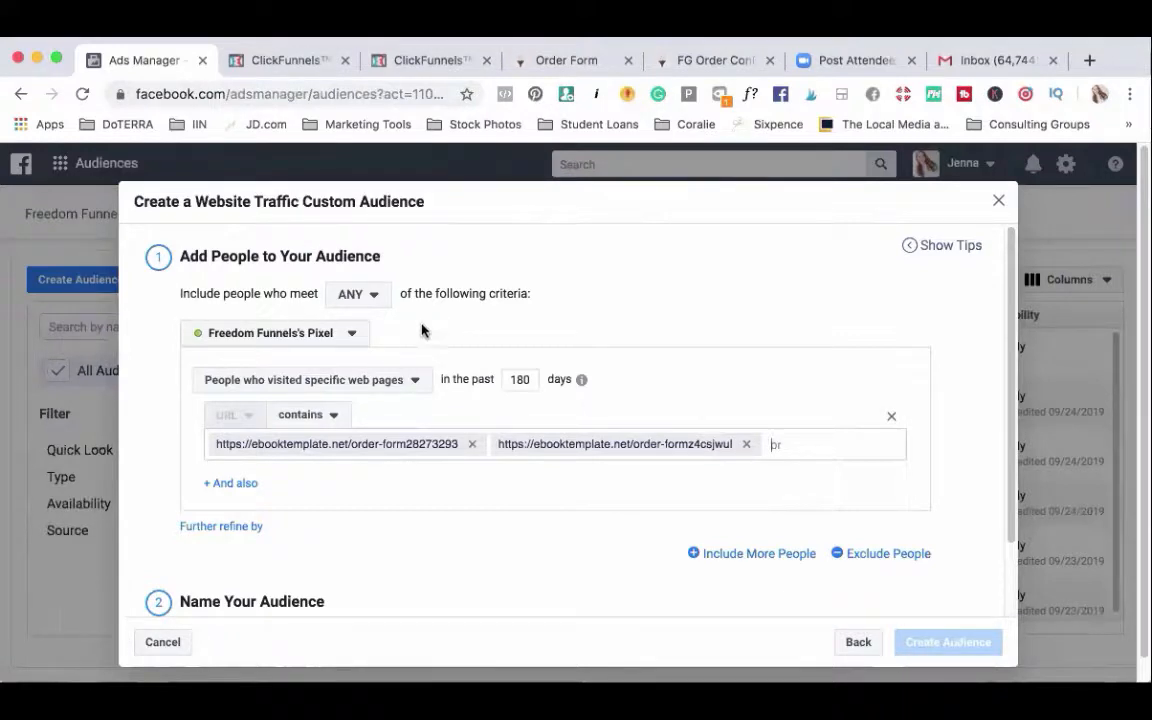
mouse_move(436, 318)
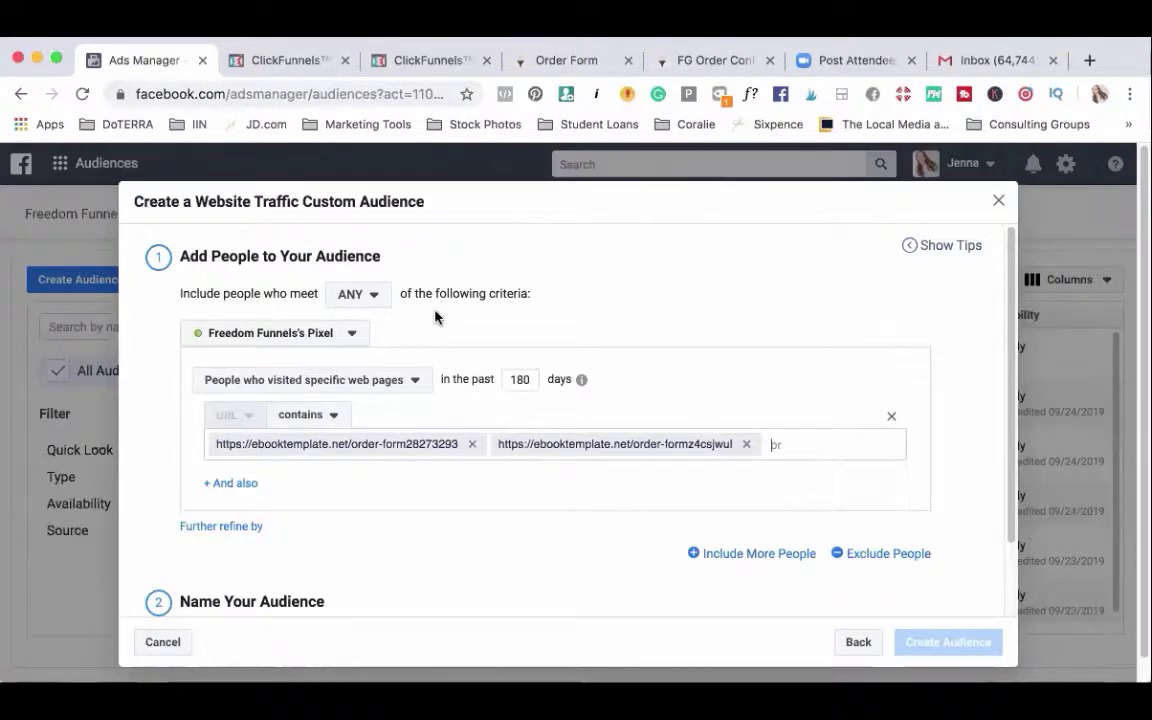
mouse_move(1072, 358)
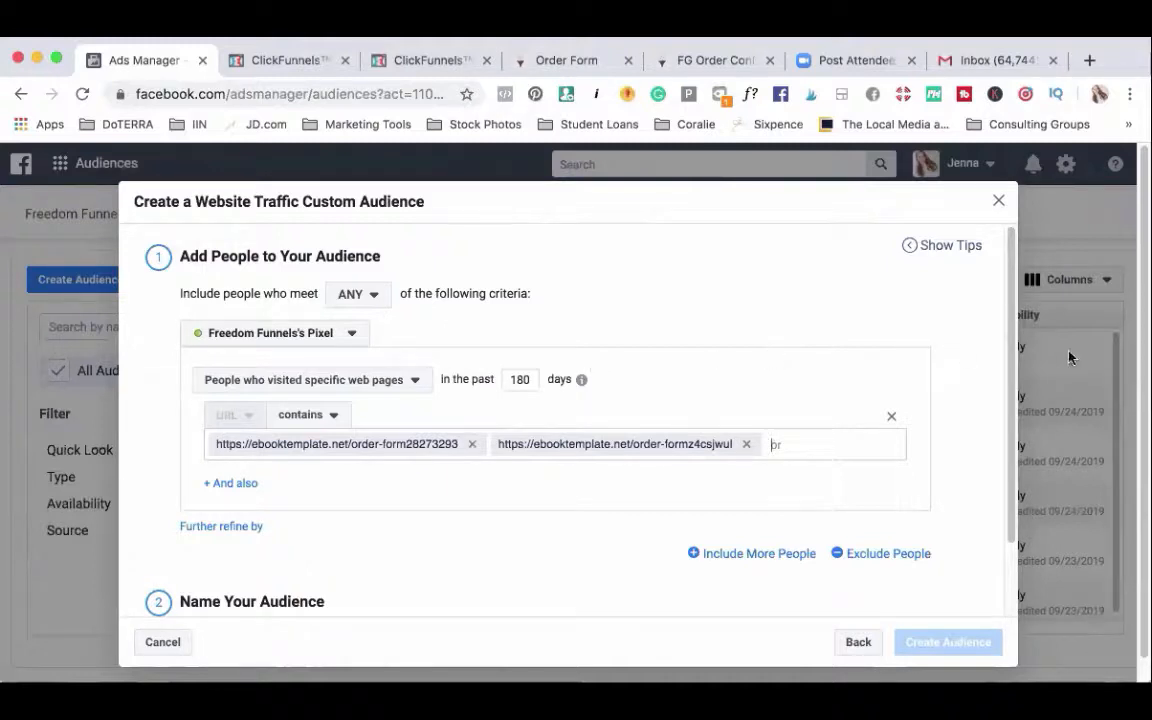
scroll("down", 3)
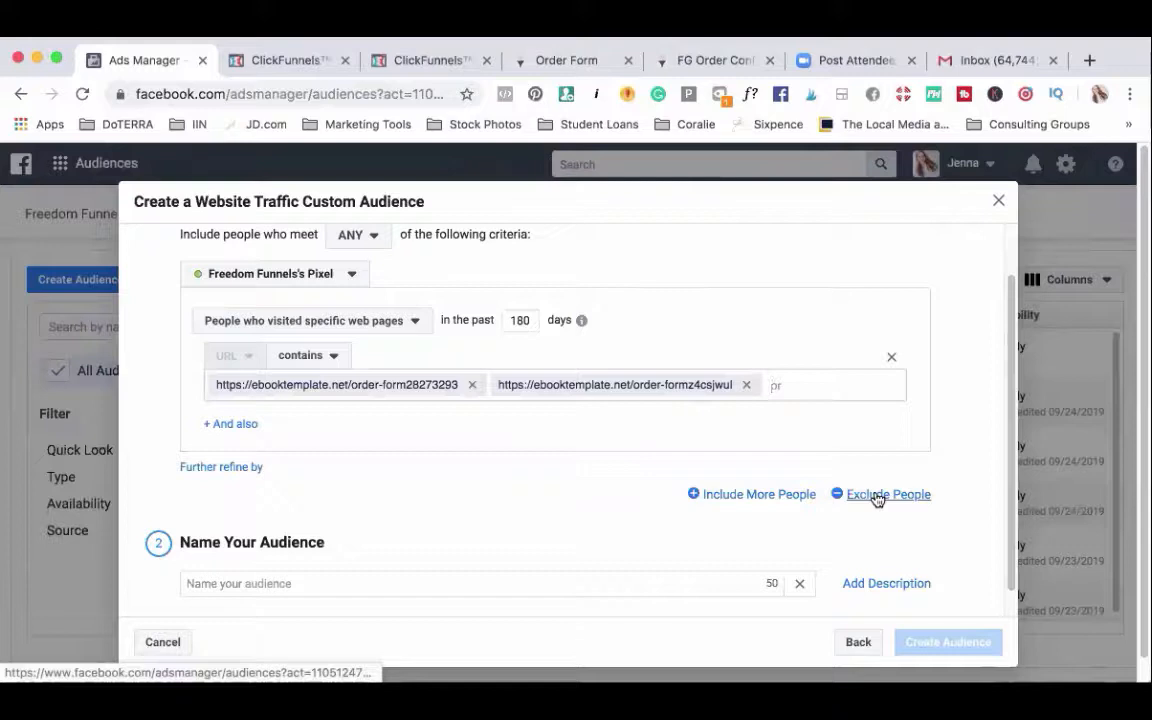
Step: Add an exclusion rule for visitors of specific web pages, starting with the live order confirmation URL
left_click(888, 494)
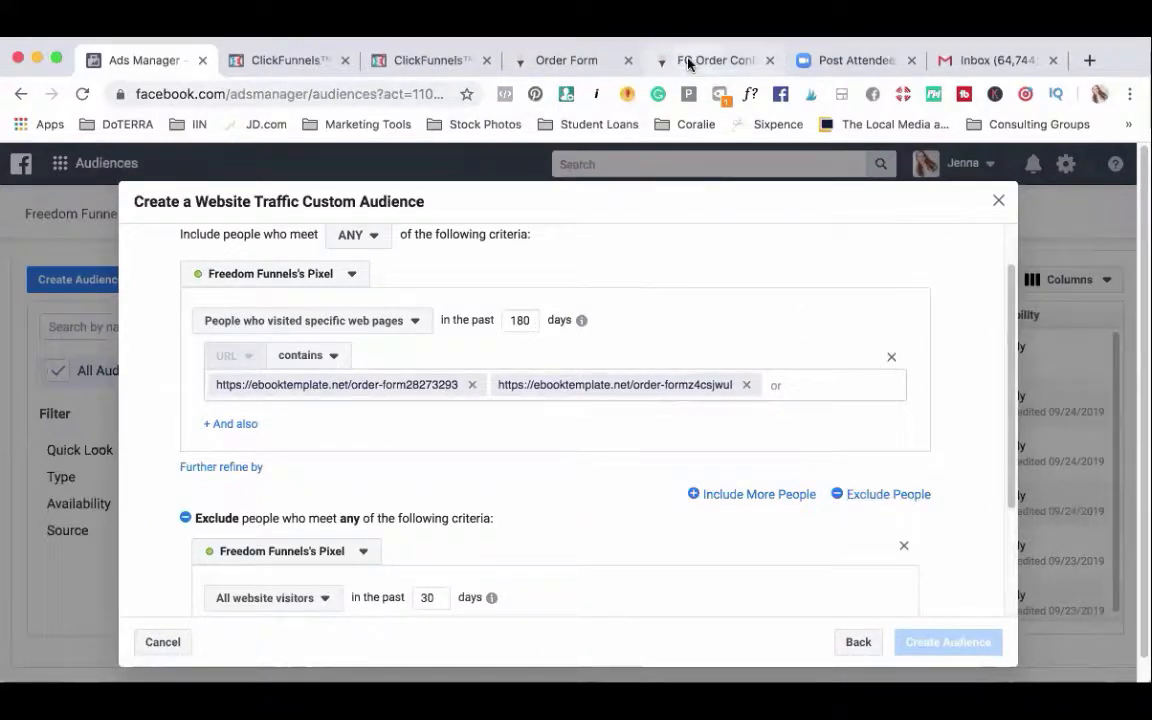
left_click(712, 60)
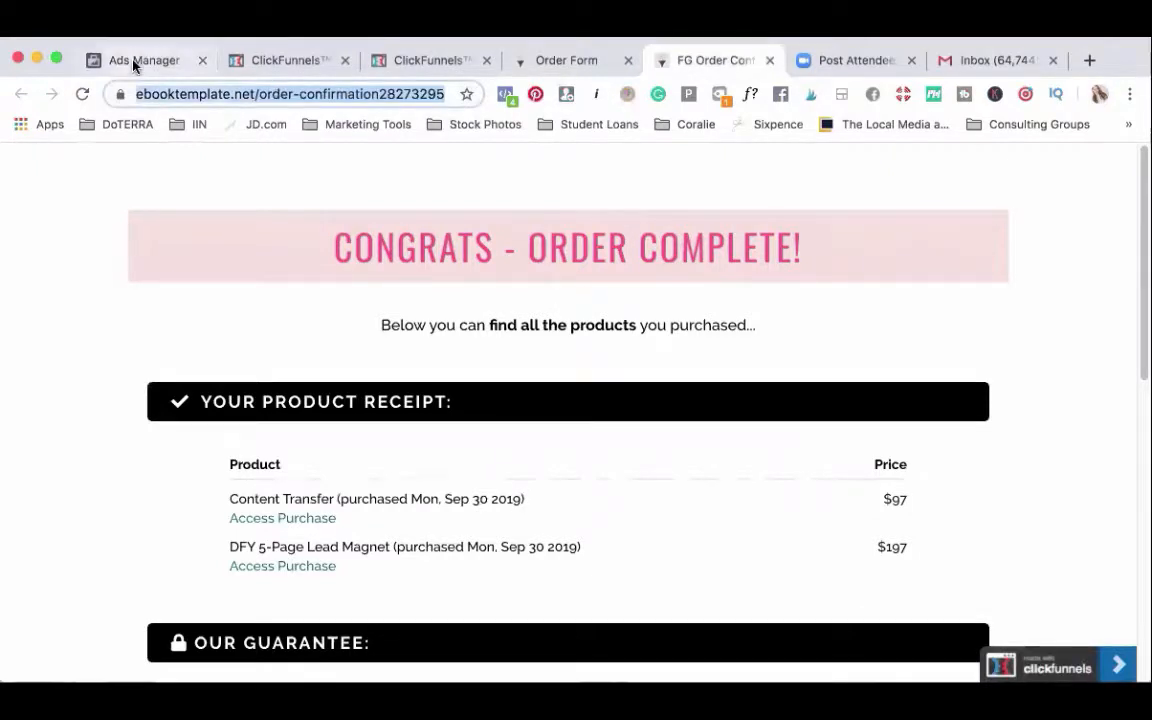
left_click(144, 60)
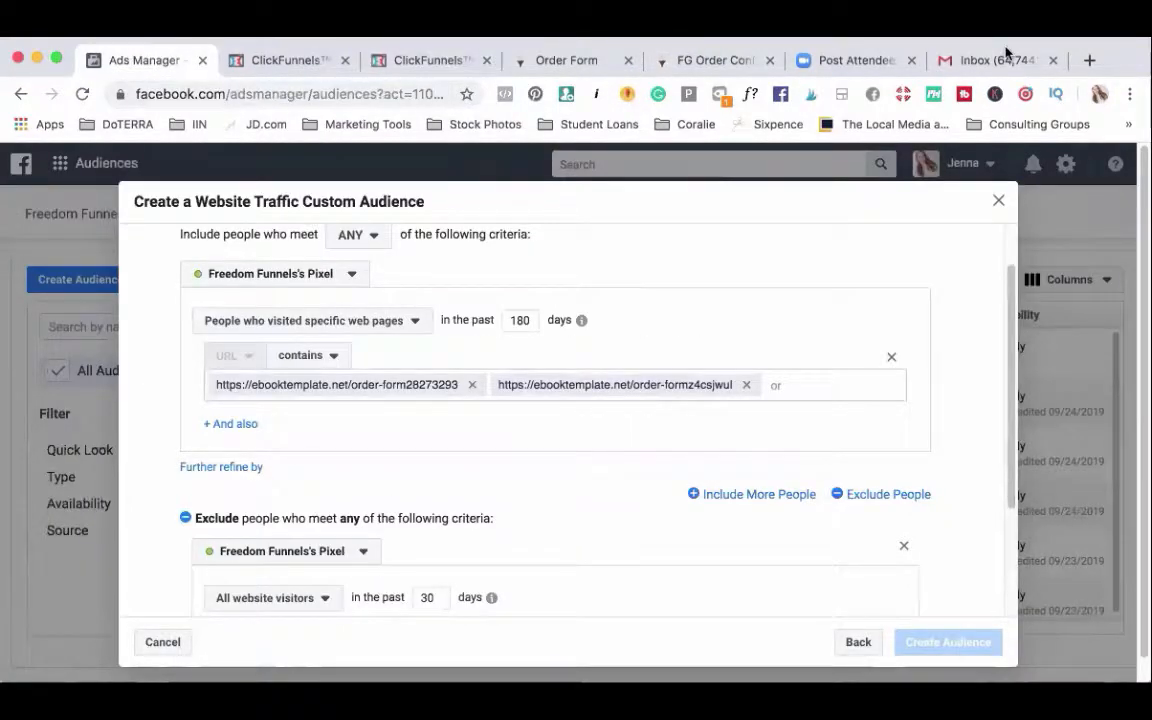
scroll("down", 3)
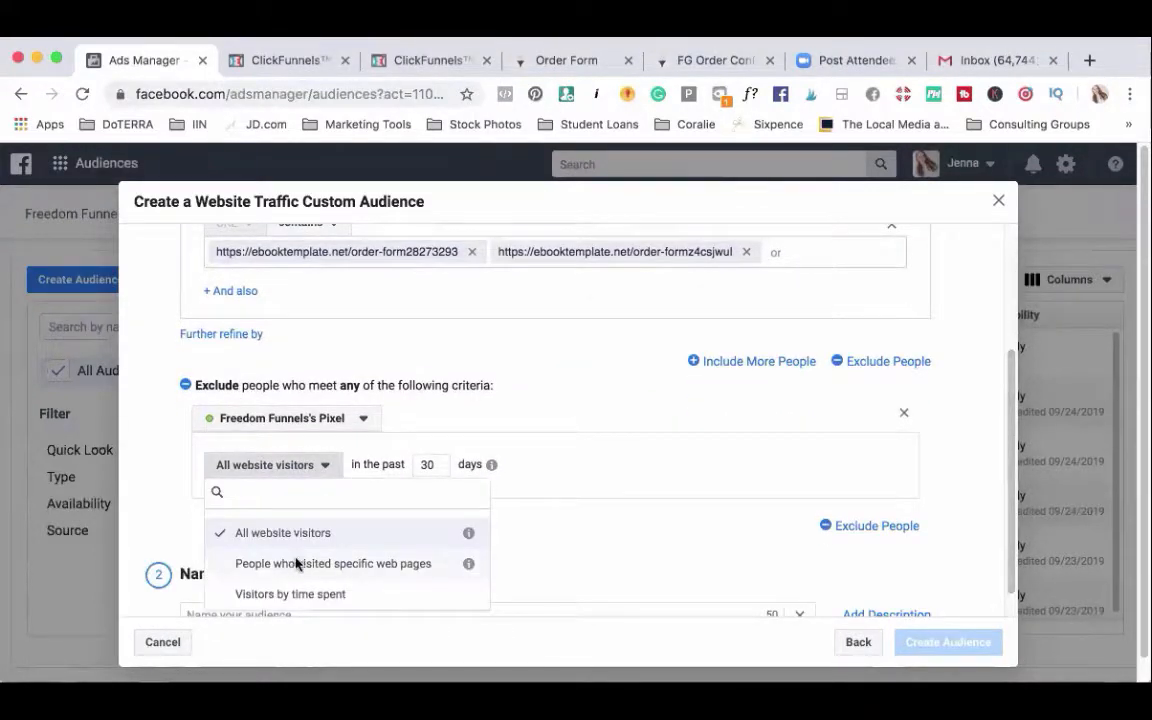
left_click(332, 564)
type("180")
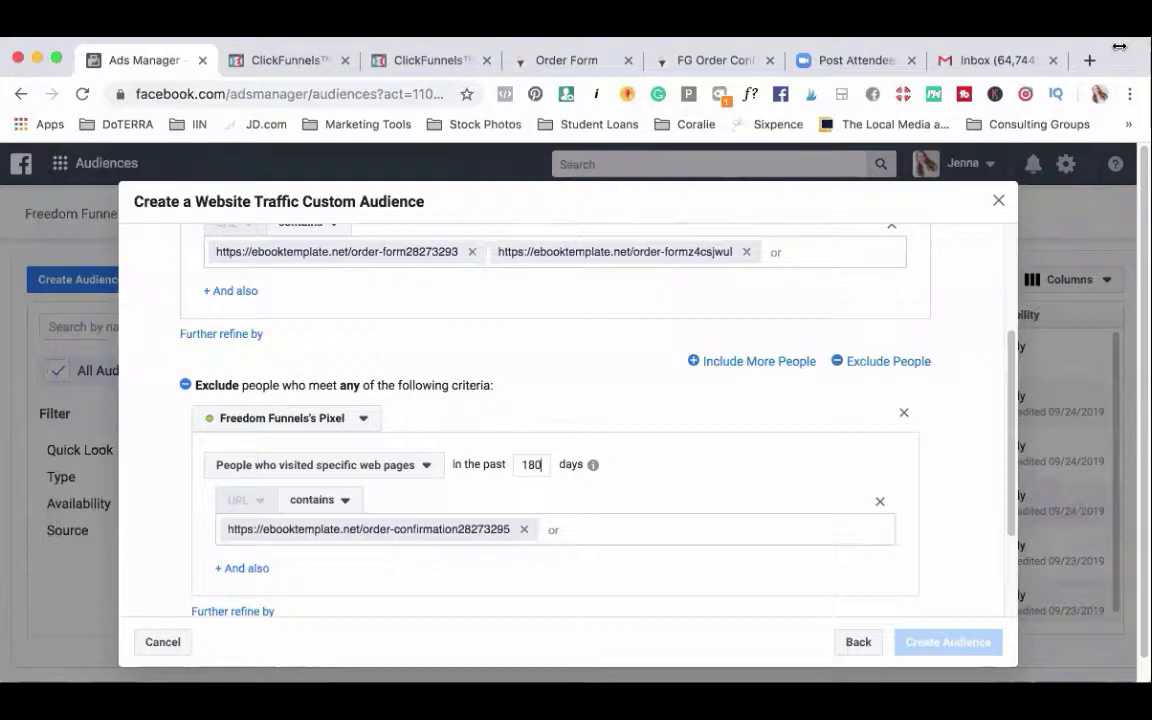
left_click(430, 60)
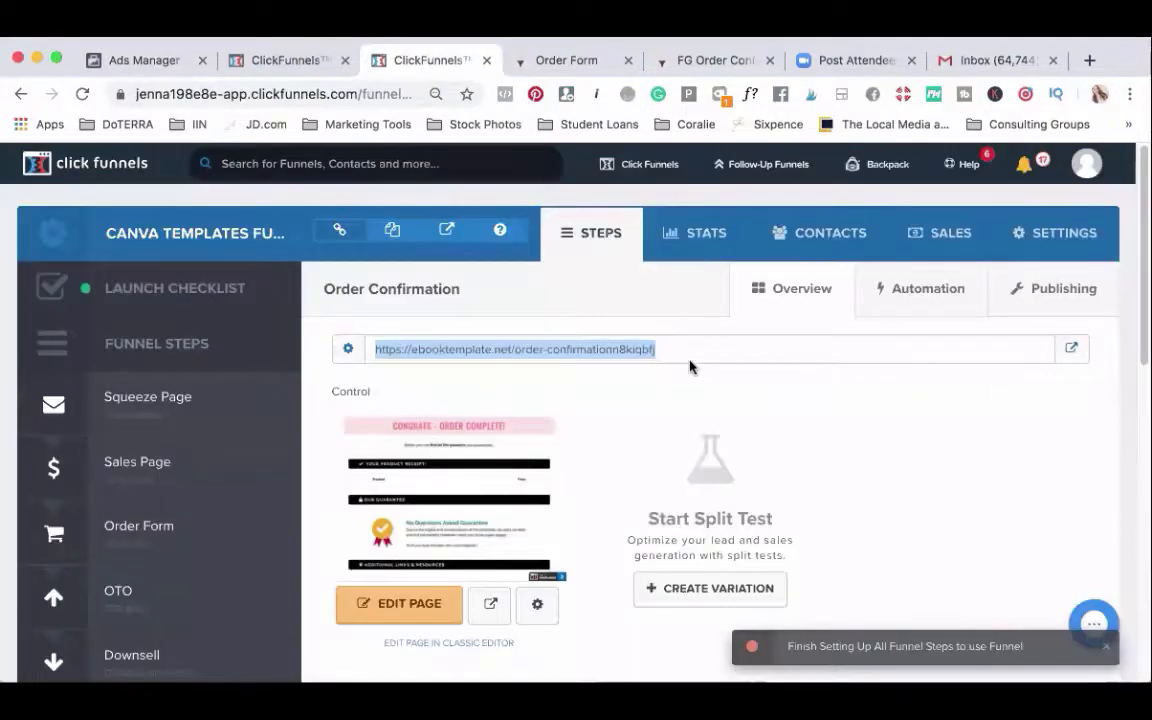
mouse_move(256, 136)
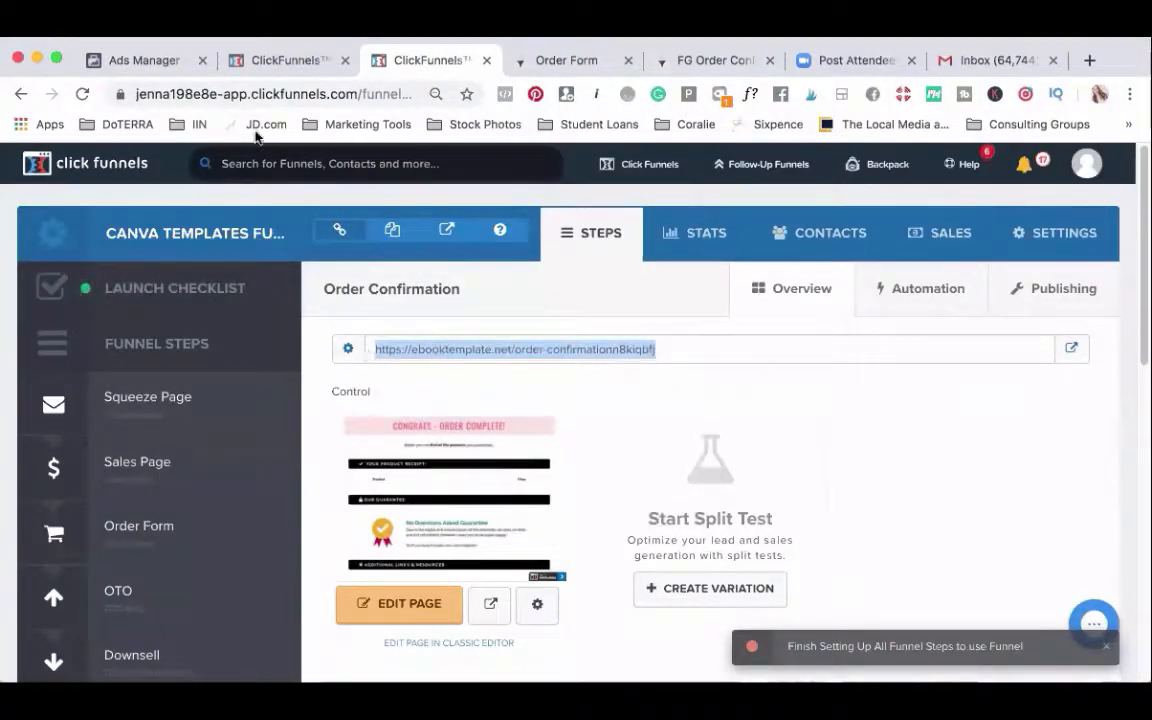
left_click(144, 60)
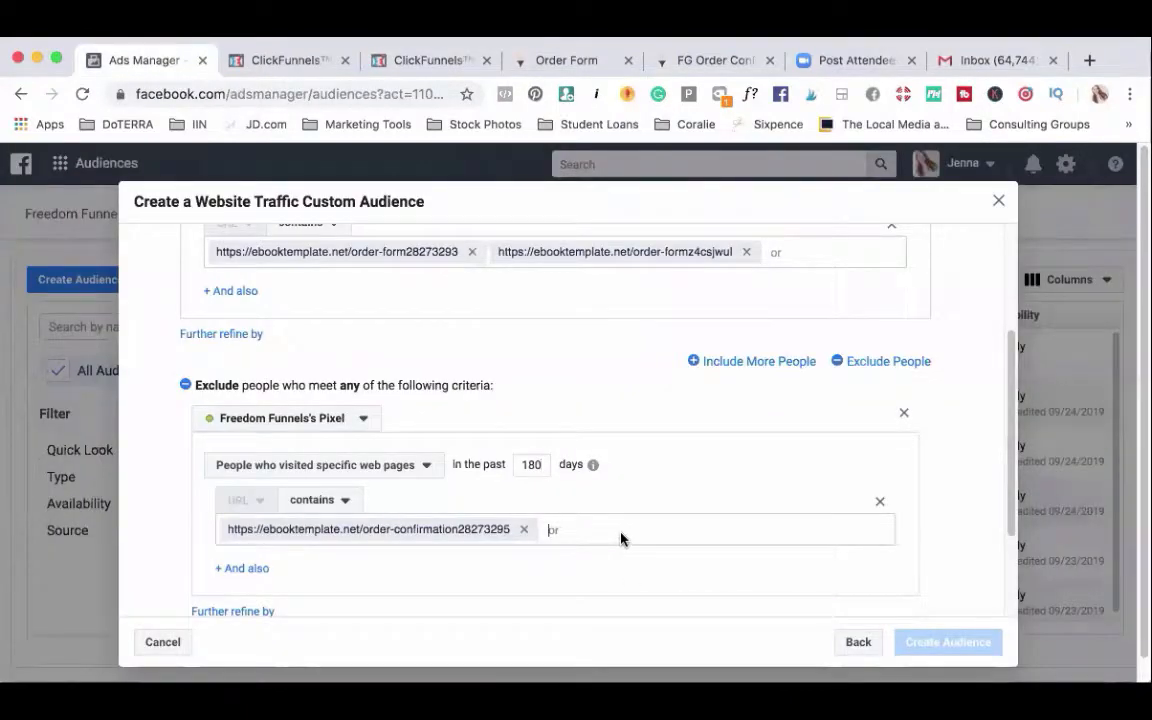
type("https://ebooktemplate.net/order-confirmationn8kiqbfj")
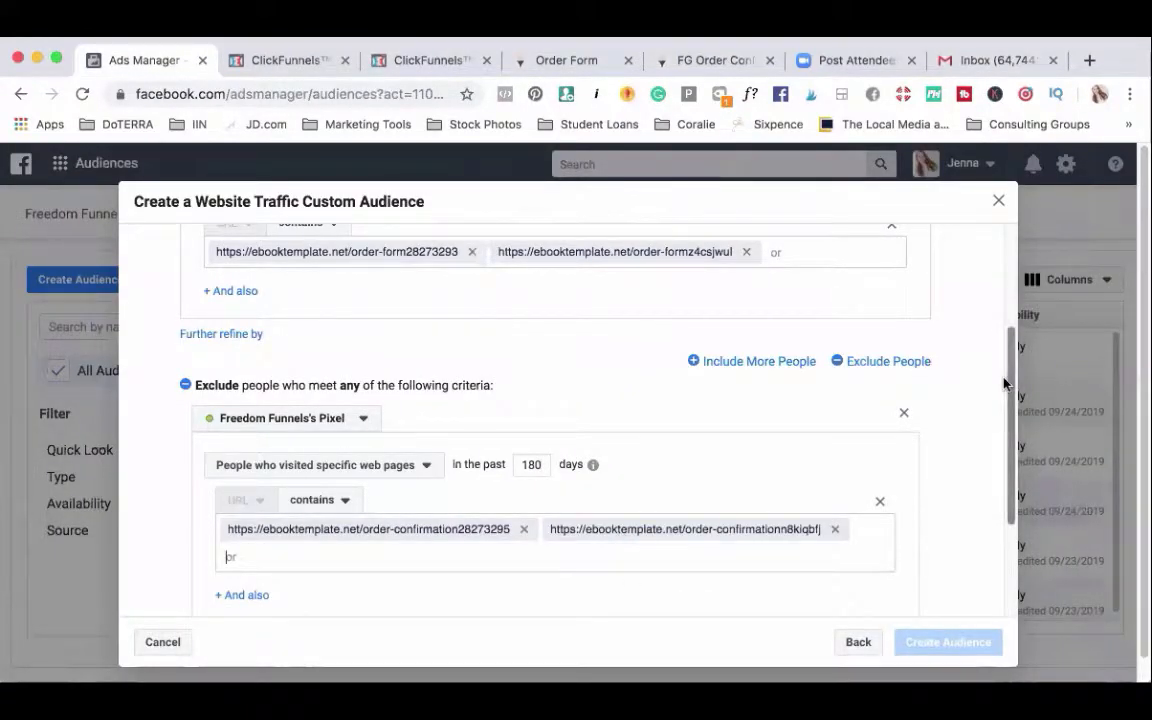
scroll("down", 3)
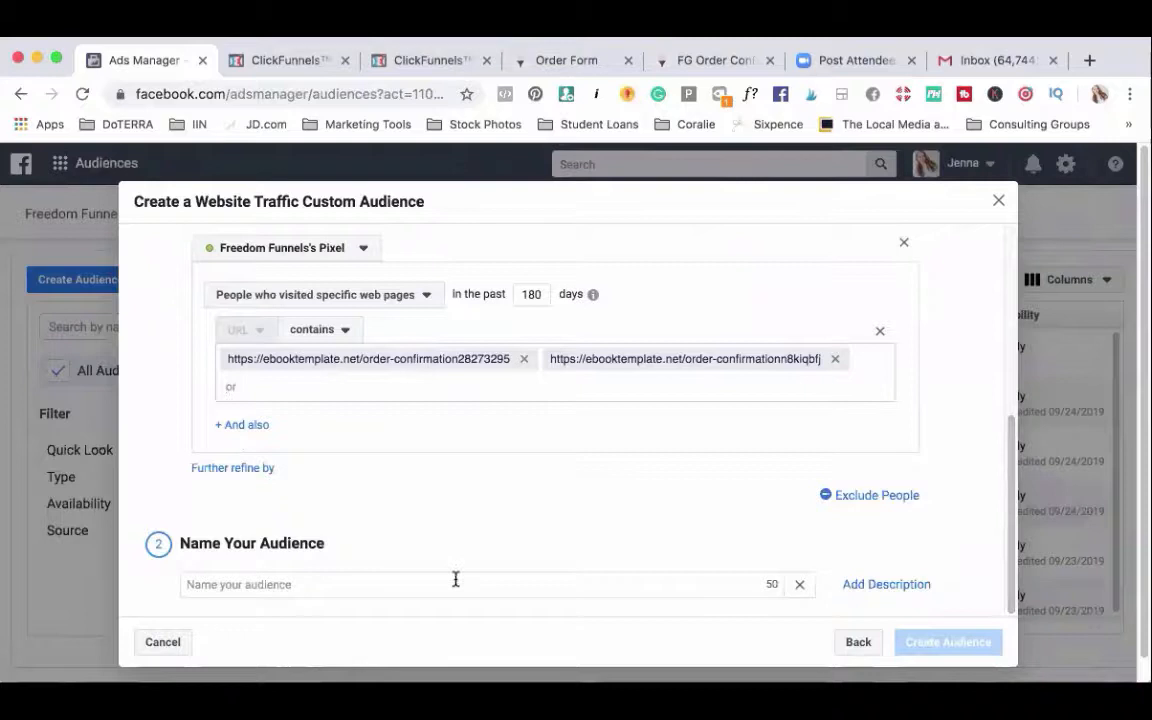
Step: Name the audience 'Seen Order Form but Did NOT purchase' and create it
type("S")
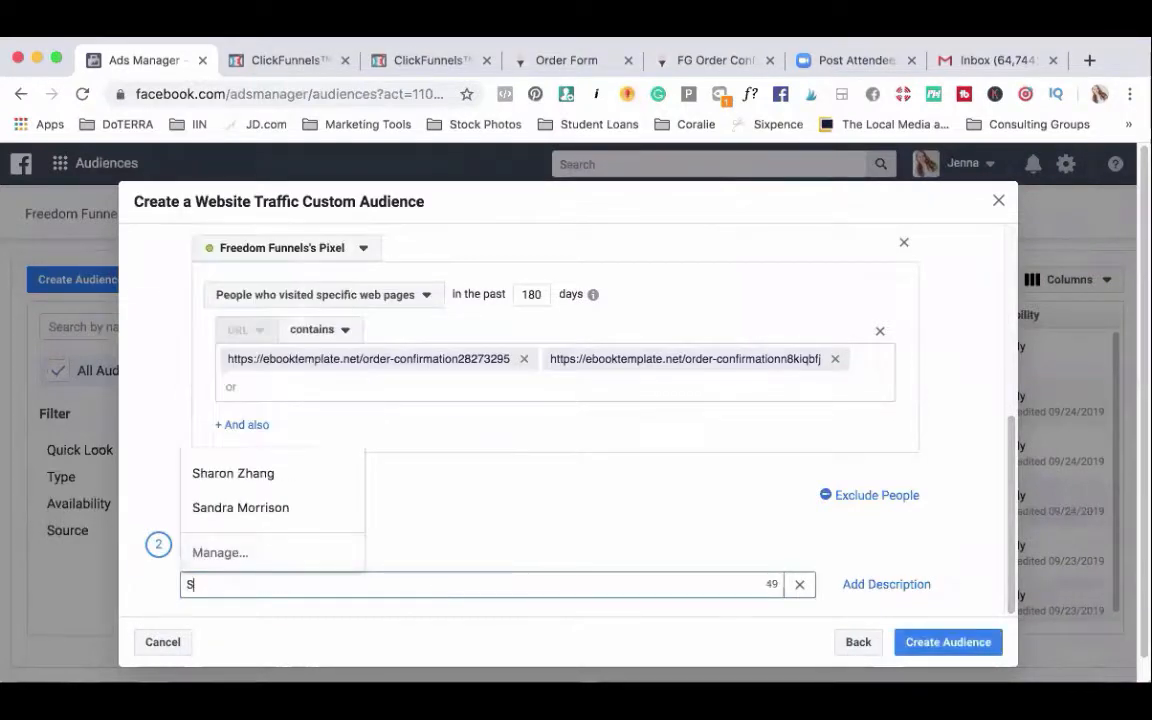
type("een Ord")
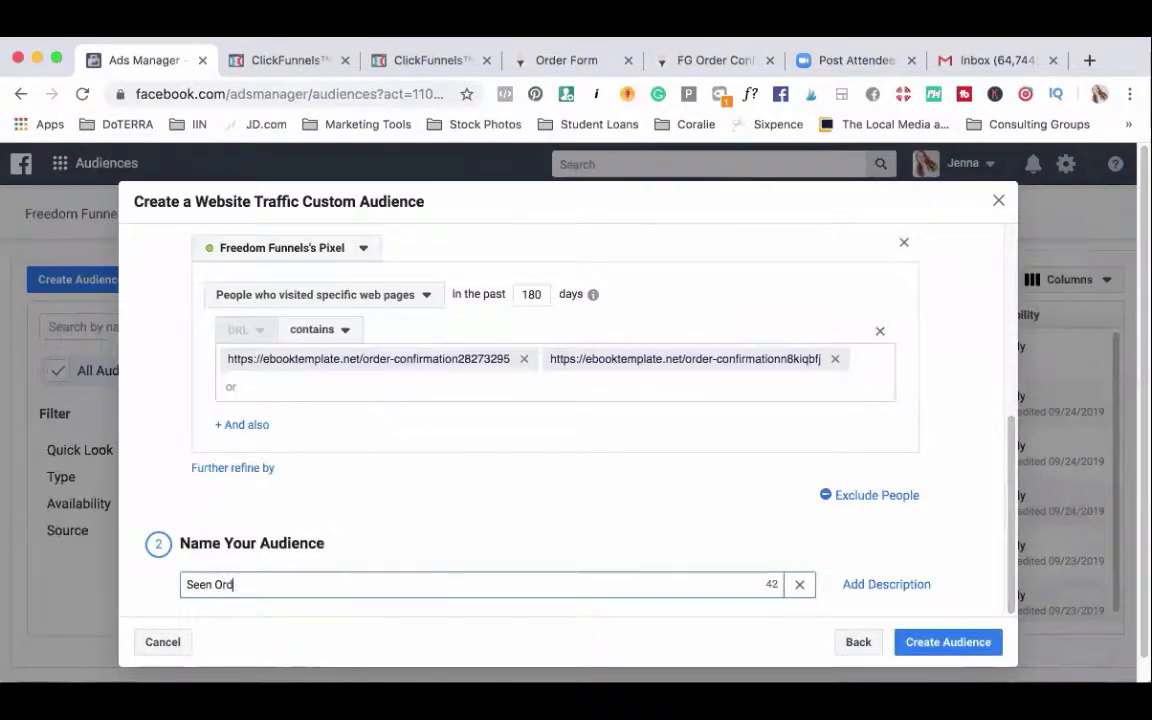
type("er Form")
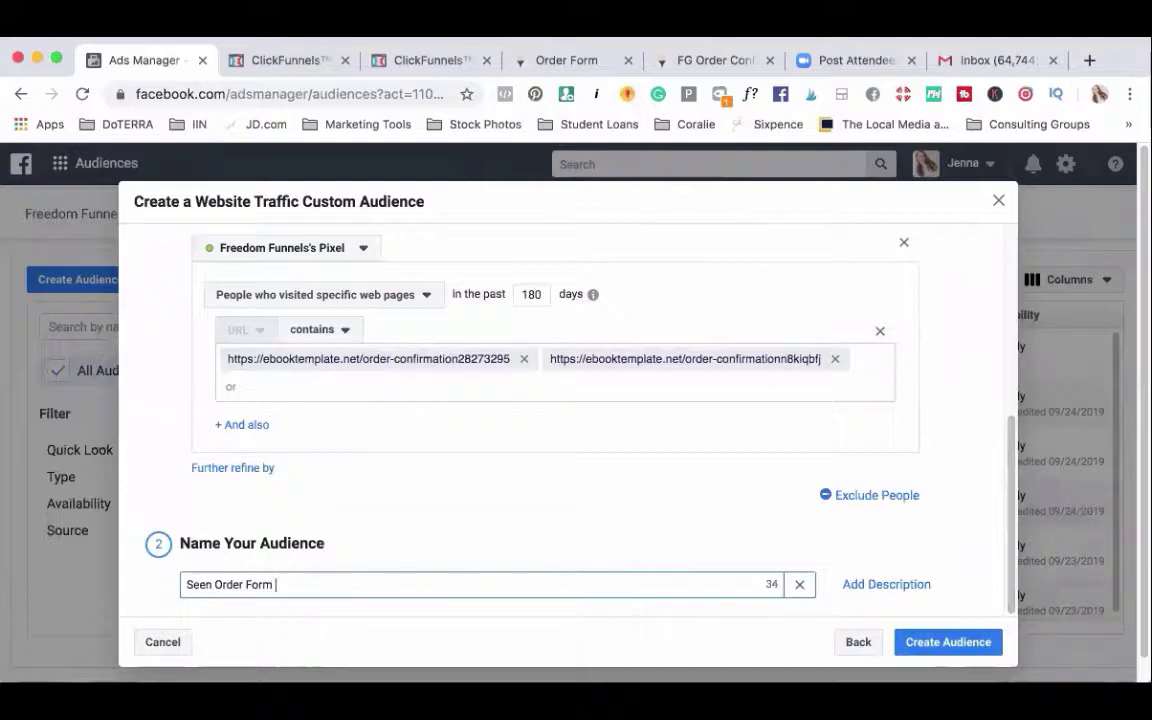
type("but Did N")
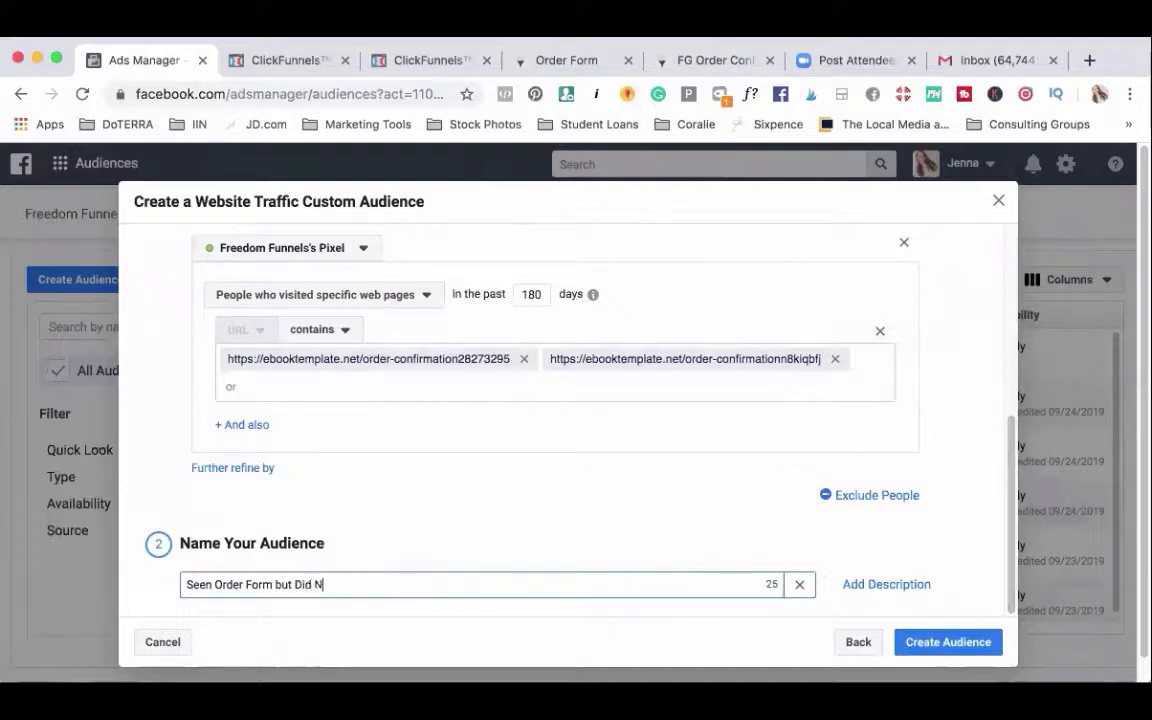
type("OT pr")
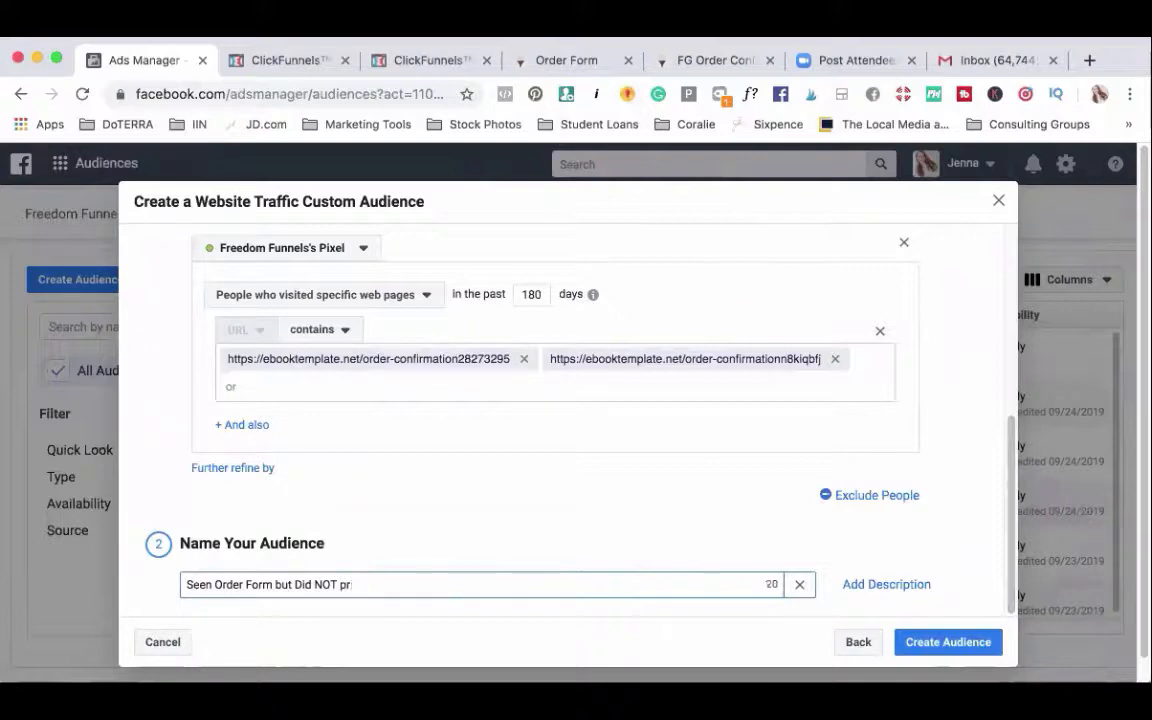
type("purchase")
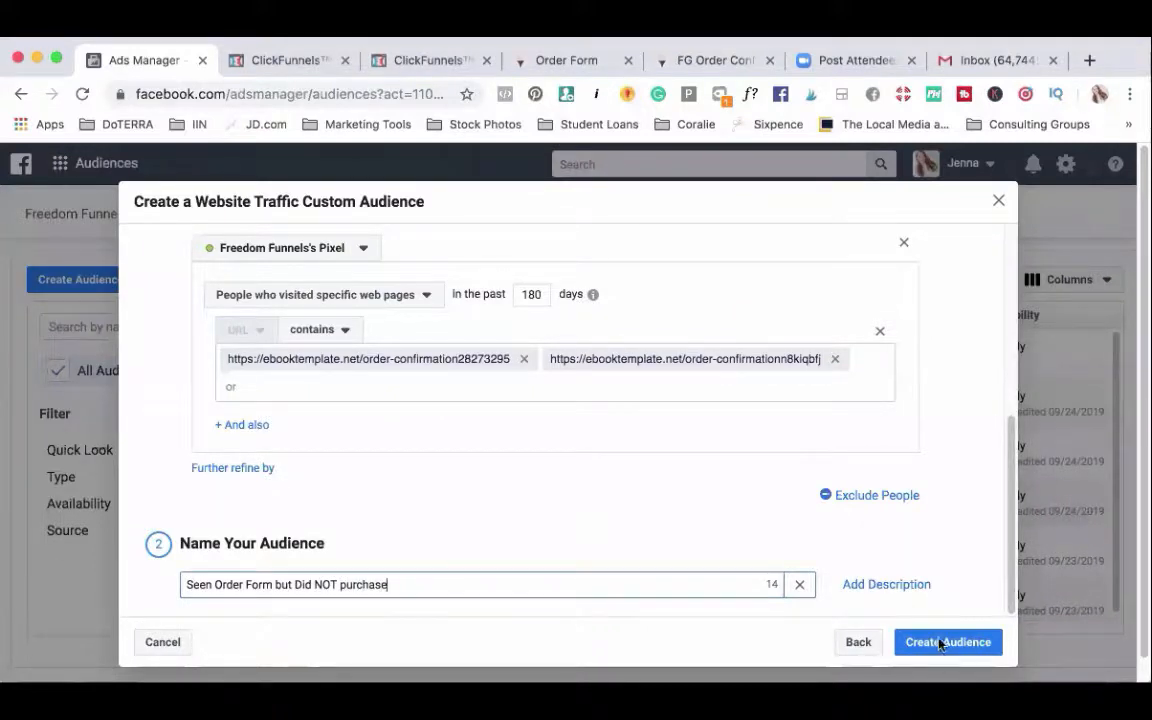
left_click(946, 642)
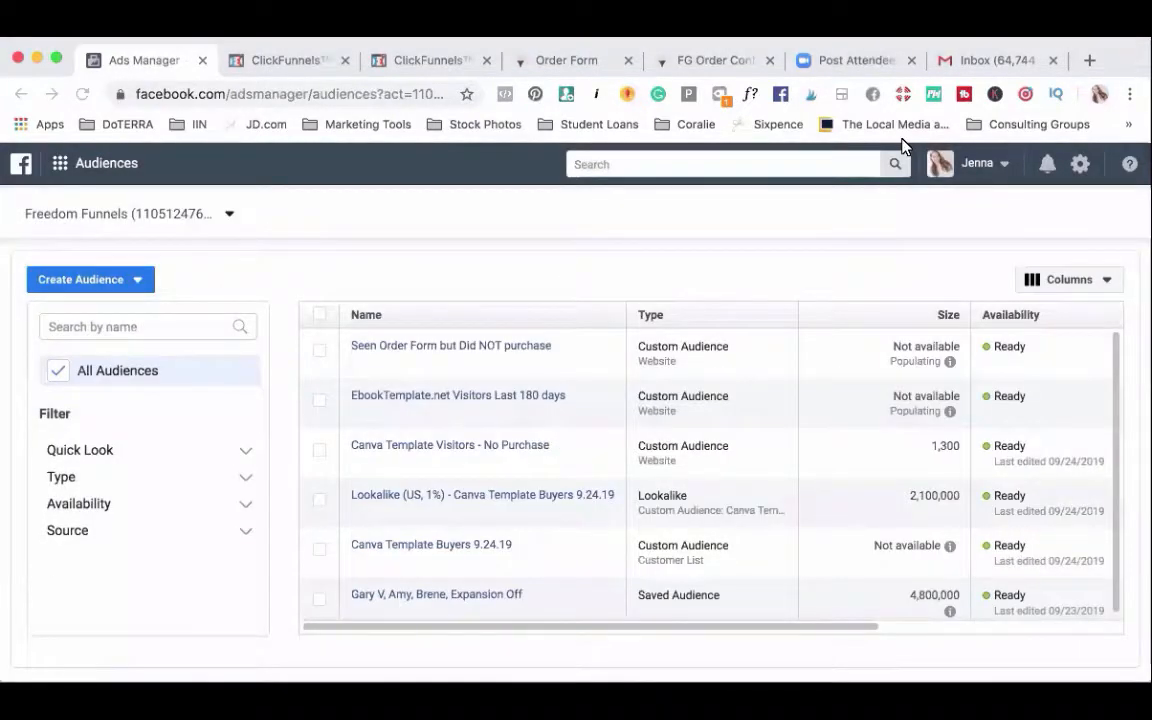
mouse_move(464, 276)
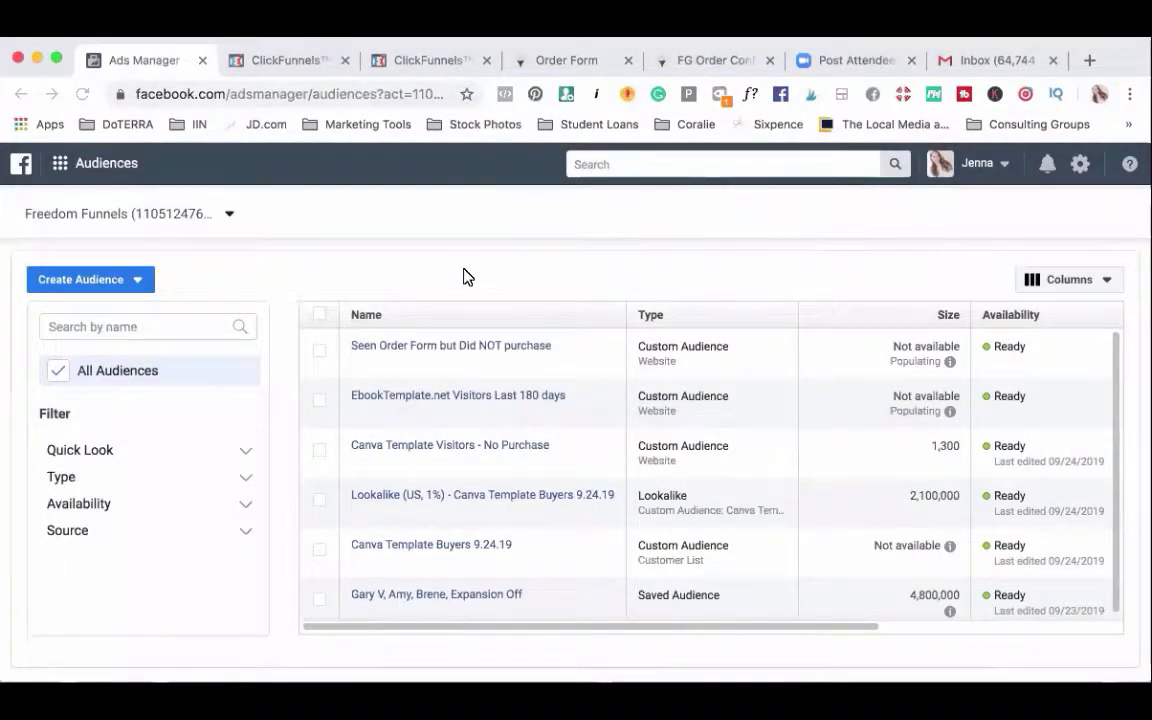
mouse_move(348, 348)
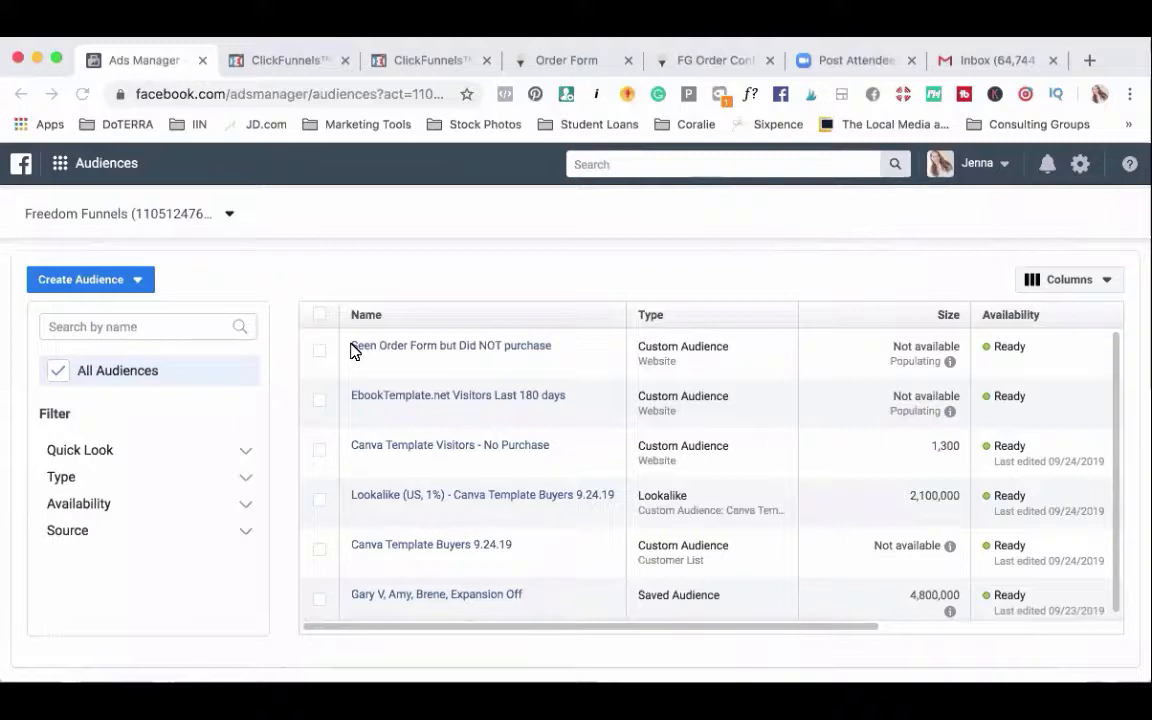
left_click(450, 344)
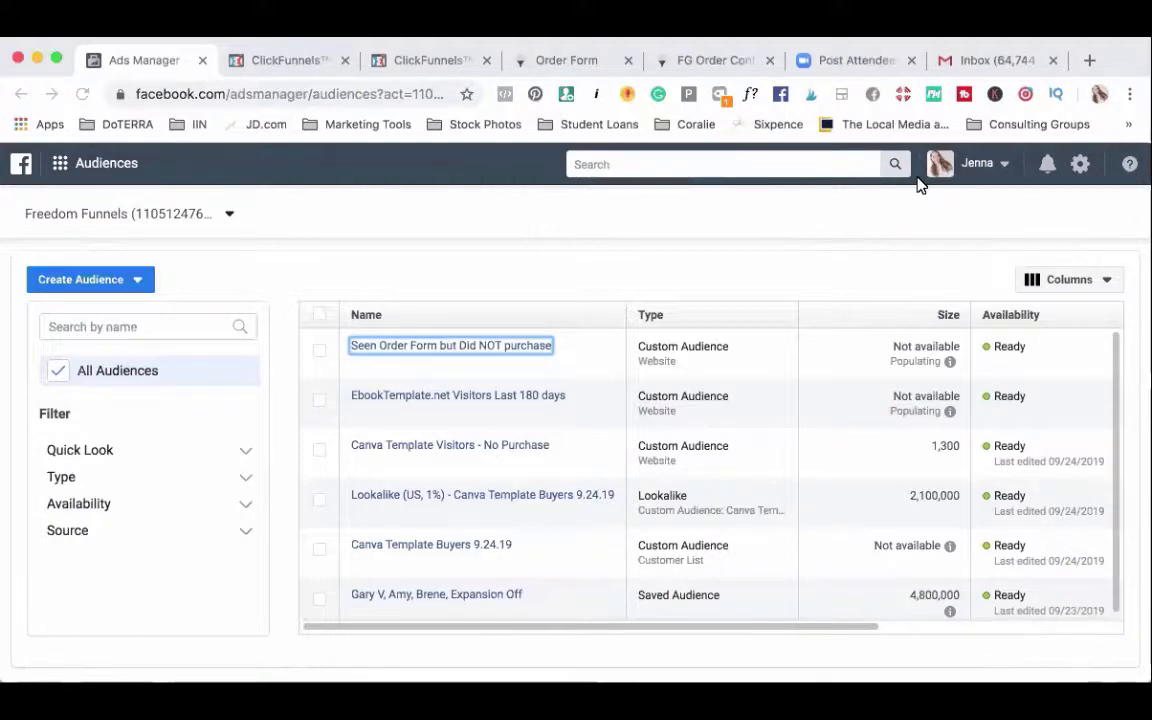
mouse_move(116, 284)
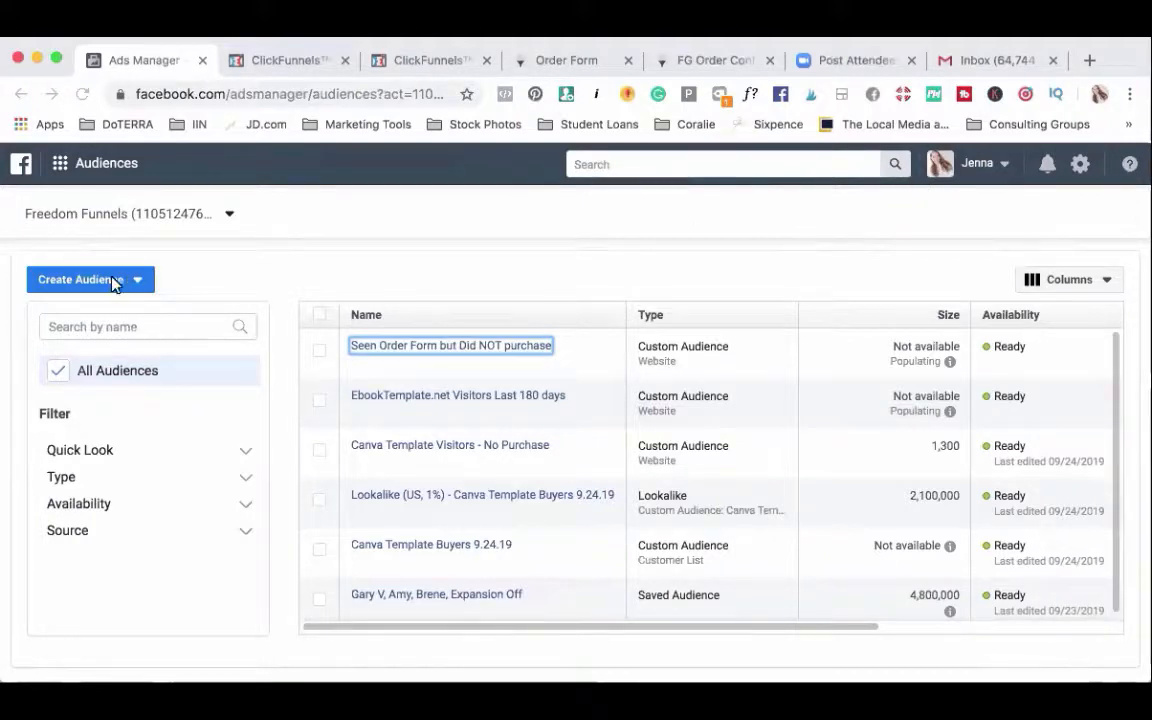
Step: Begin a Custom Audience from a Customer list, using a file that doesn't include LTV
left_click(90, 280)
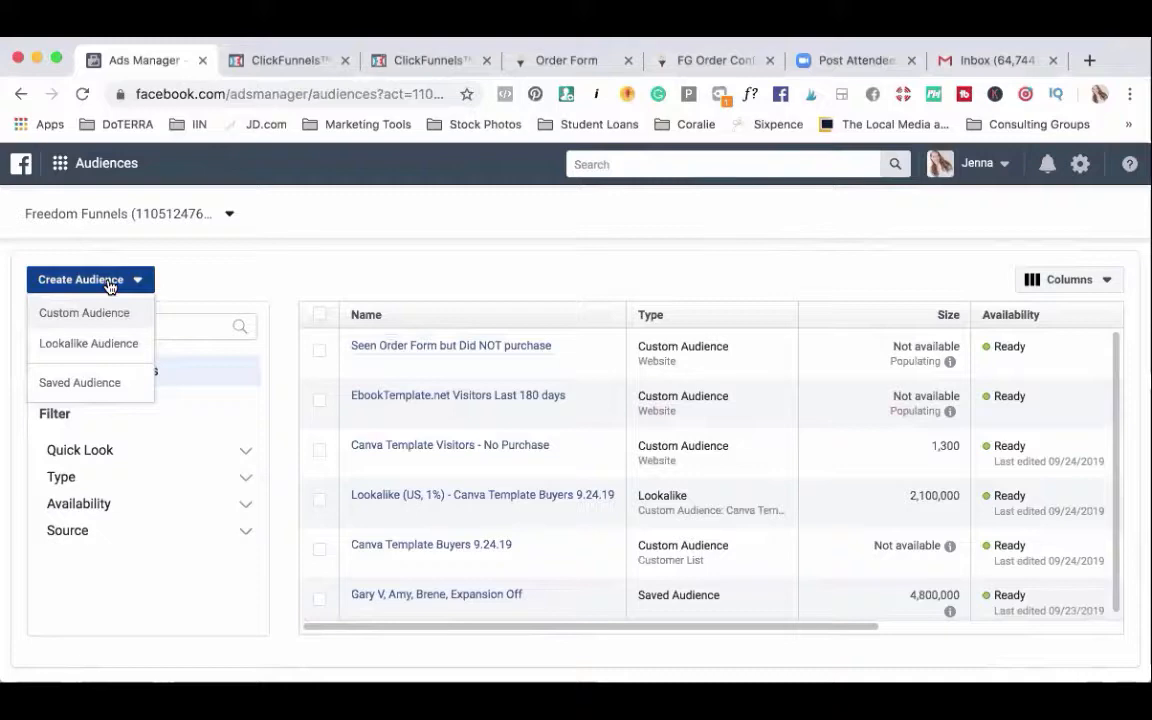
mouse_move(100, 318)
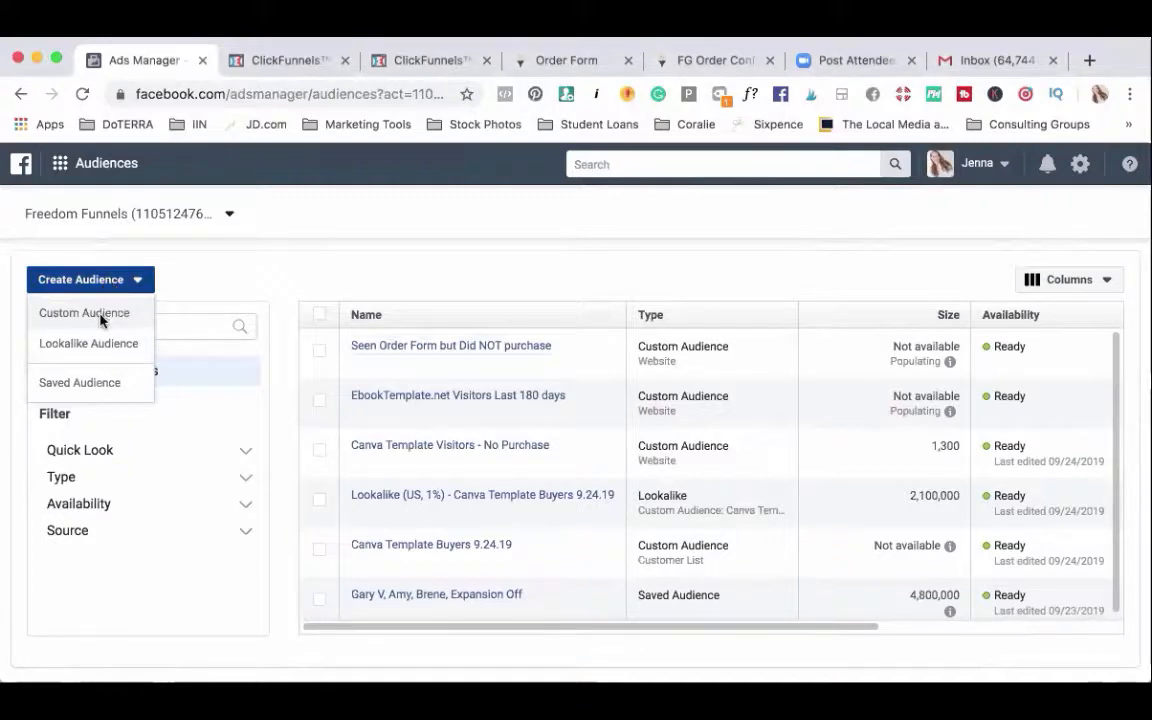
left_click(84, 312)
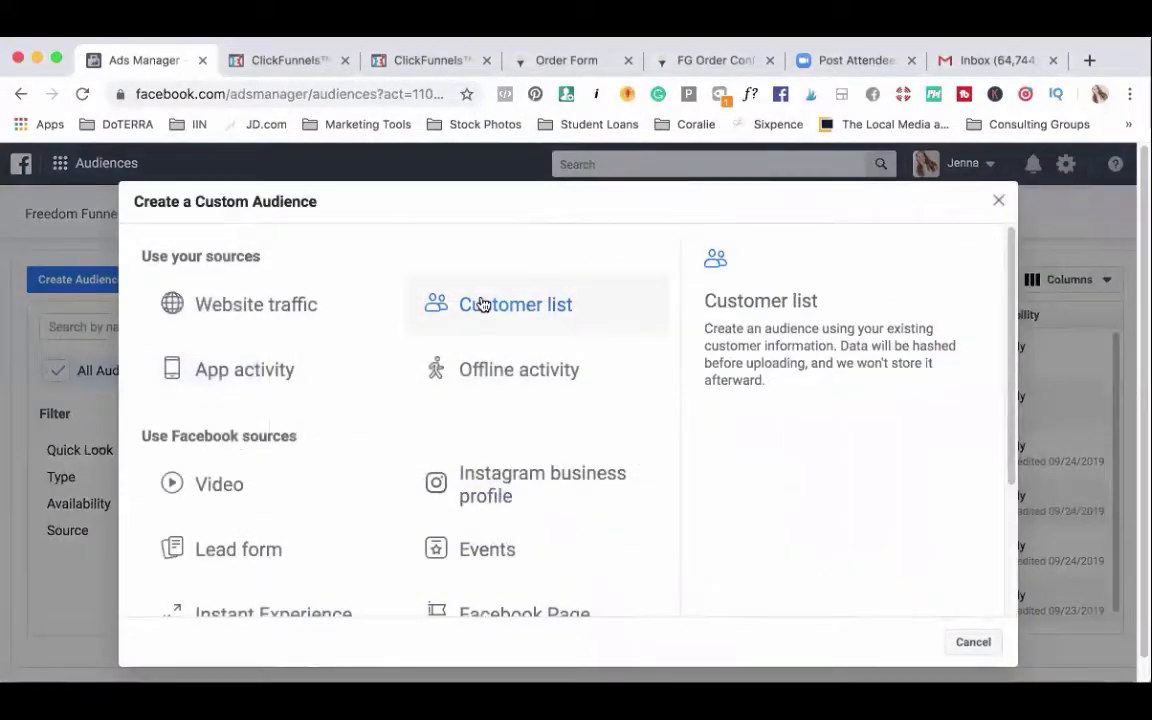
left_click(516, 304)
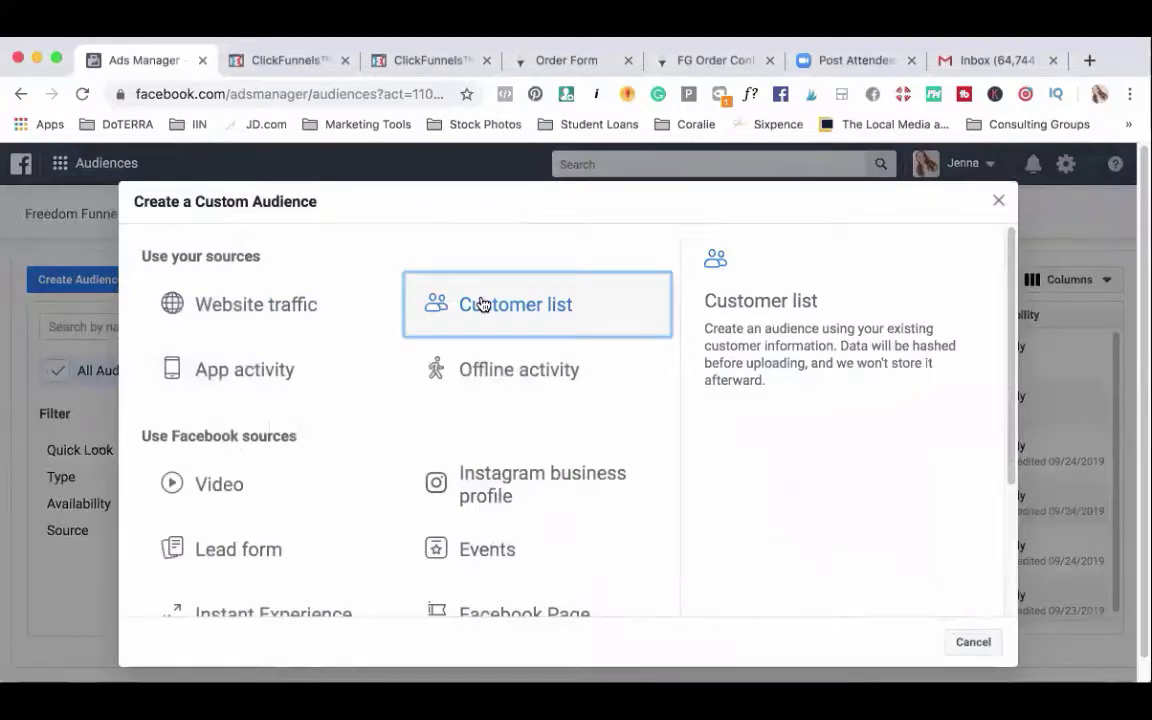
left_click(516, 304)
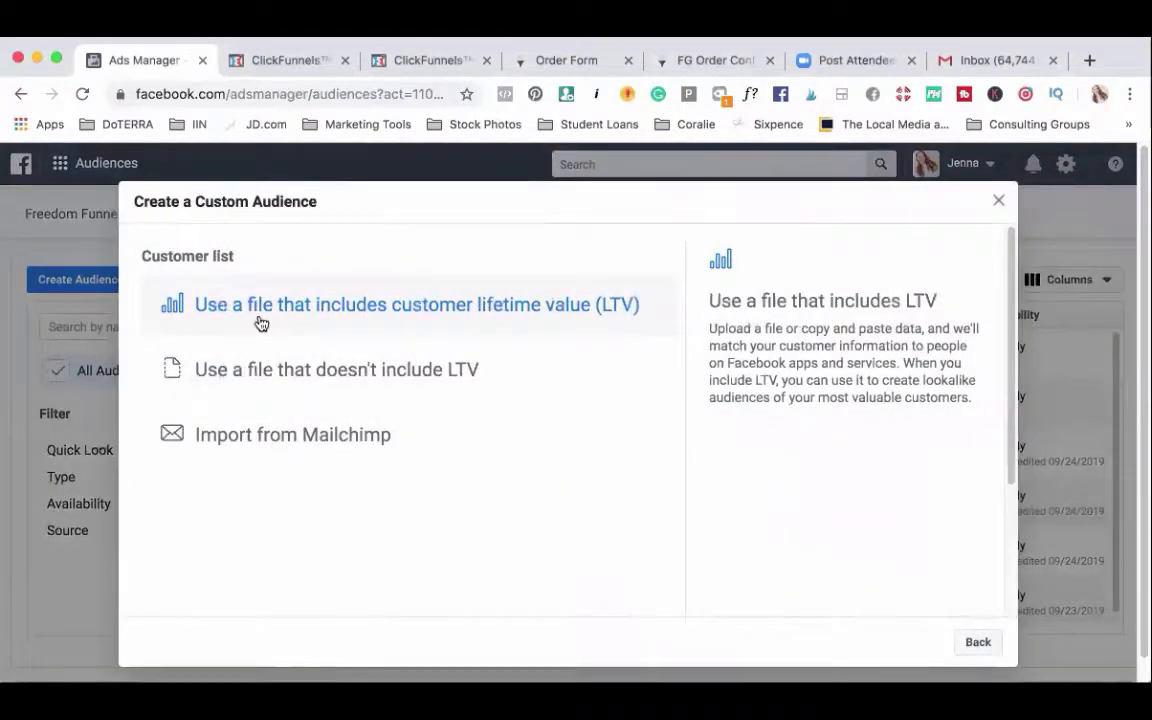
mouse_move(544, 320)
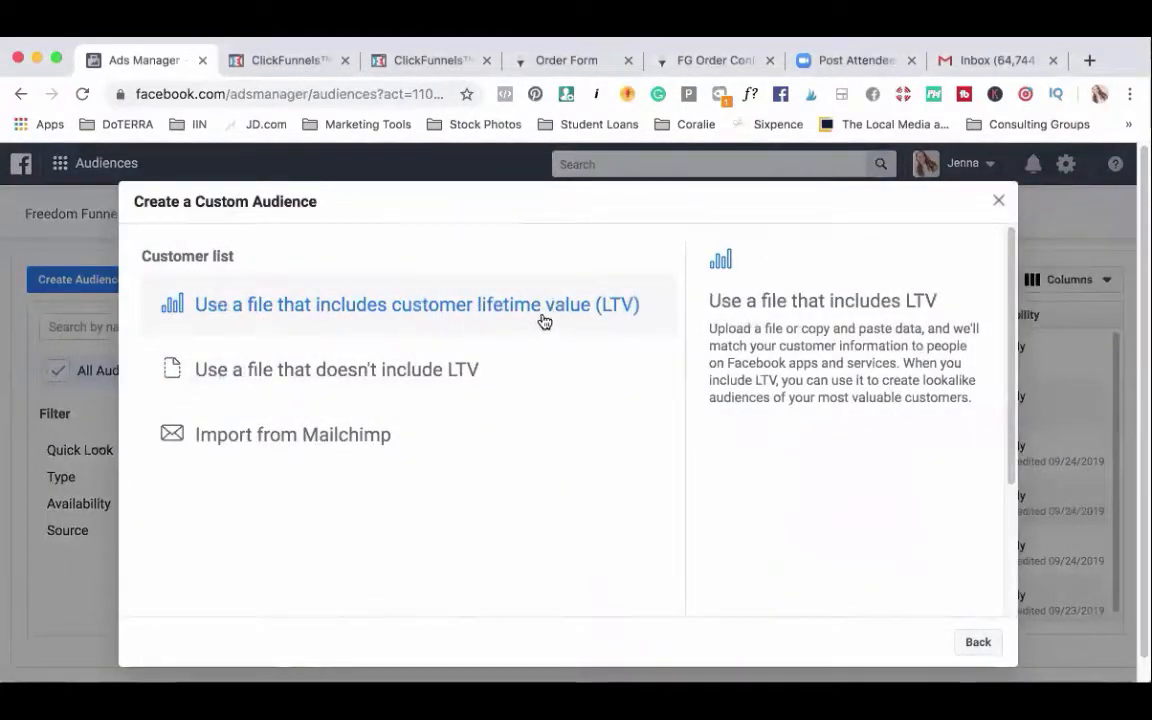
mouse_move(400, 348)
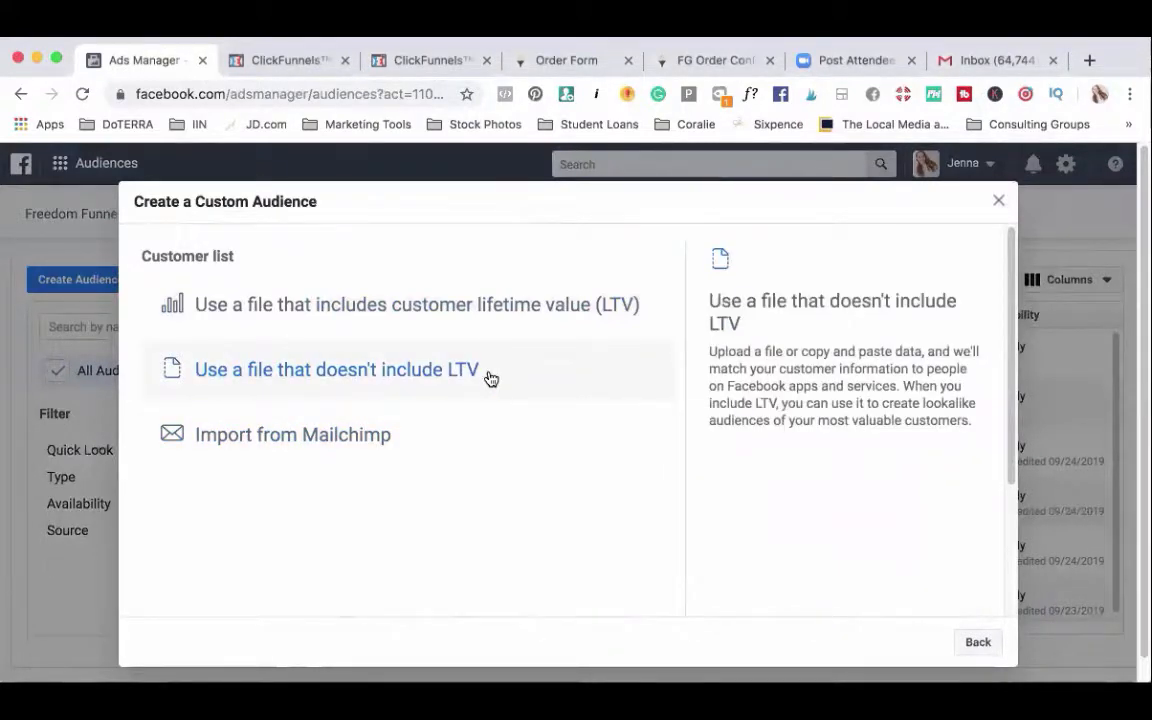
mouse_move(468, 390)
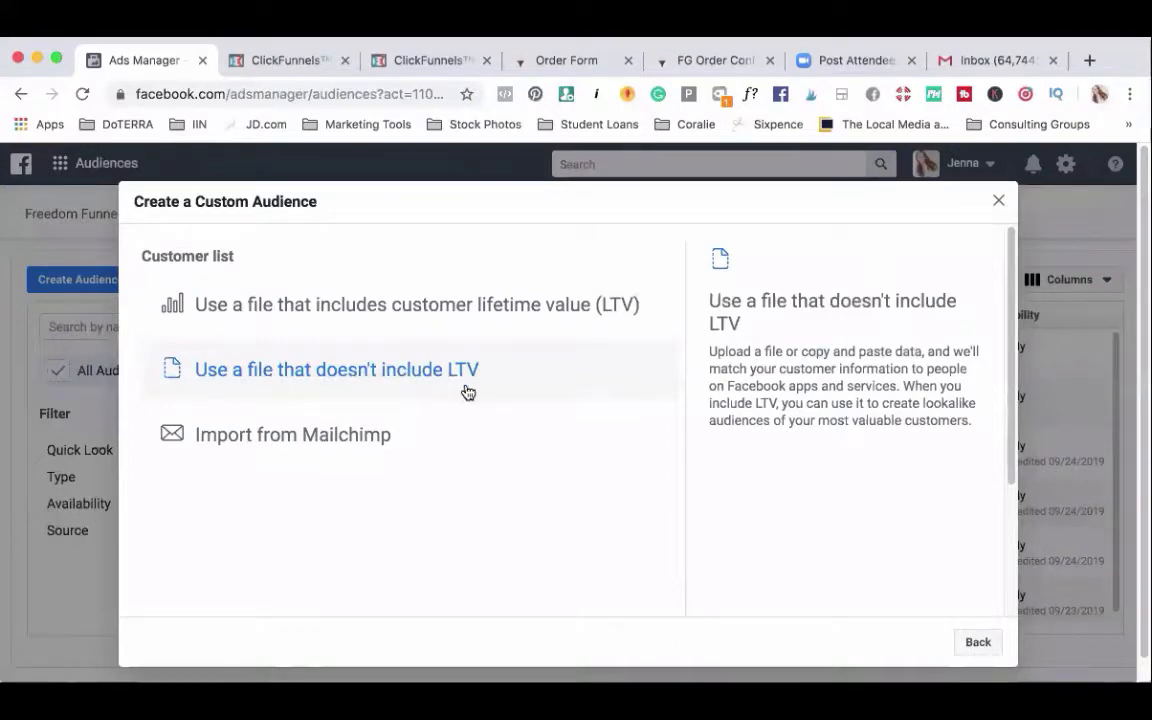
left_click(336, 368)
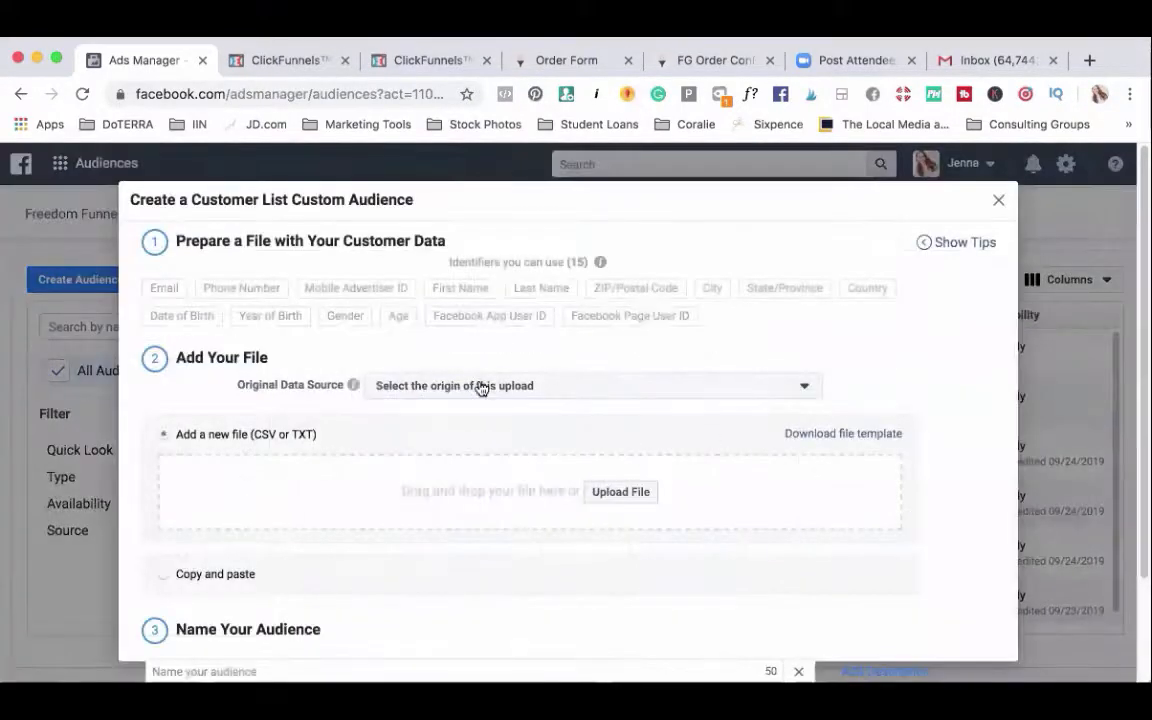
mouse_move(368, 424)
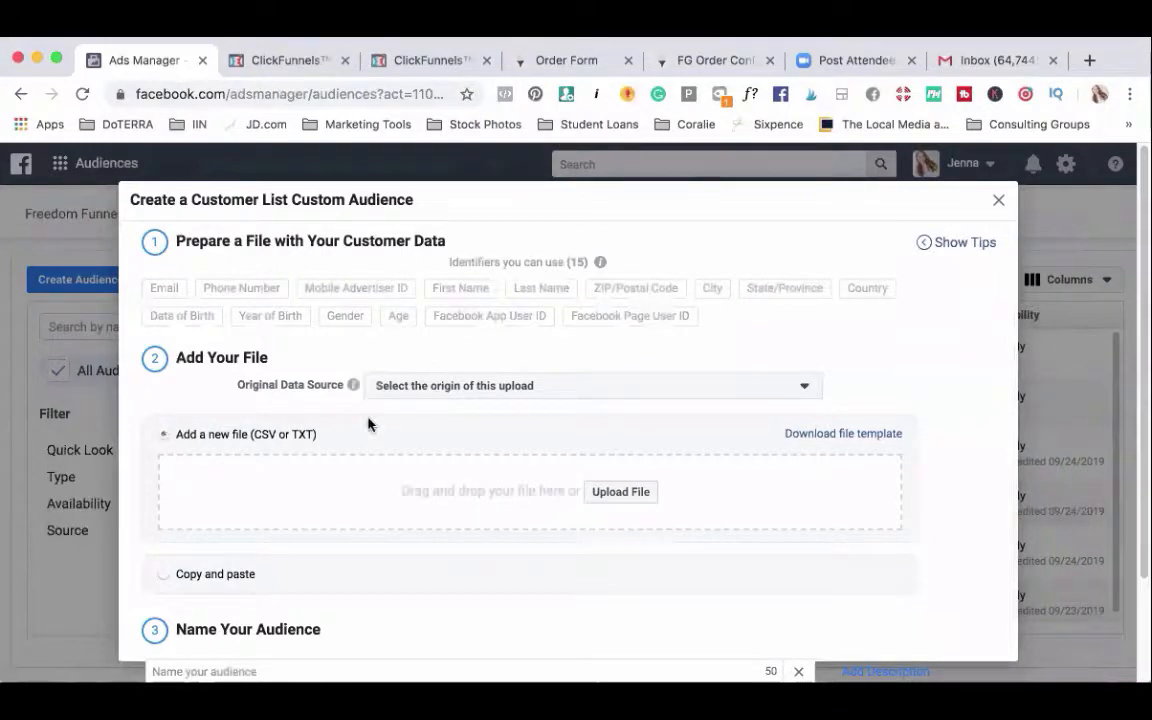
mouse_move(258, 444)
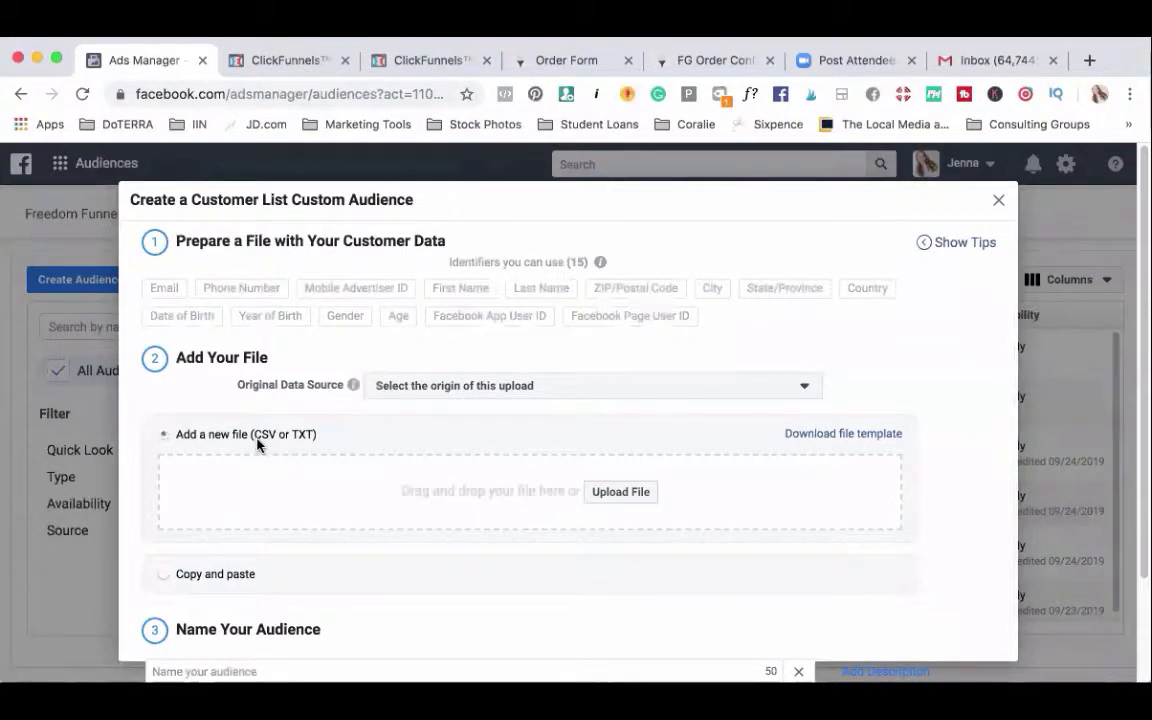
mouse_move(298, 444)
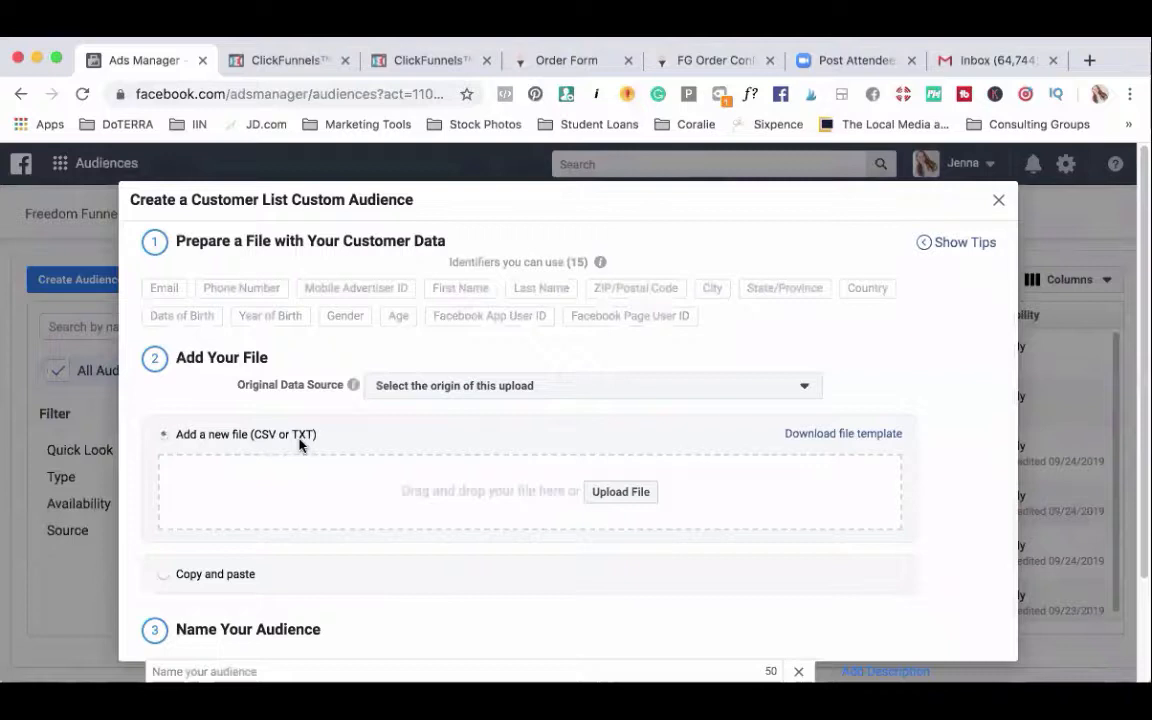
mouse_move(454, 396)
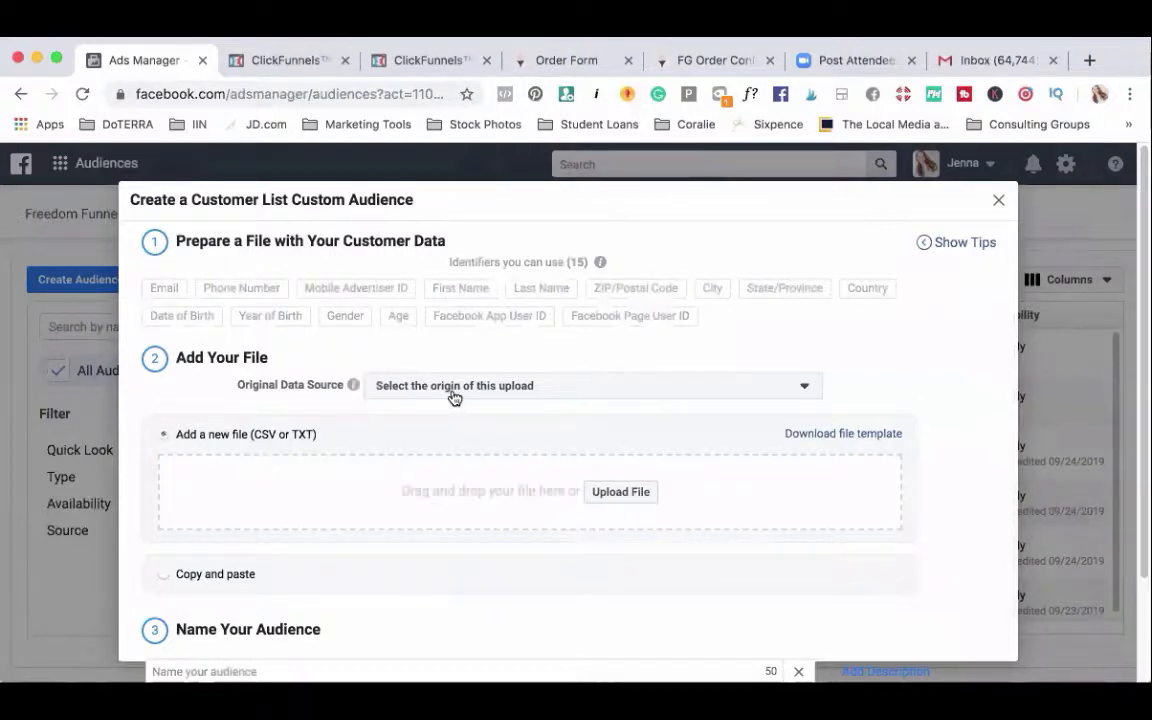
Step: Set Original Data Source to 'Directly from customers' and go to choose the upload file
left_click(592, 384)
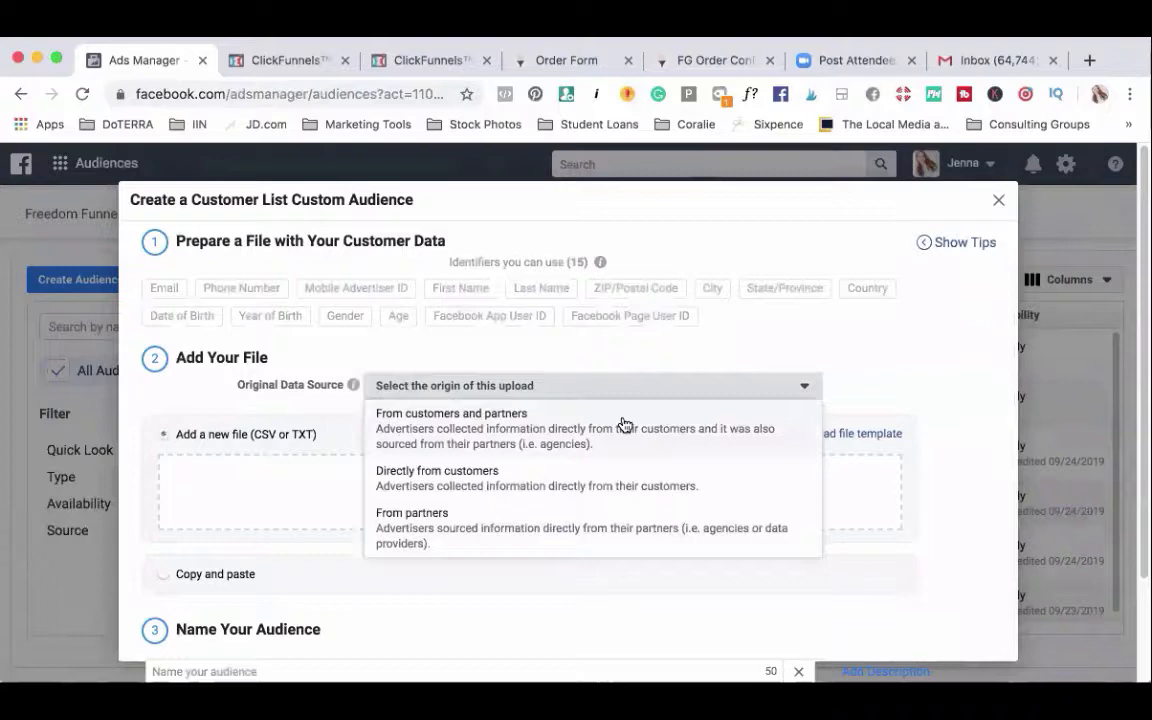
mouse_move(410, 432)
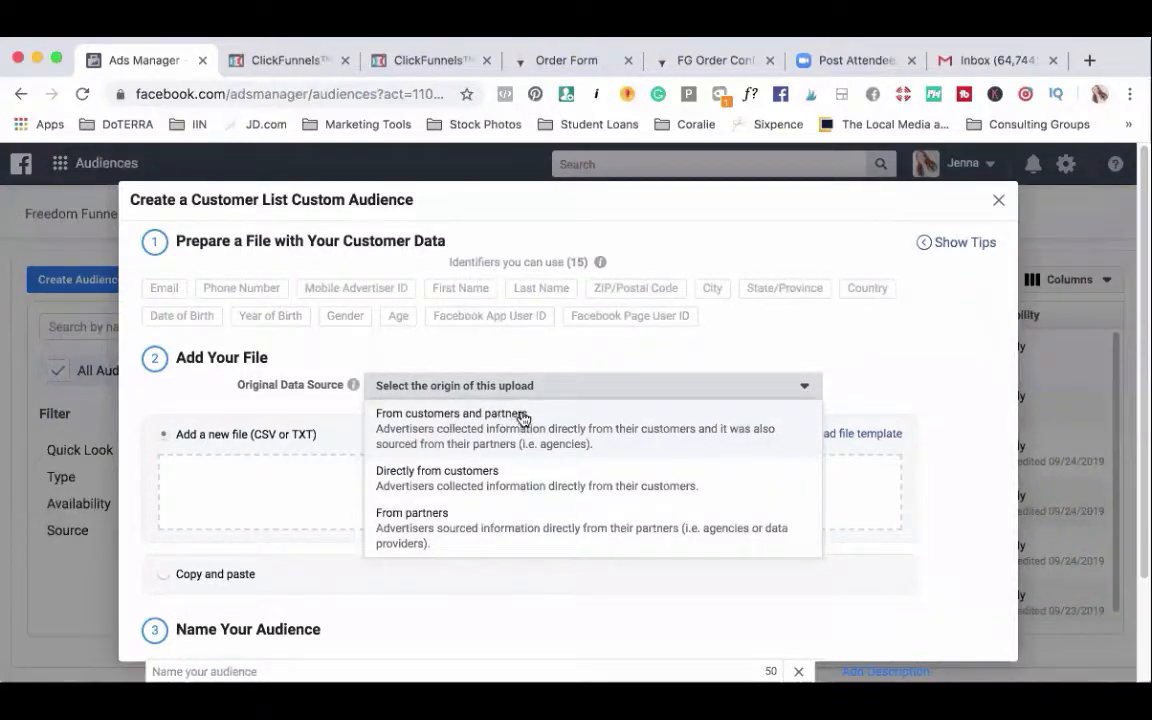
mouse_move(608, 432)
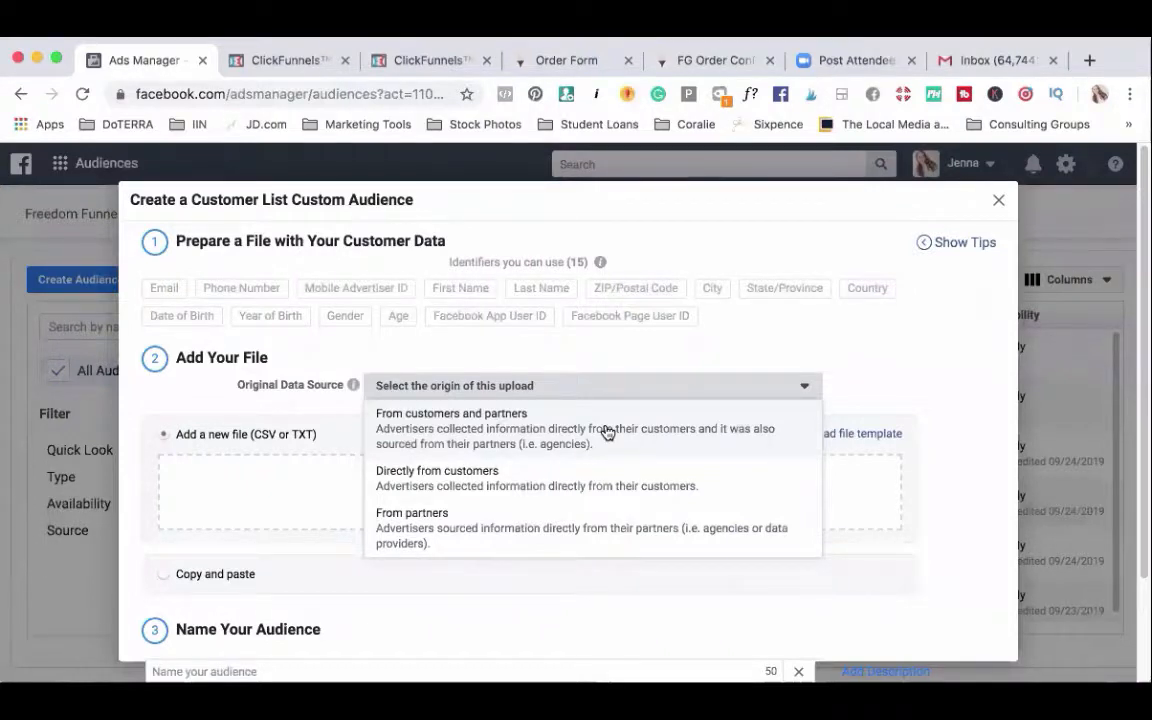
mouse_move(516, 424)
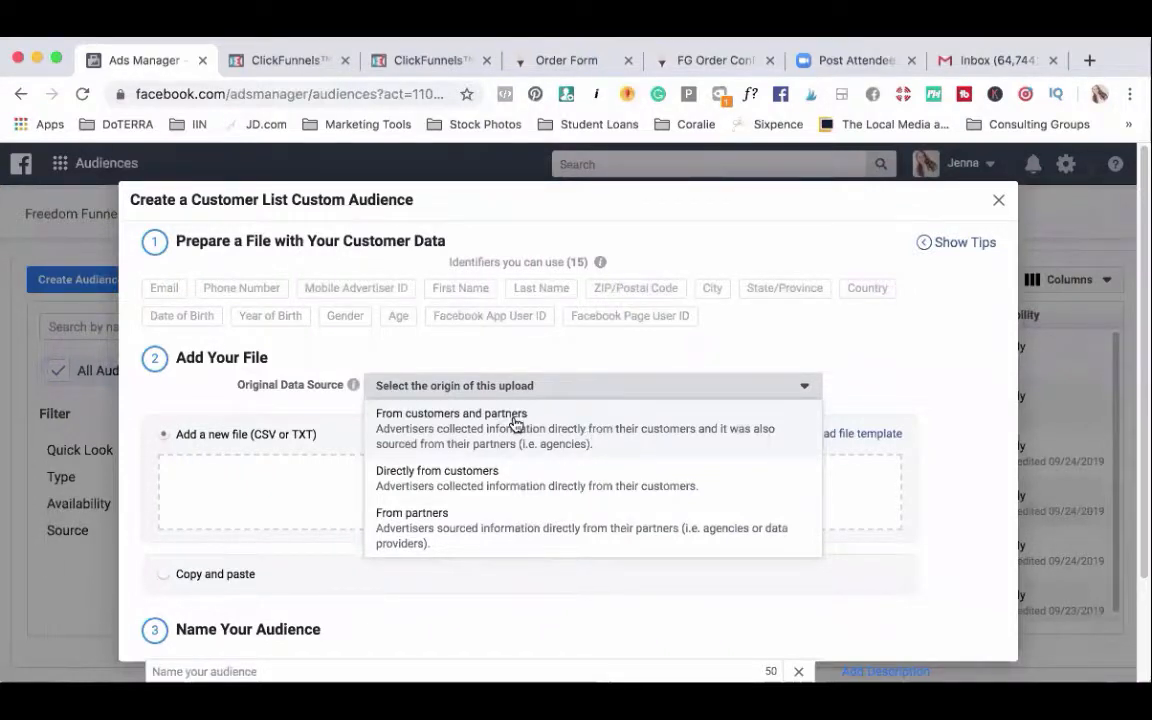
mouse_move(456, 492)
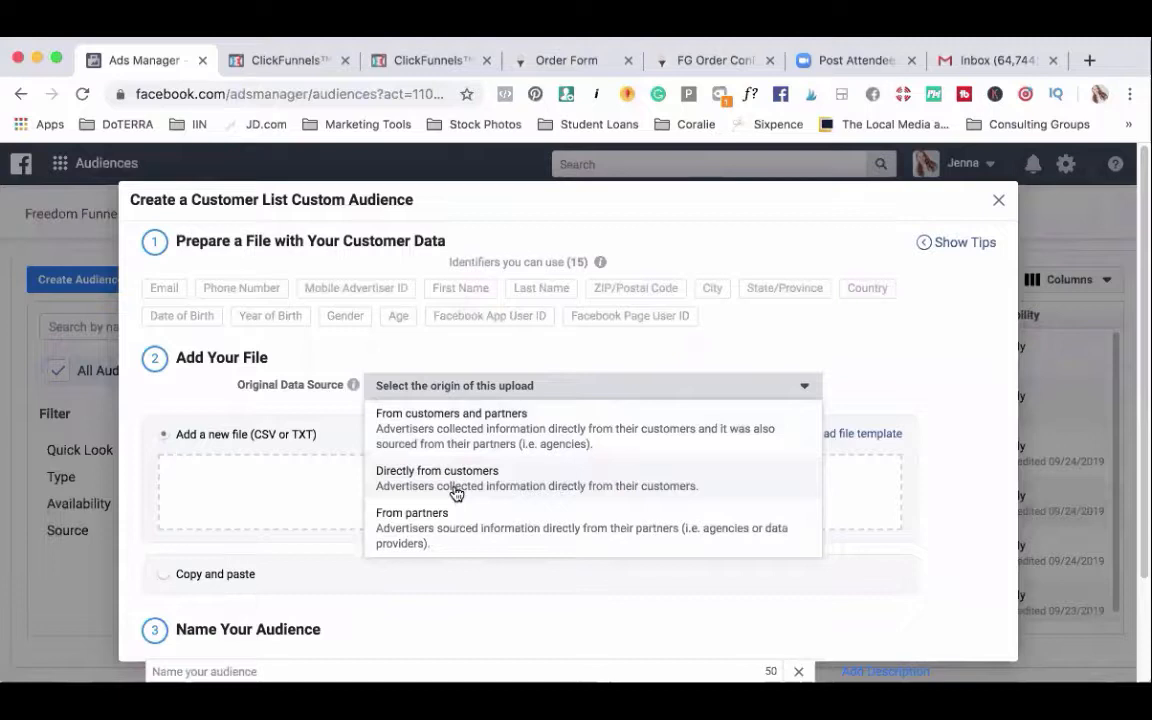
mouse_move(444, 532)
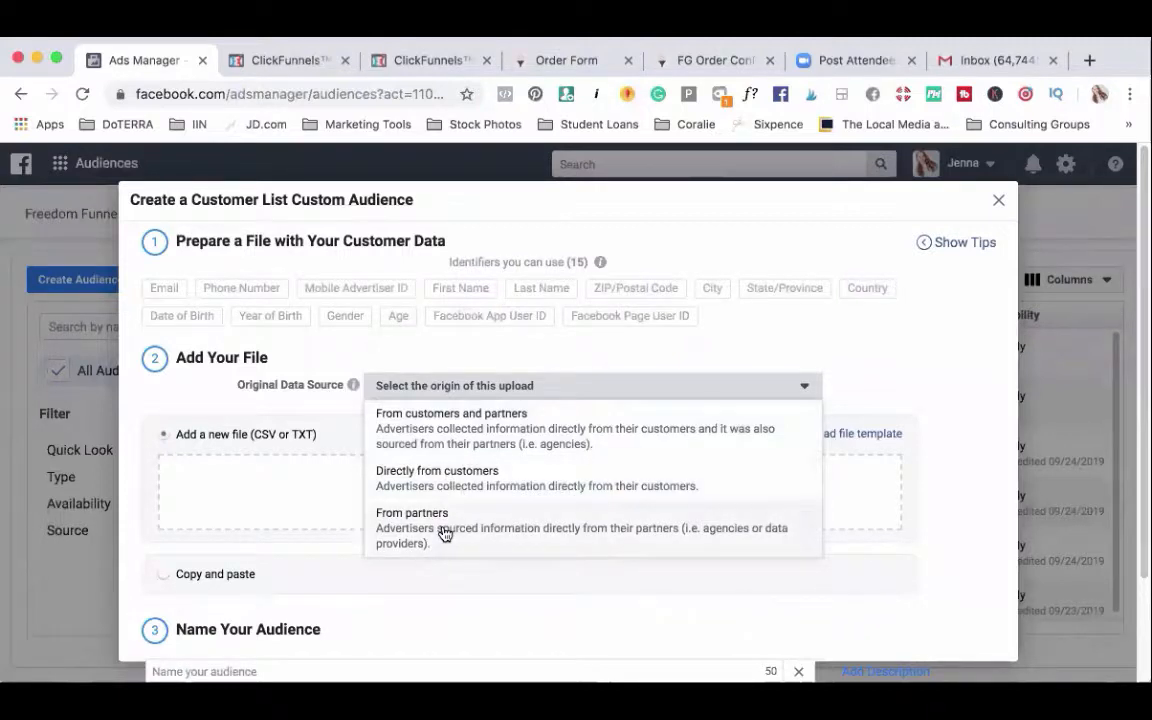
mouse_move(450, 478)
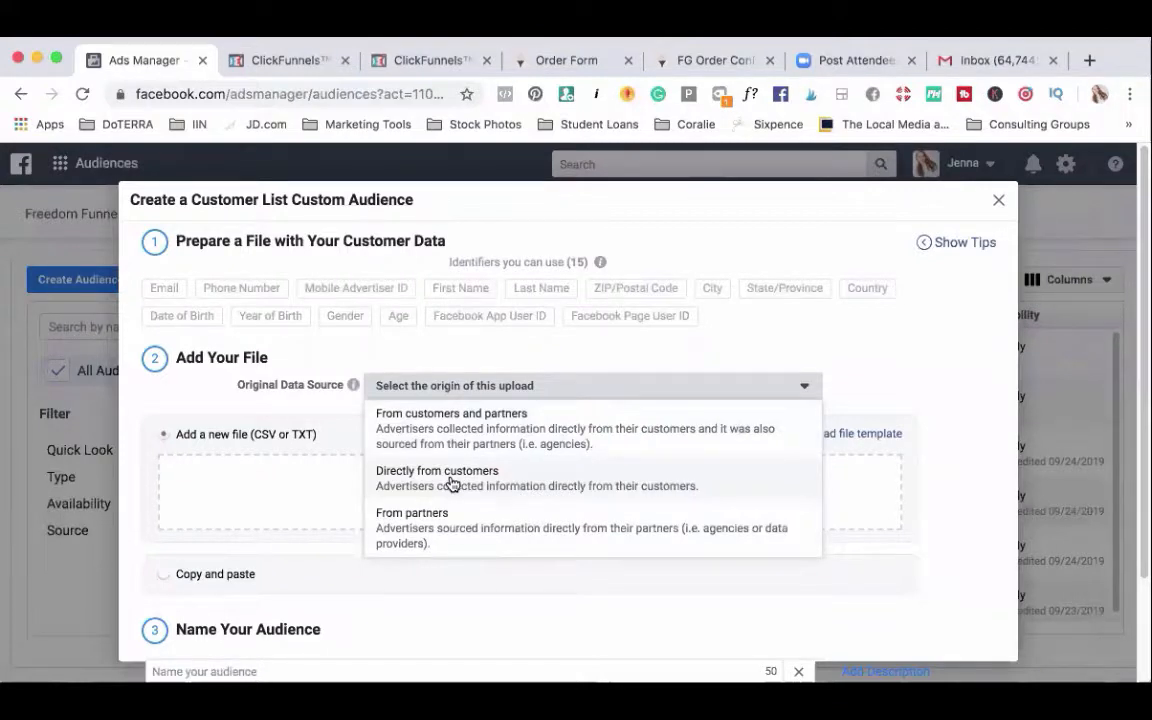
left_click(436, 476)
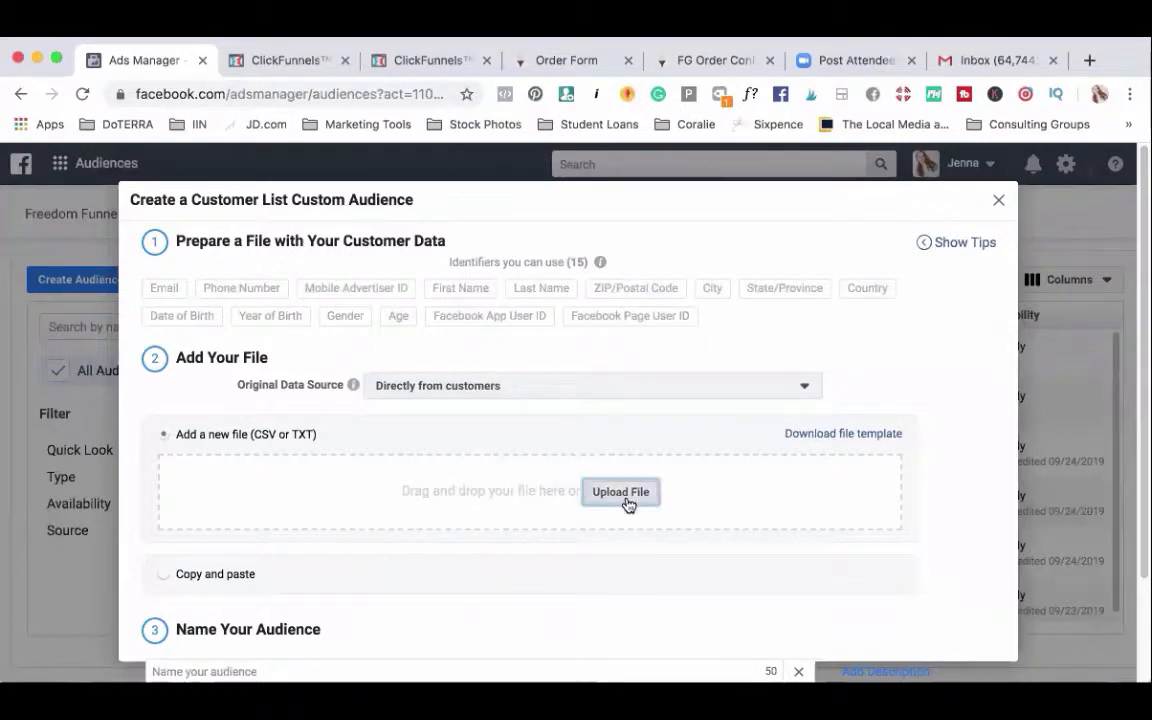
left_click(620, 492)
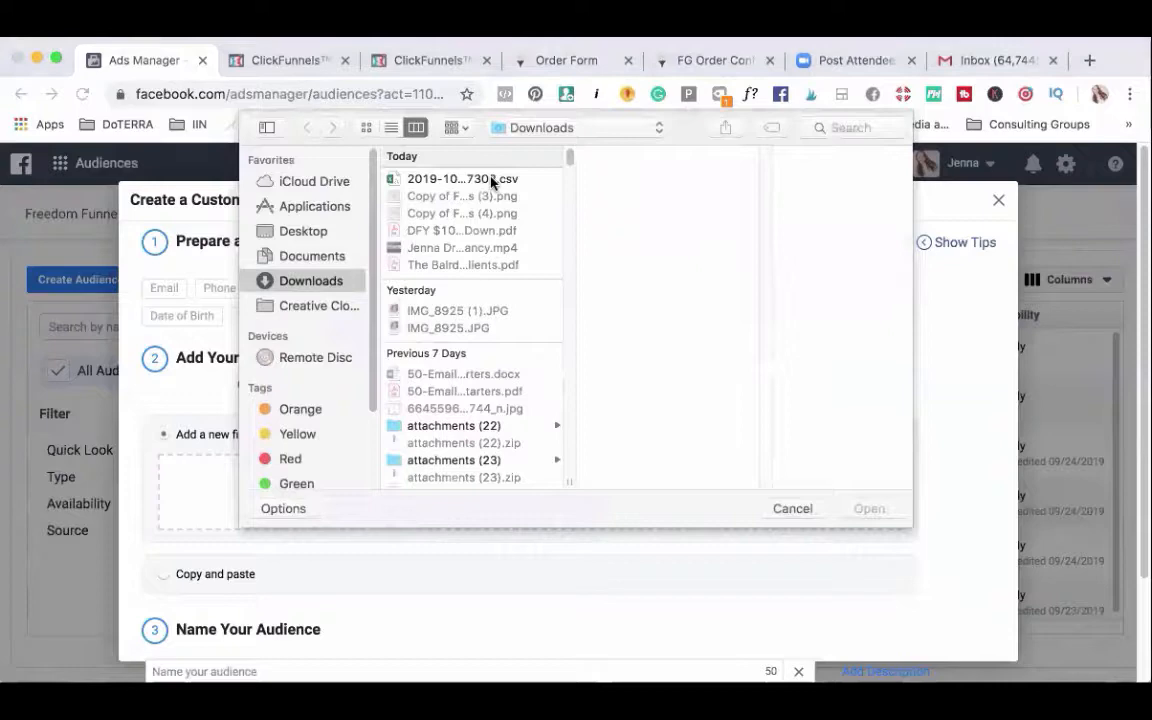
Step: Attach 2019-10-03-237302.csv from Downloads as the customer file
left_click(464, 178)
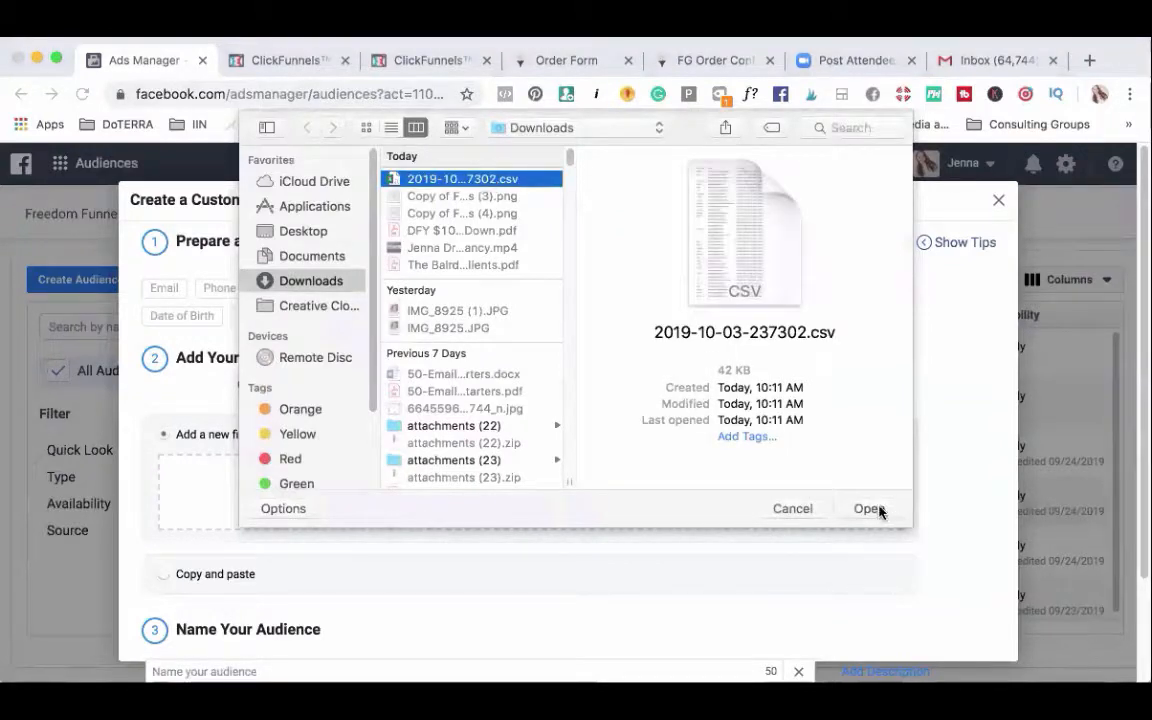
left_click(868, 508)
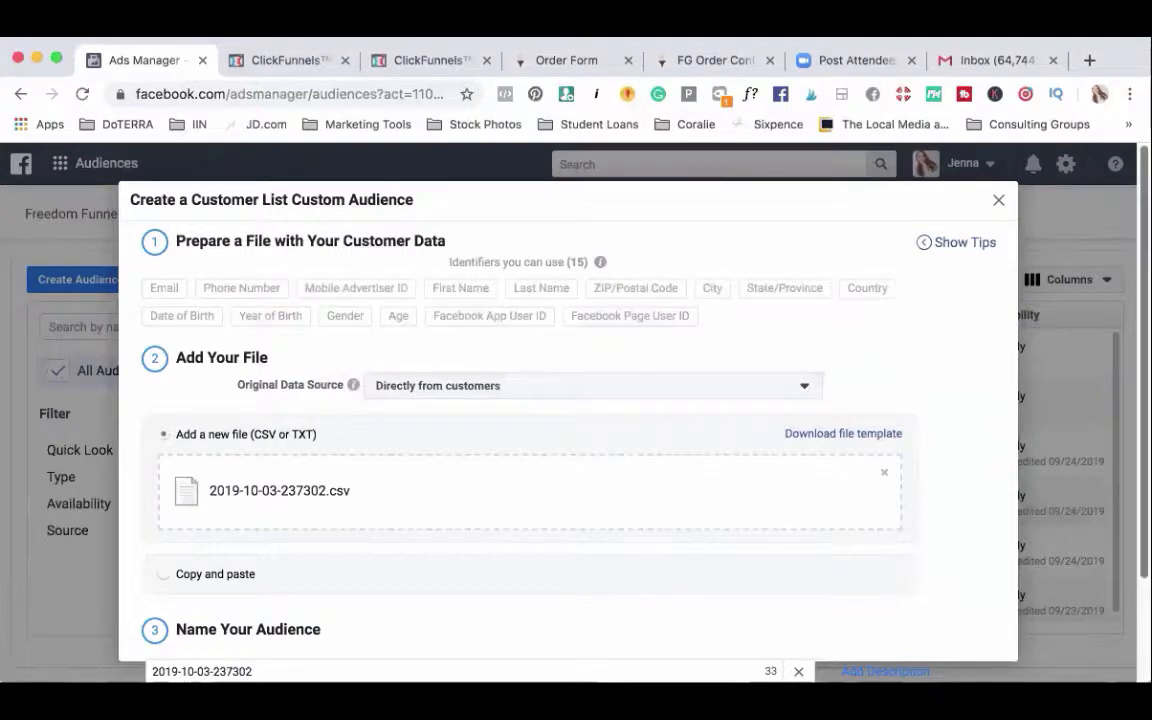
Step: Rename the audience to 'Email List Subscribers 10.3.2019' and continue to column mapping
scroll("down", 3)
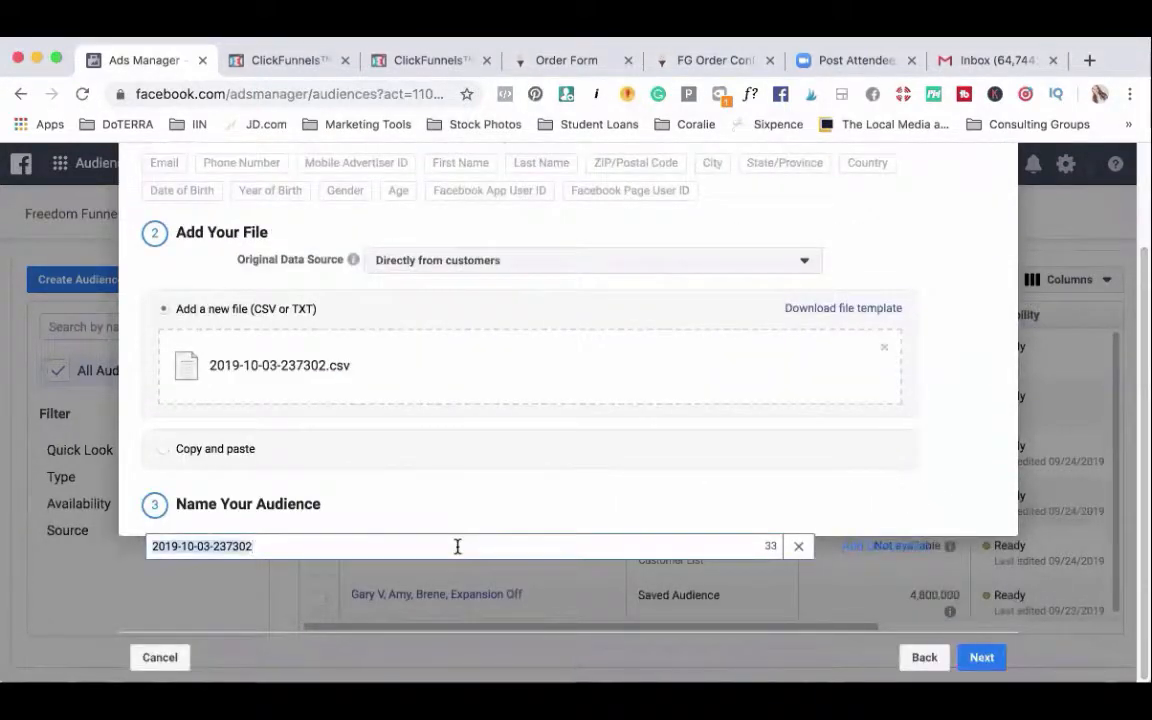
type("Email")
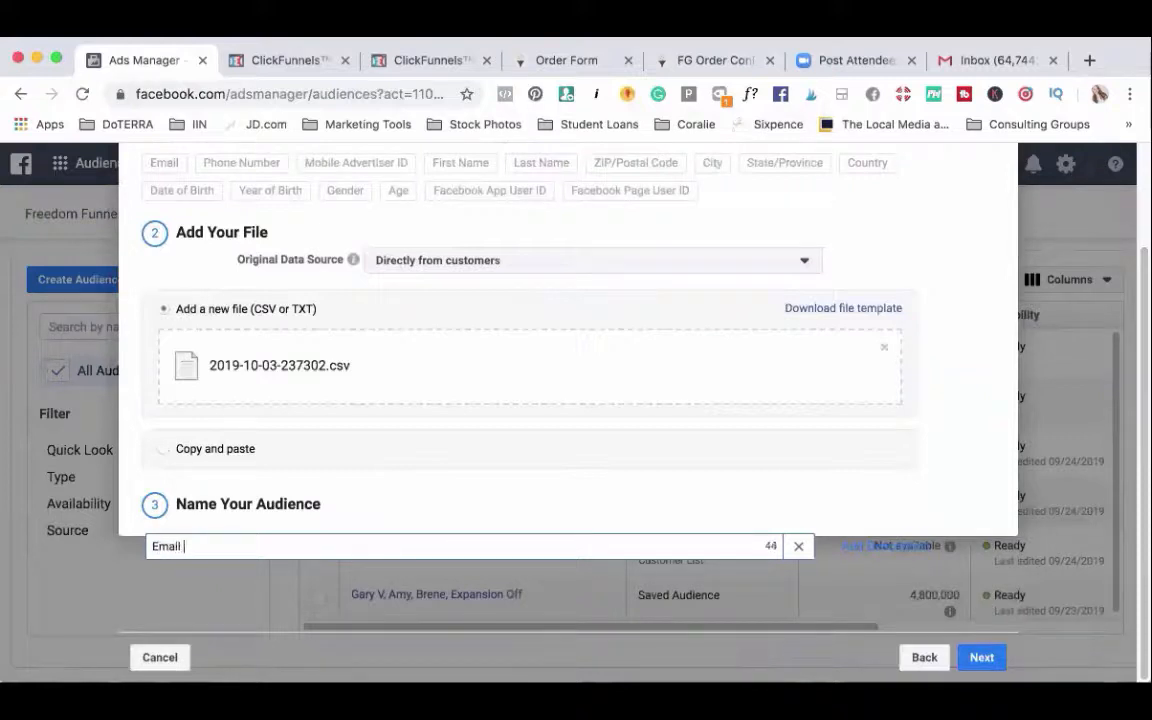
type("List Su")
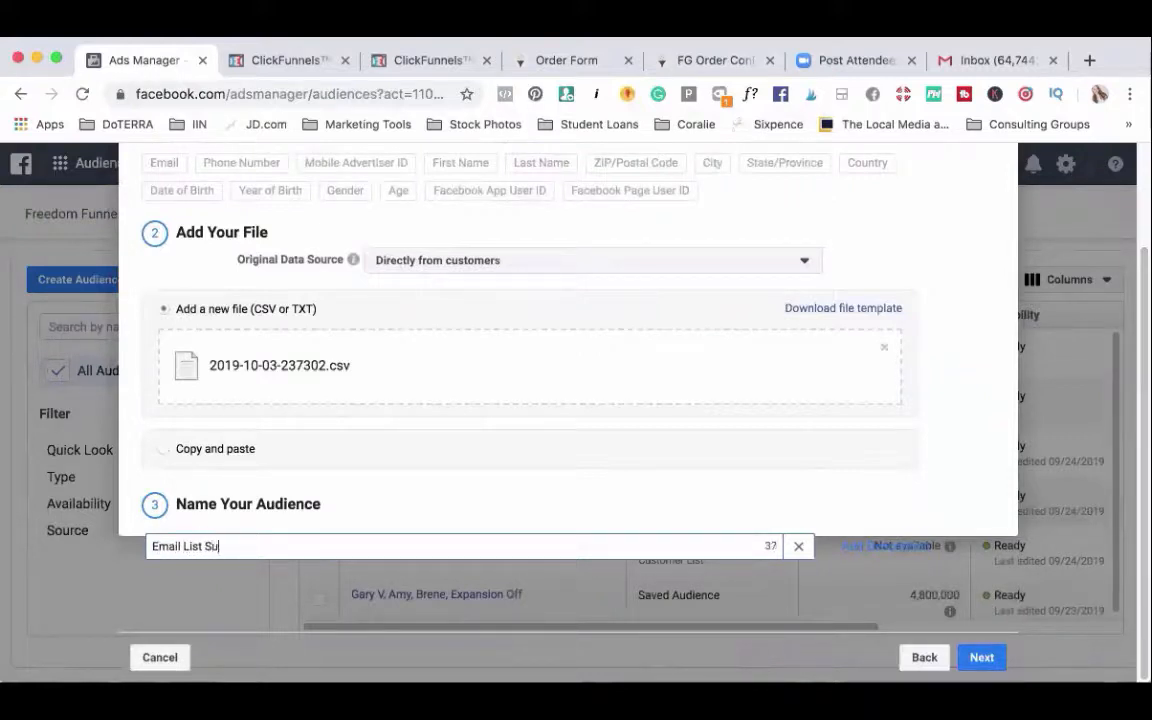
type("bscribers")
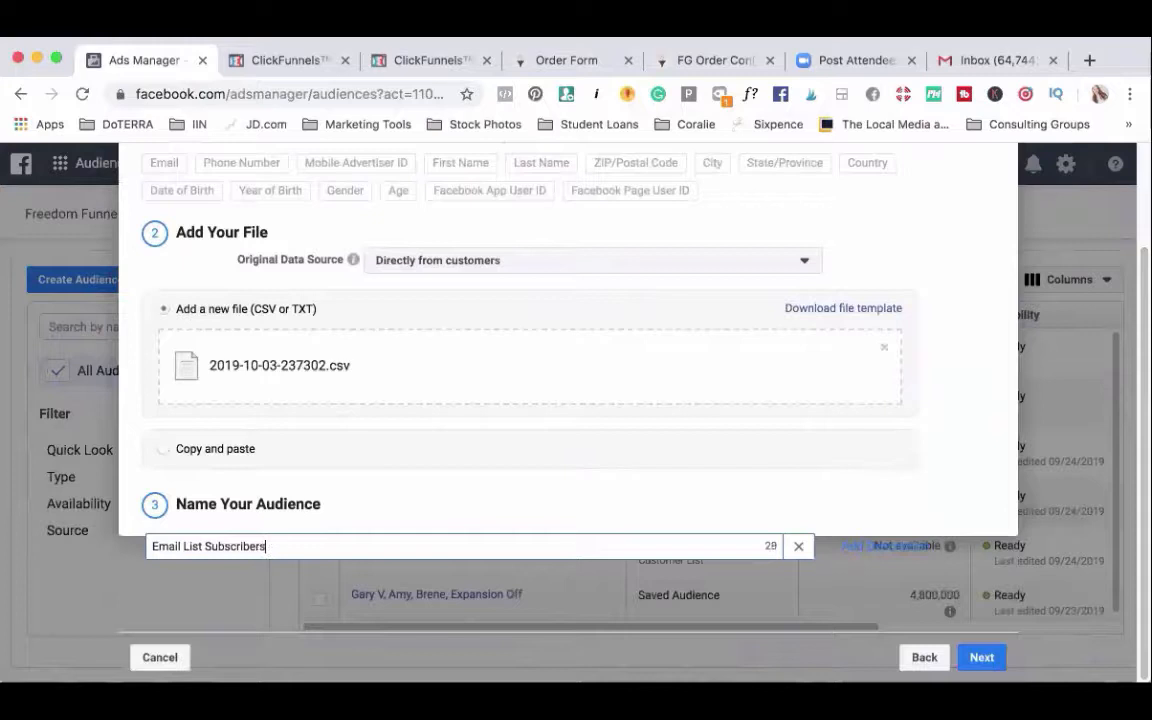
key("Backspace")
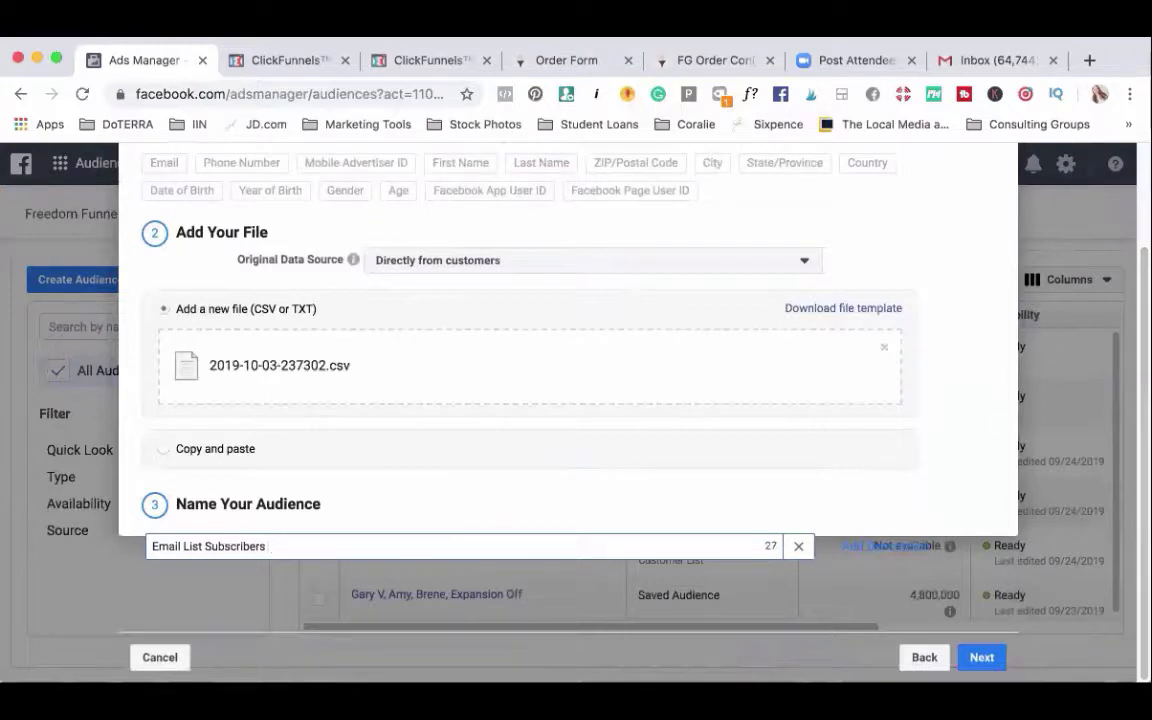
type("10.3.20")
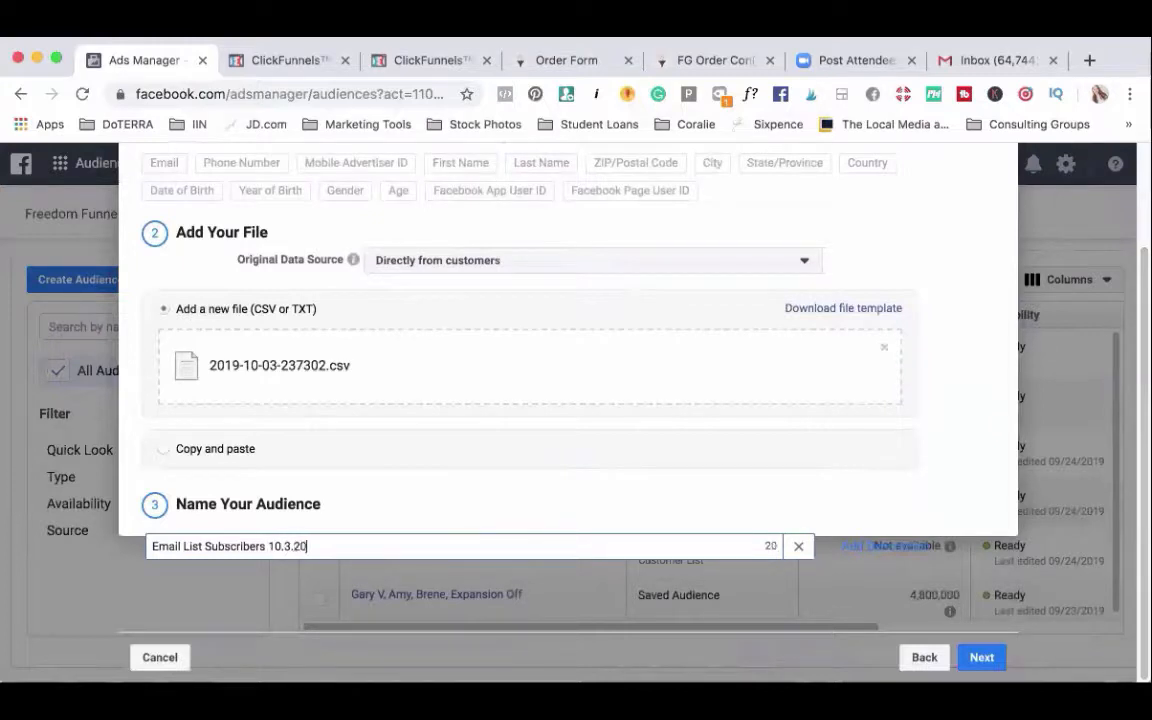
type("19")
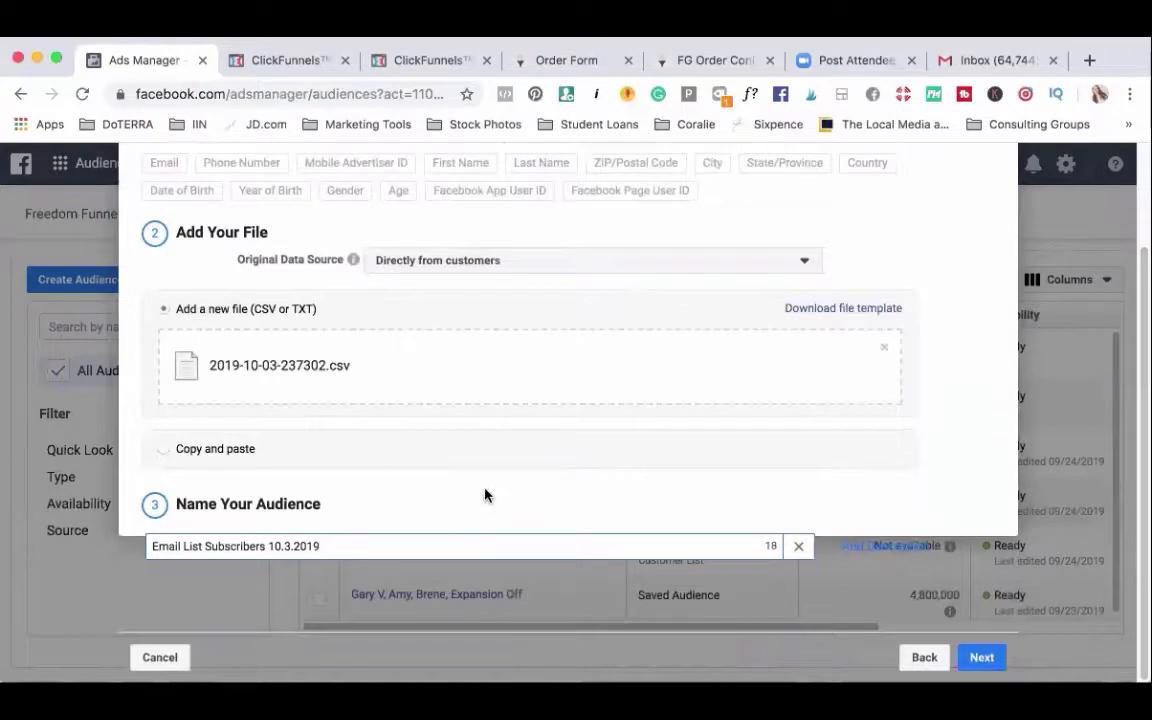
mouse_move(800, 444)
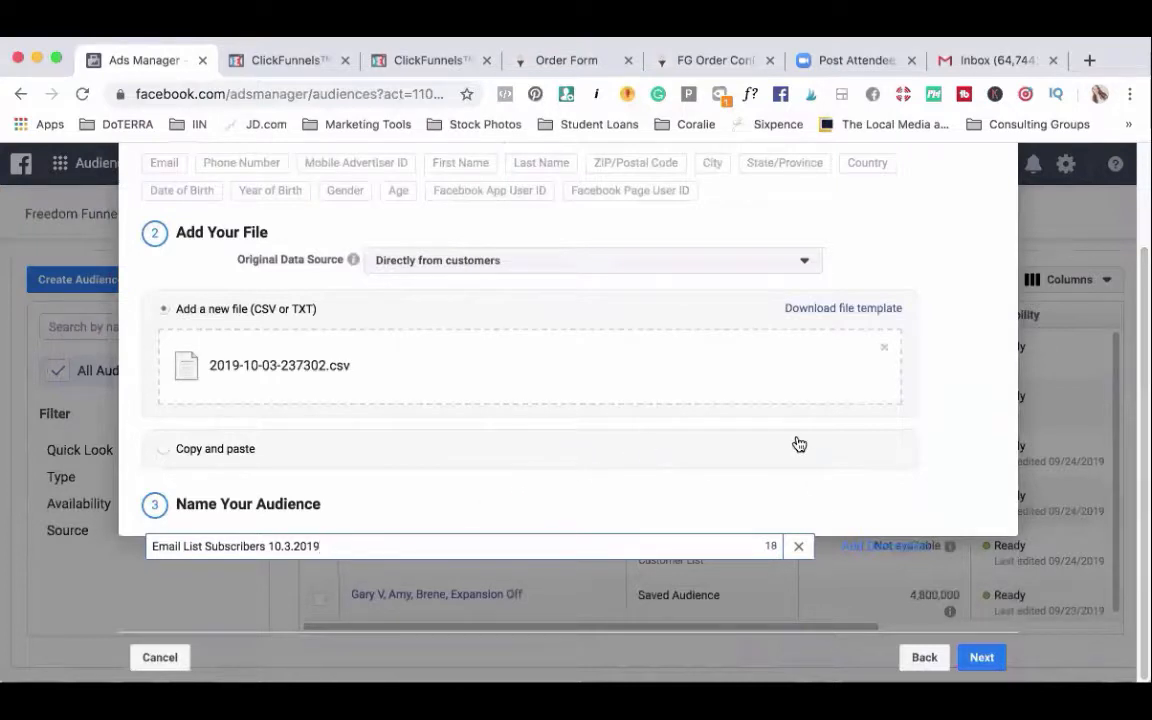
mouse_move(986, 360)
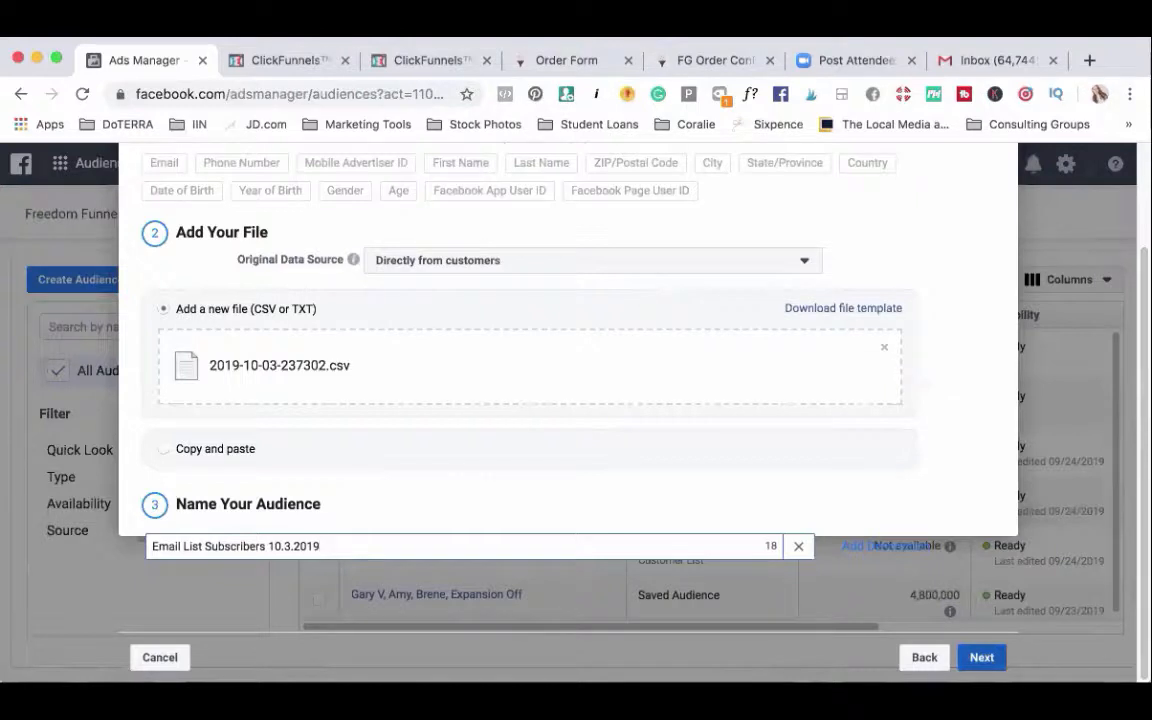
left_click(980, 656)
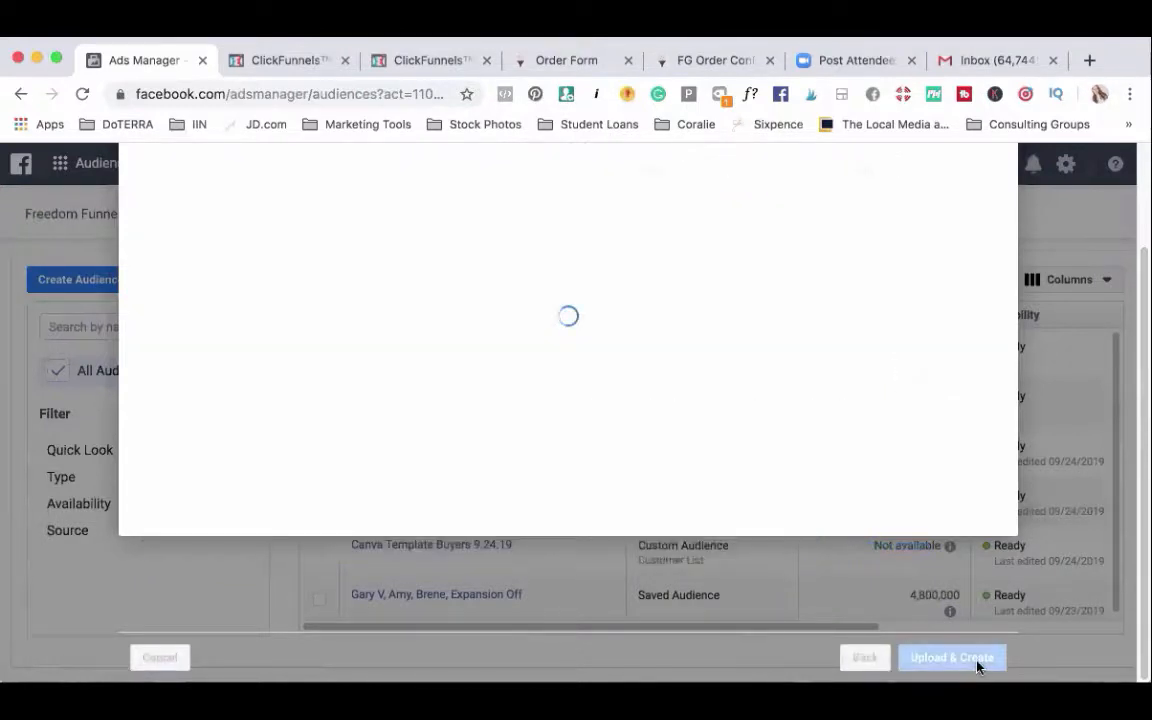
Step: Upload & Create with only the email column mapped, accepting the unmapped identifiers warning
left_click(952, 656)
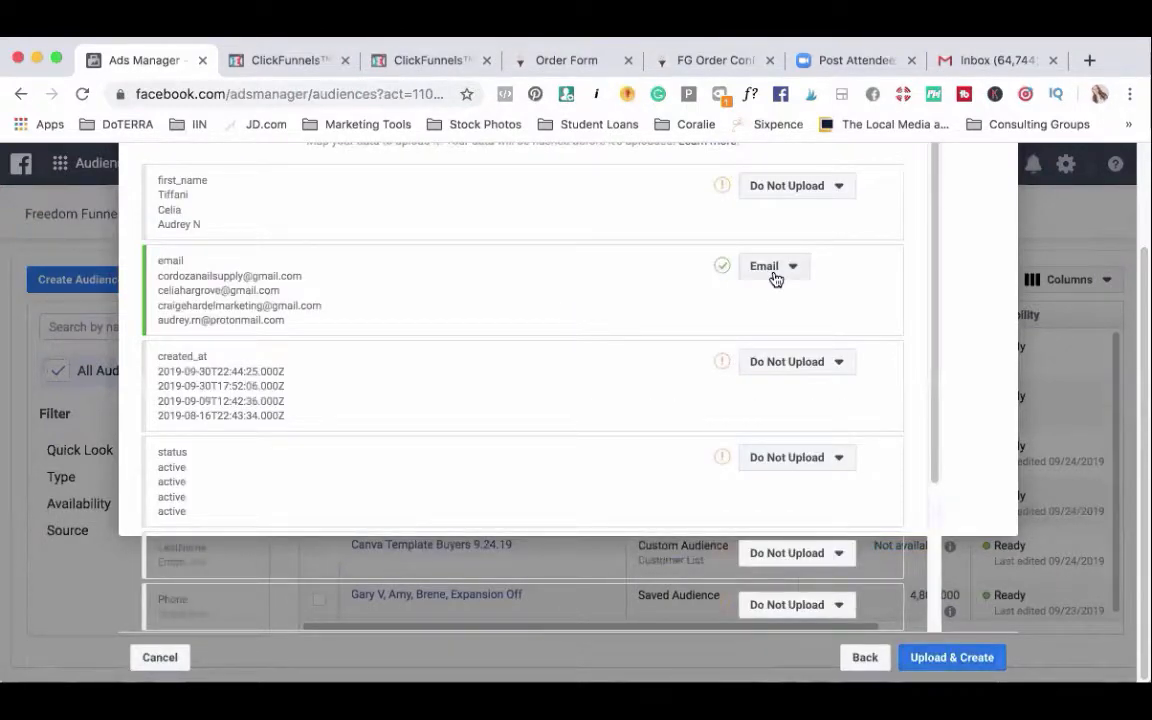
mouse_move(832, 472)
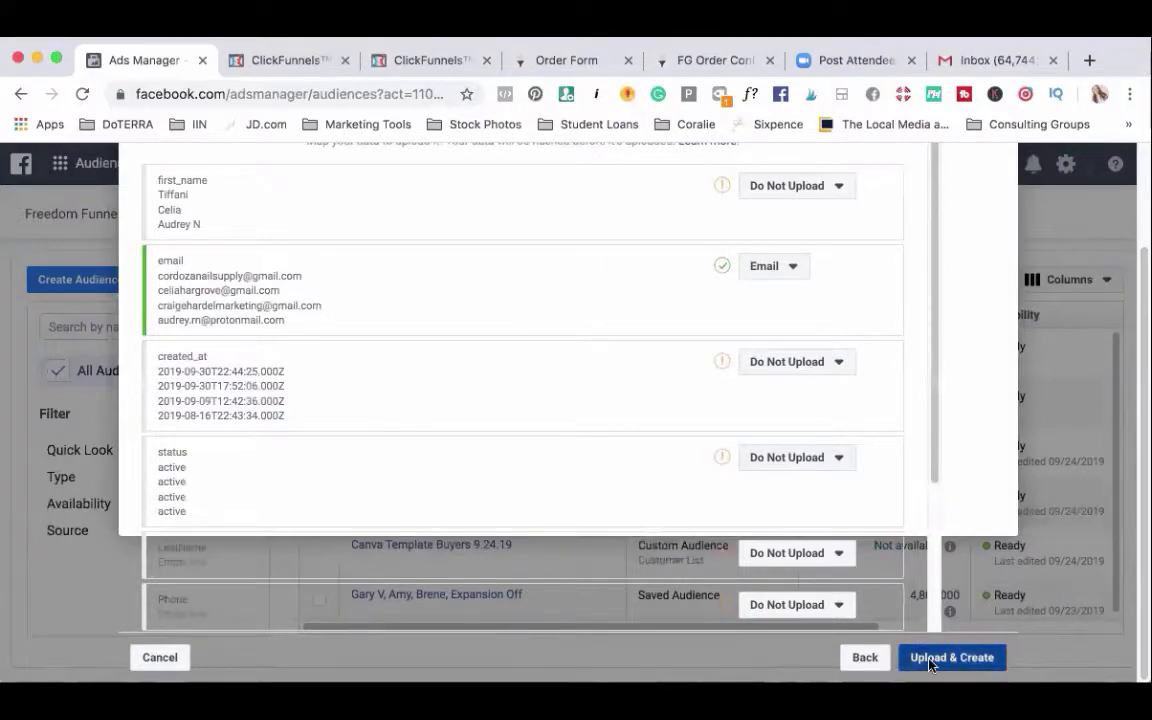
left_click(952, 656)
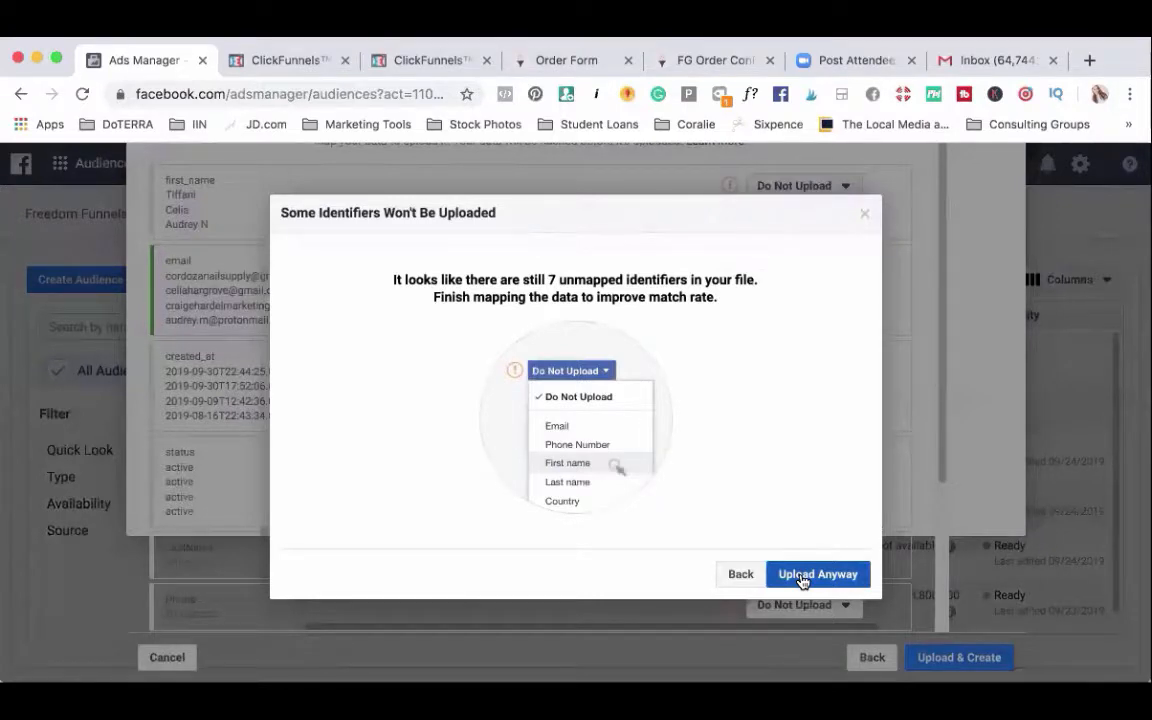
left_click(816, 572)
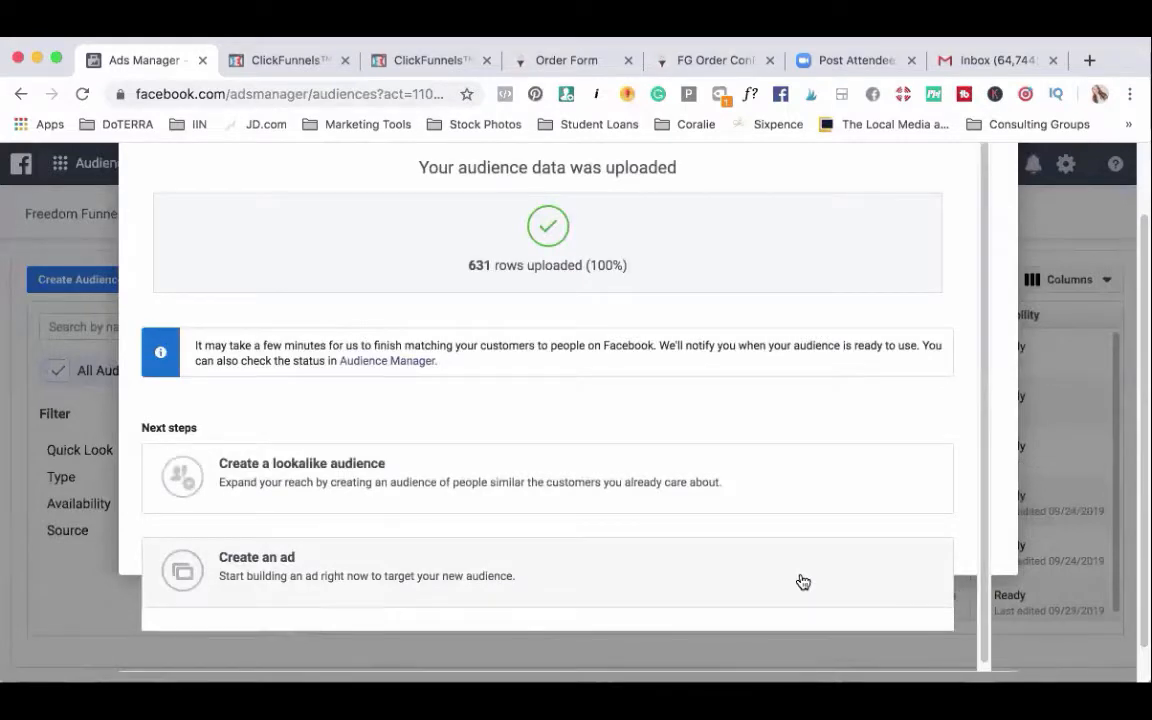
mouse_move(492, 270)
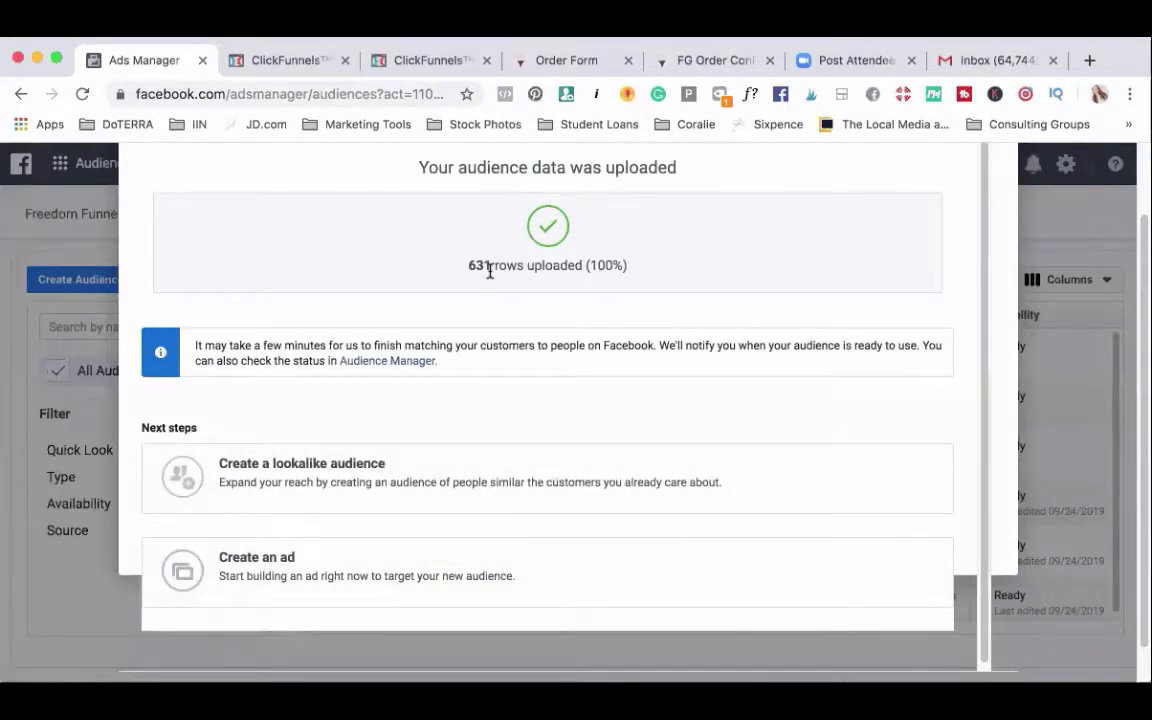
mouse_move(924, 358)
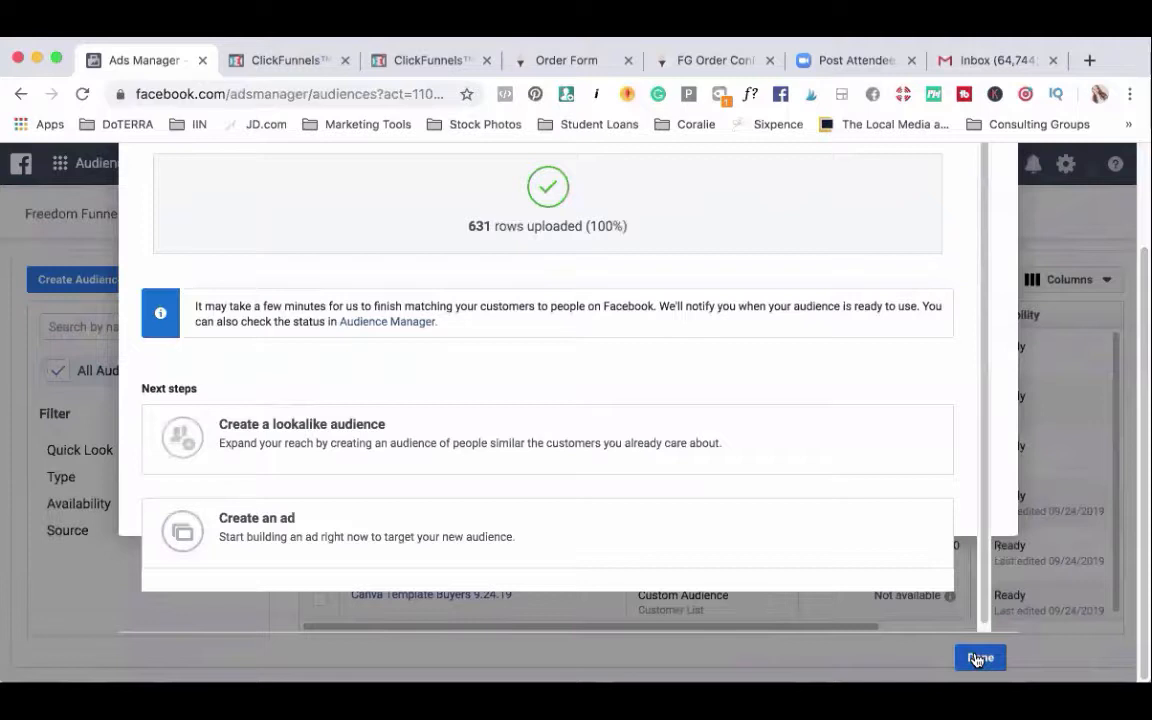
Step: Dismiss the 631-row upload confirmation with Done, returning to the Audiences list
left_click(980, 658)
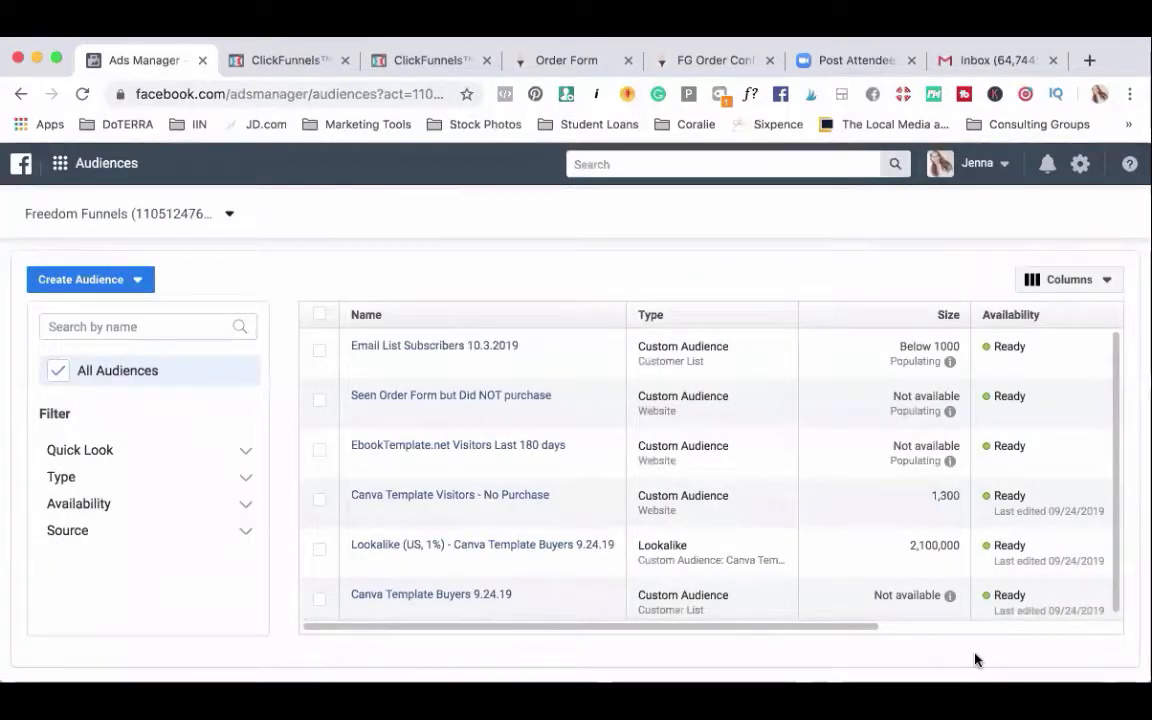
mouse_move(462, 352)
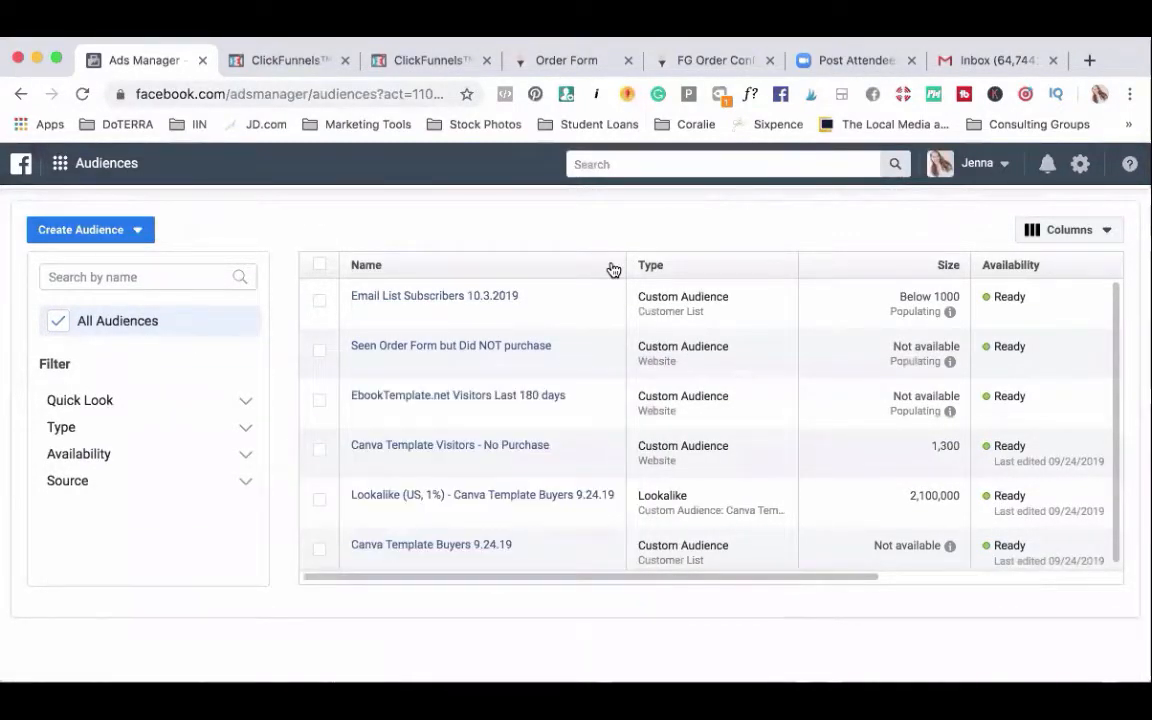
mouse_move(600, 218)
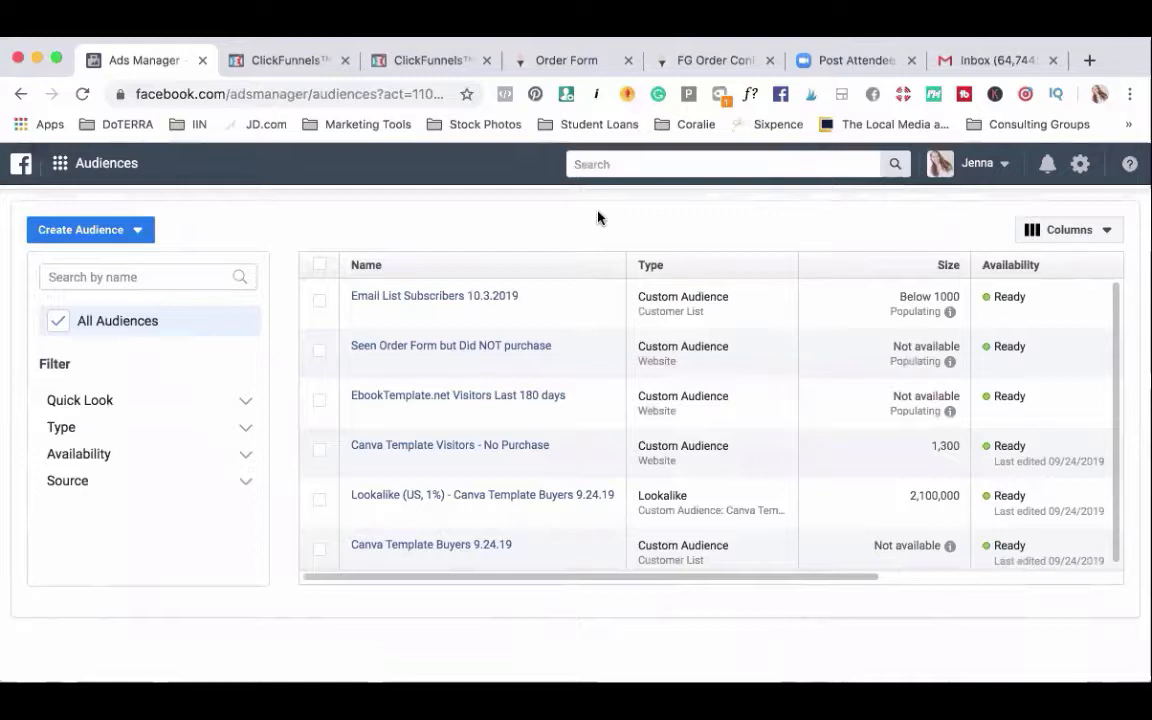
left_click(434, 296)
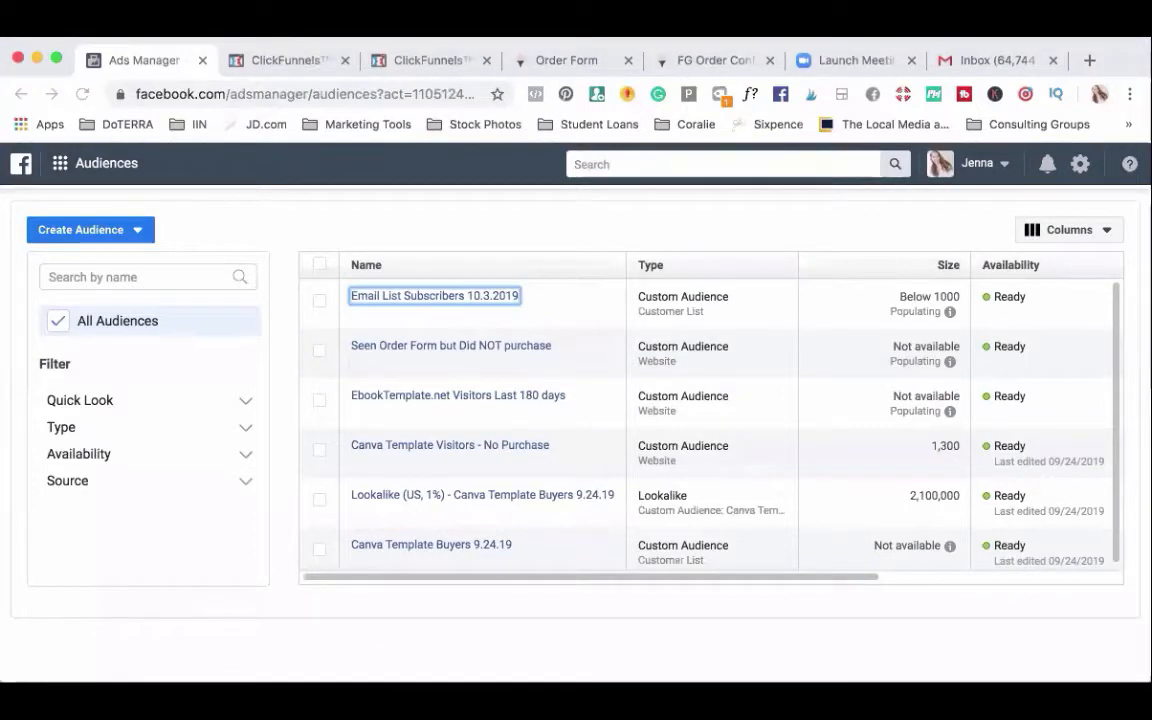
mouse_move(838, 190)
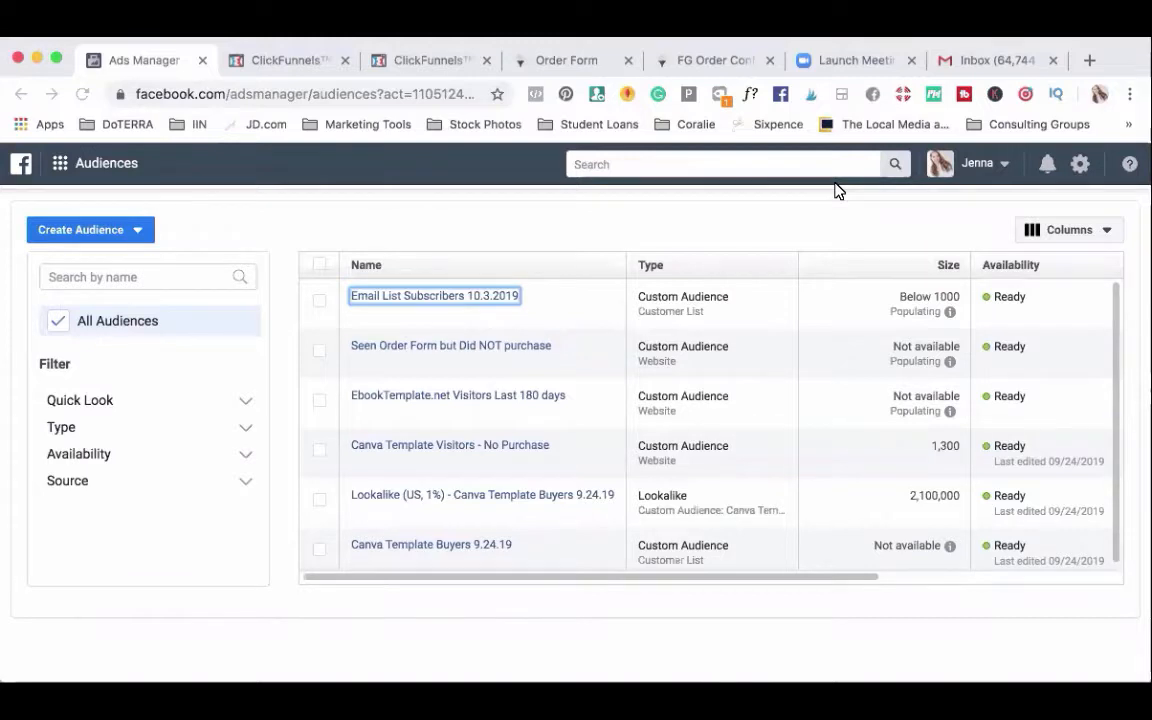